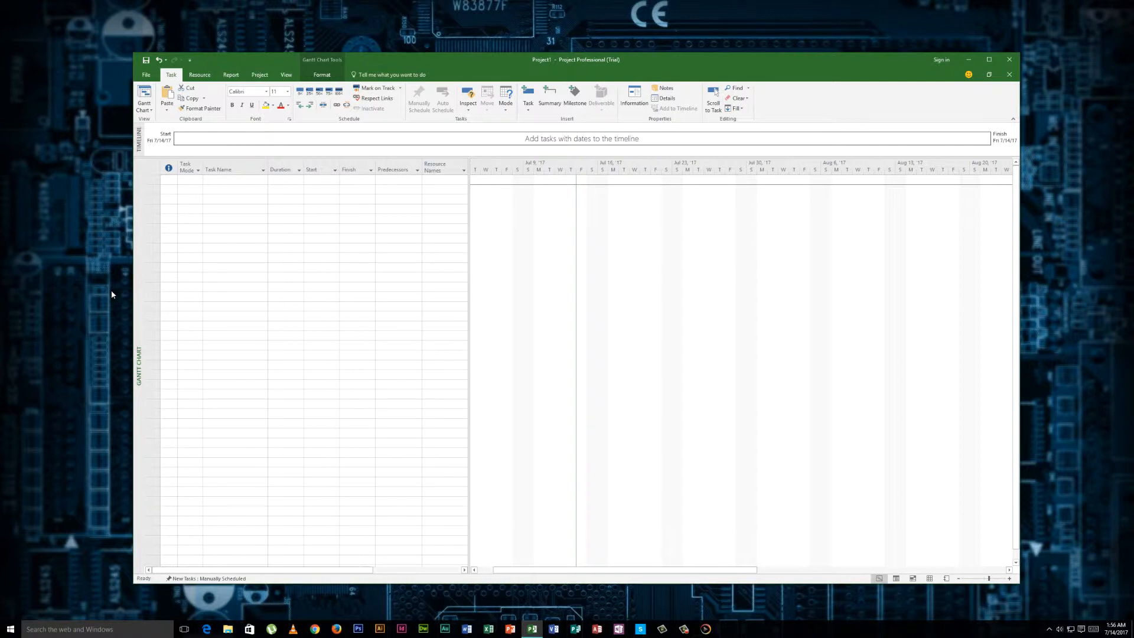
- Enter WIDGET APP as the task name in row 1
left_click(234, 180)
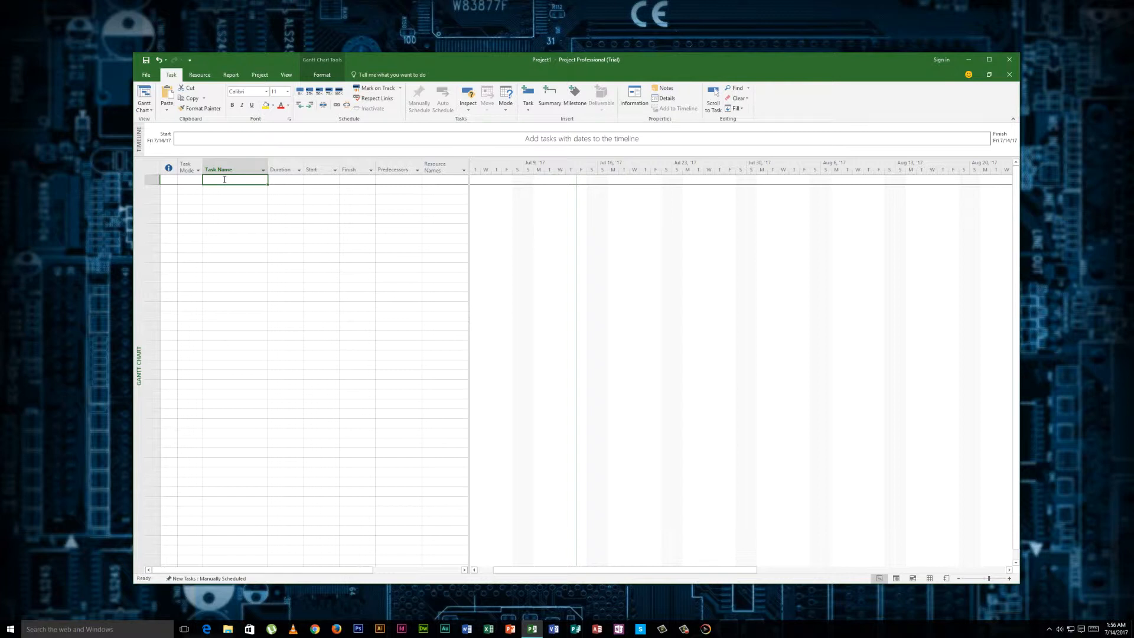
type("WIDET")
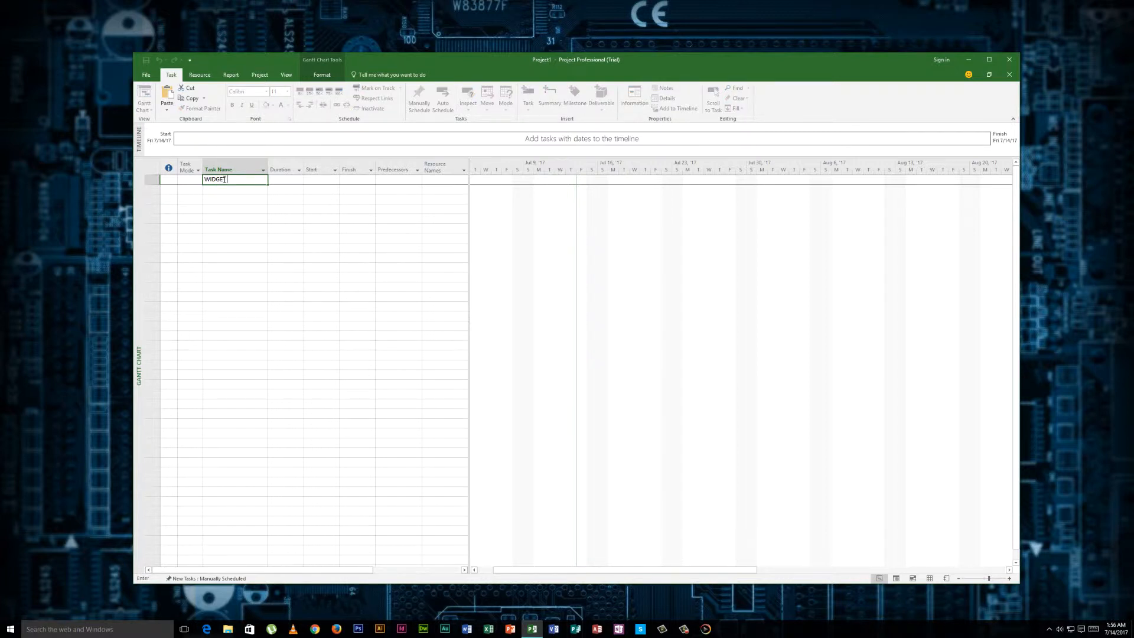
type("APP")
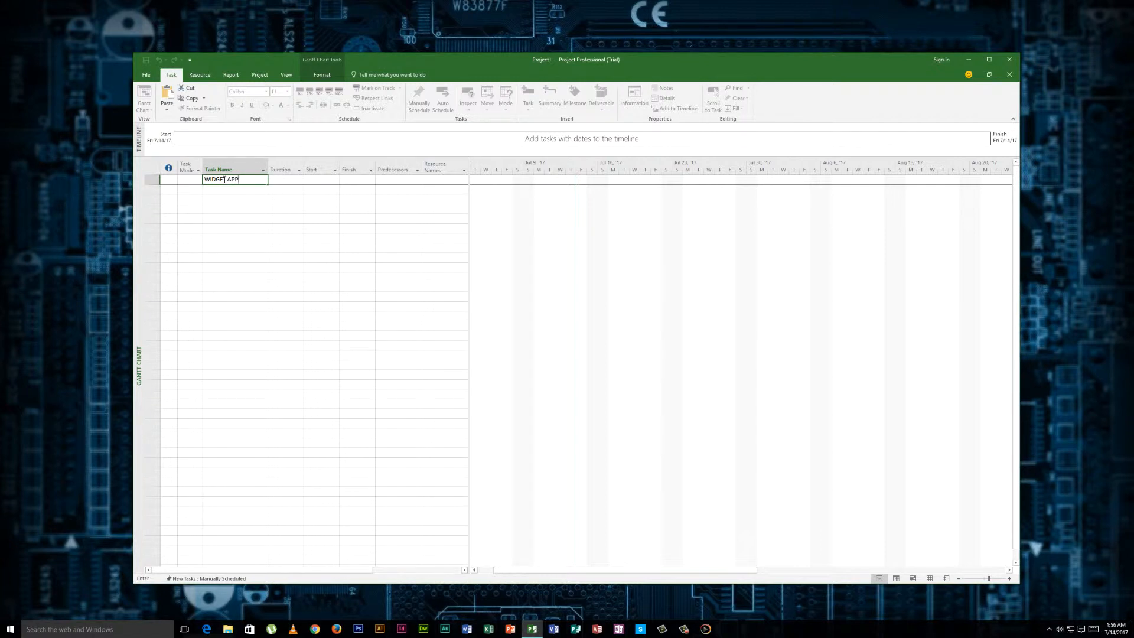
key("Return")
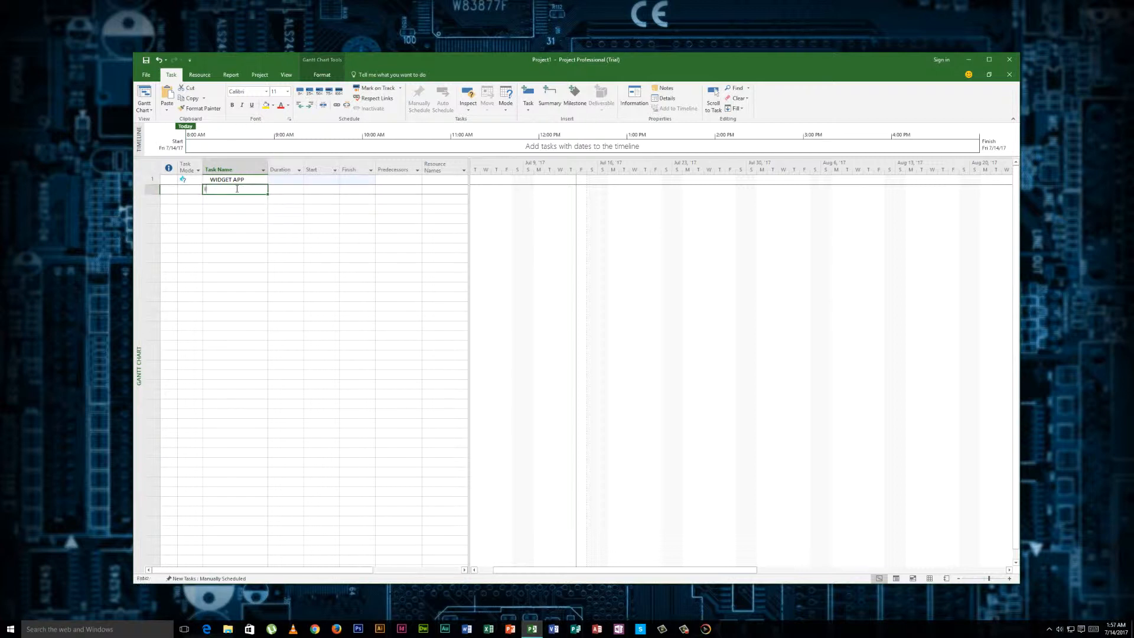
- Enter Initiate Phase and Task 1 through Task 4 in the rows below WIDGET APP
type("INITIATE")
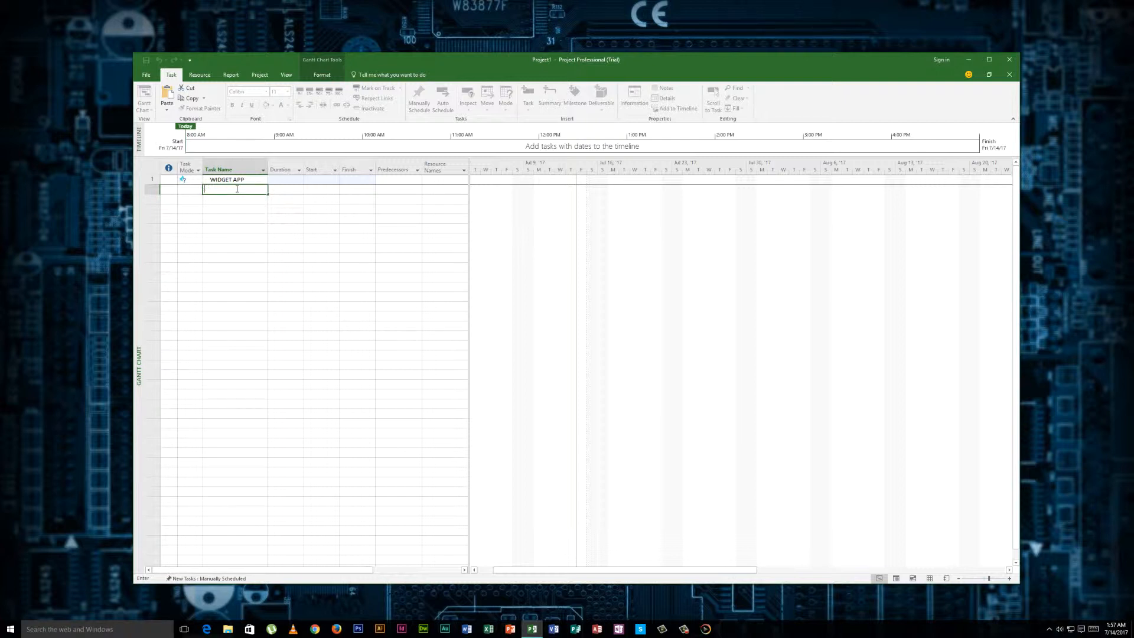
type("Initi")
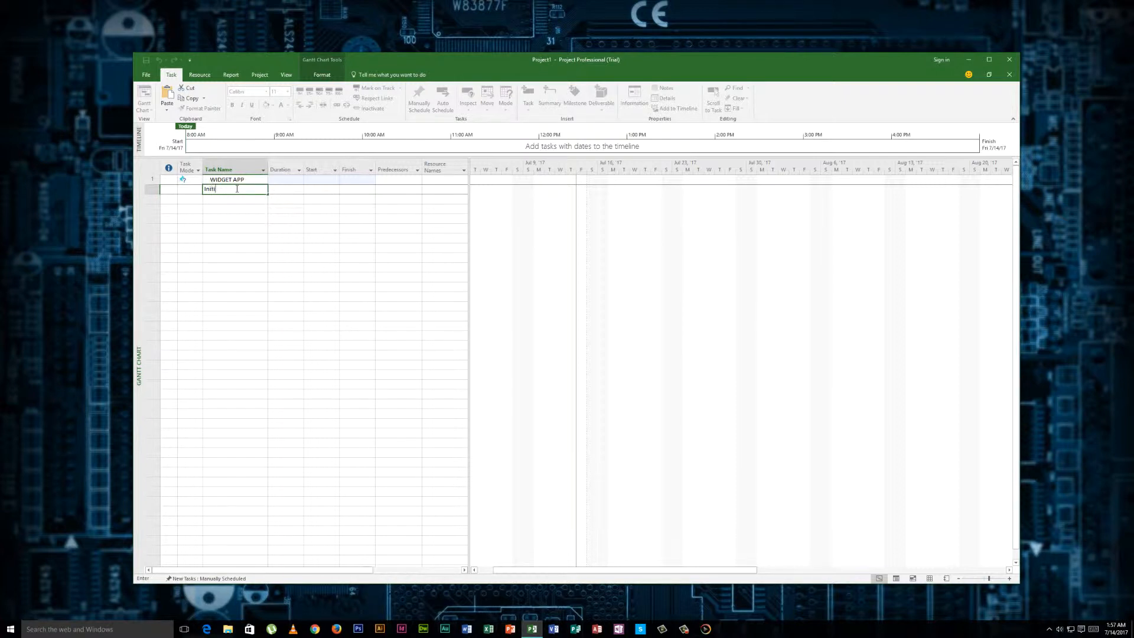
type("ate Phase")
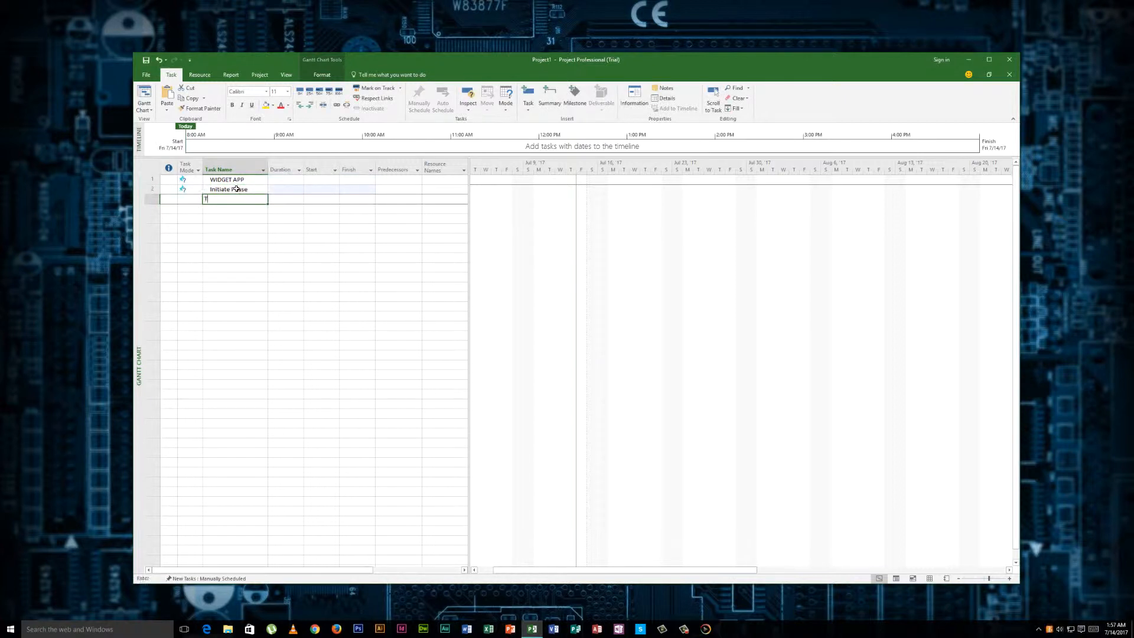
type("ask 1")
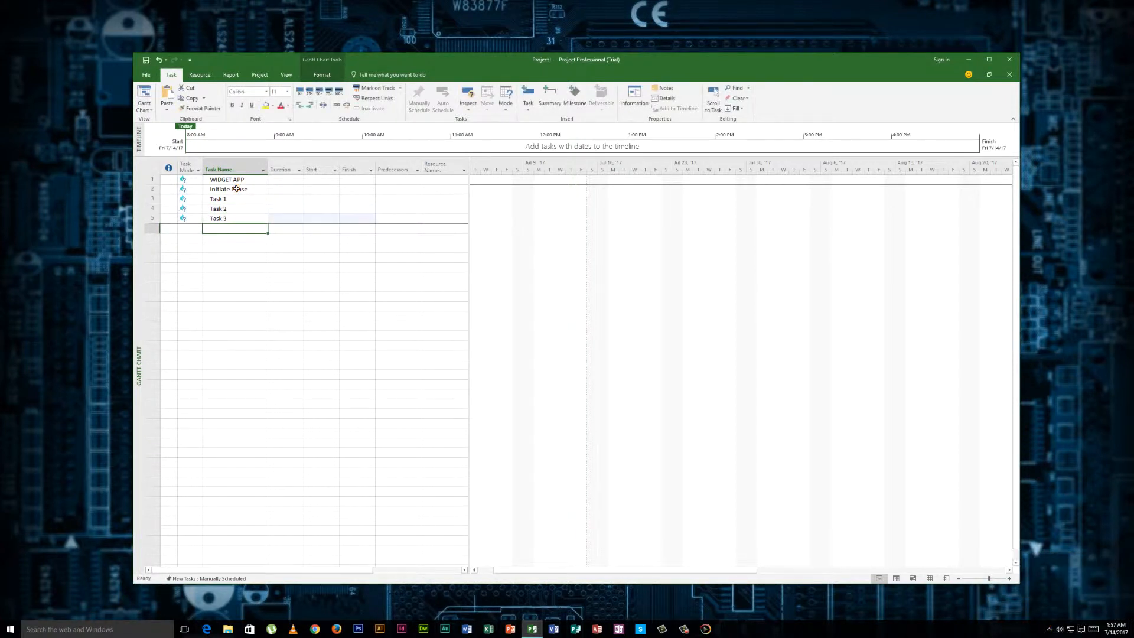
type("Task 4")
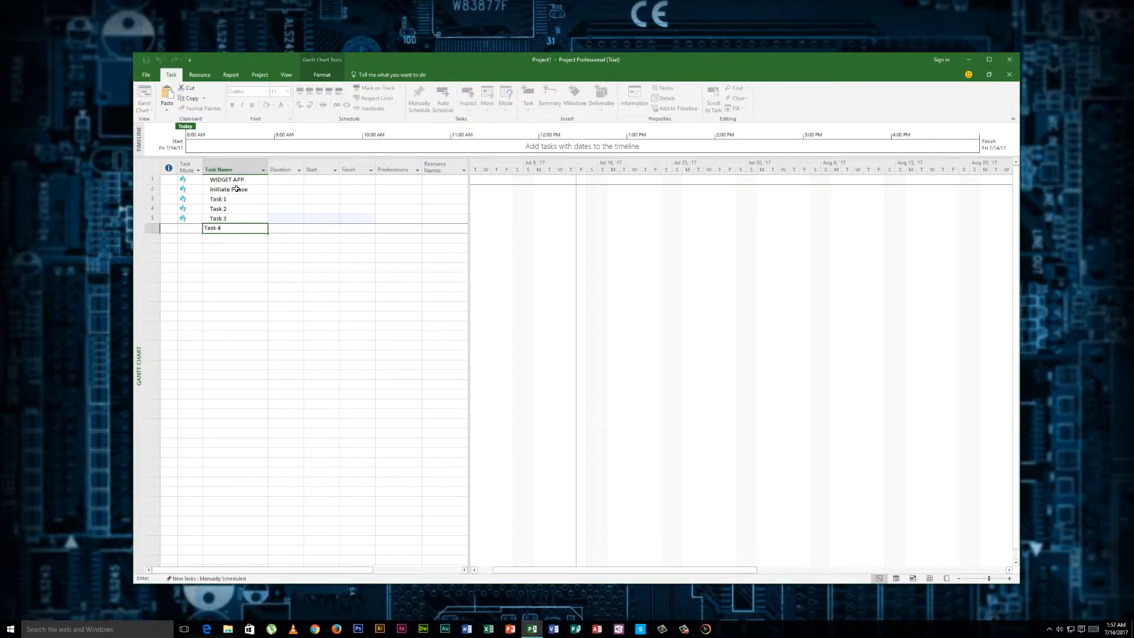
key("Return")
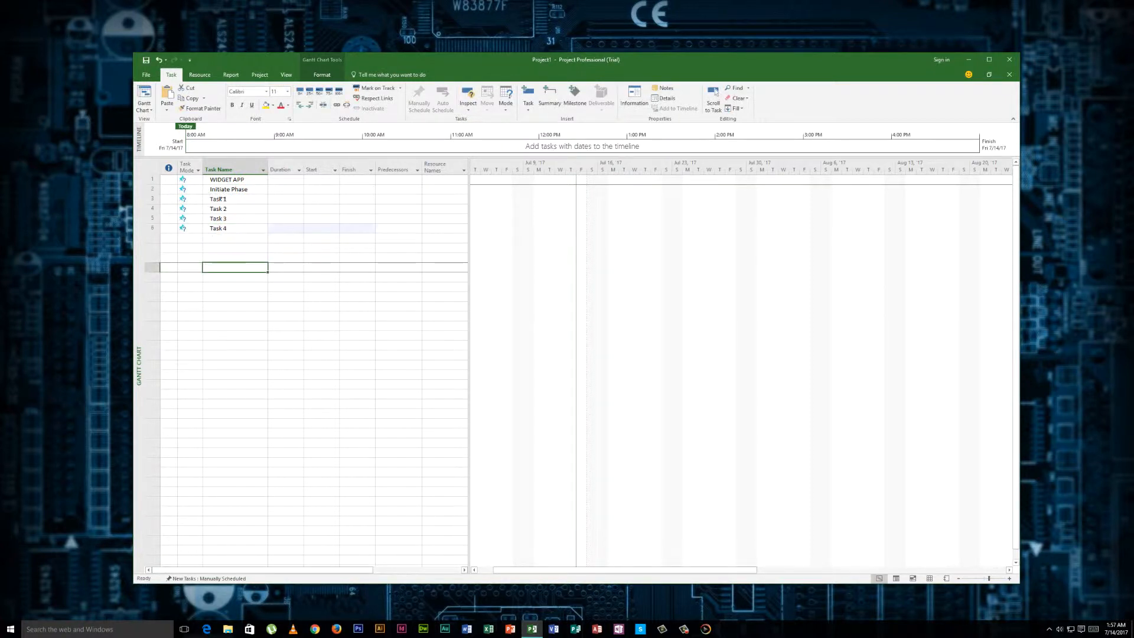
left_click(229, 189)
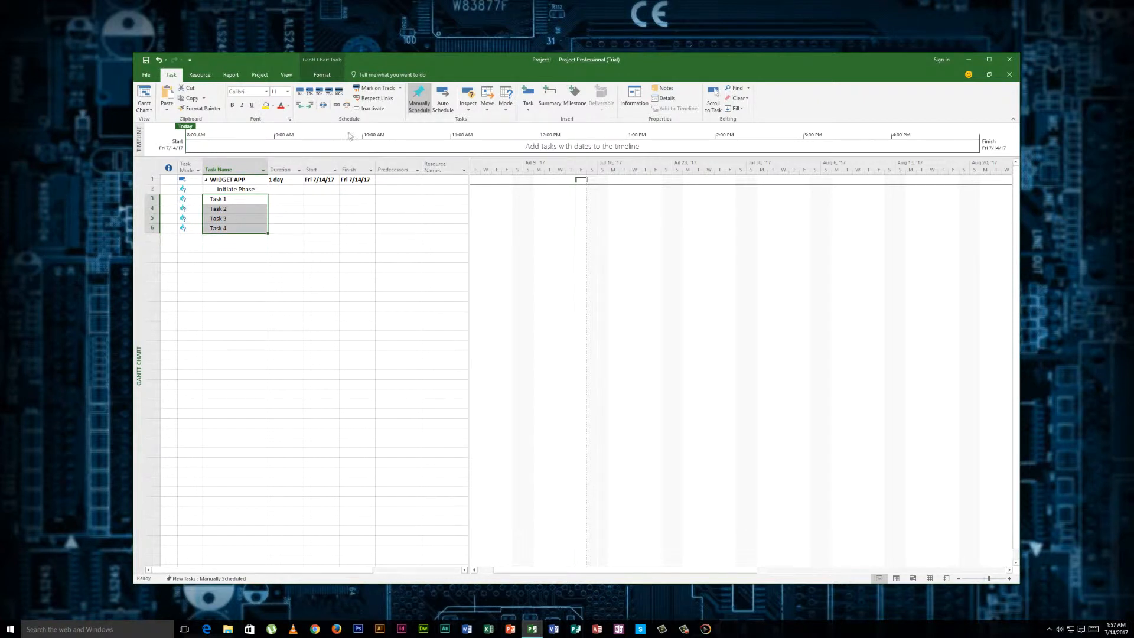
- Indent Tasks 1–4 under Initiate Phase and repeat that phase block five times at phase level
left_click(323, 105)
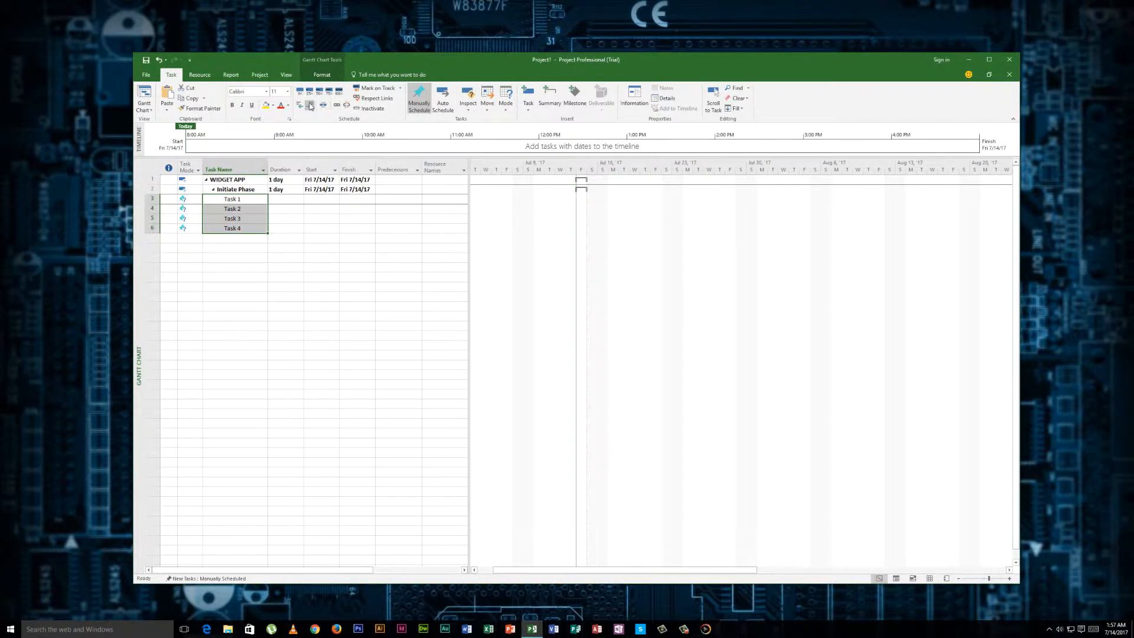
left_click(319, 228)
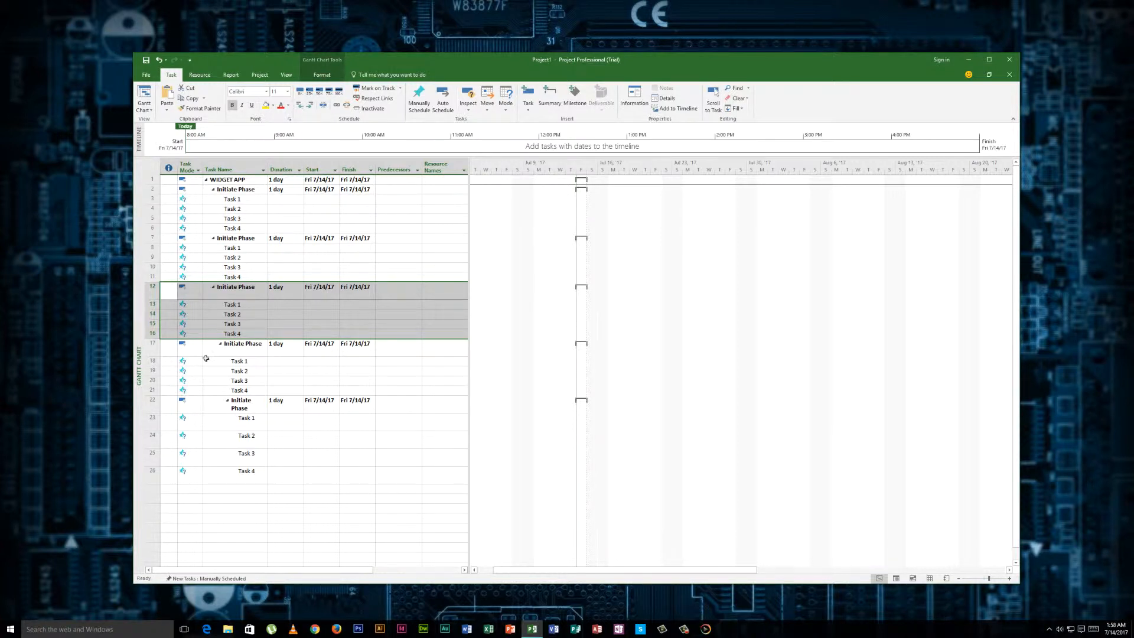
left_click(152, 343)
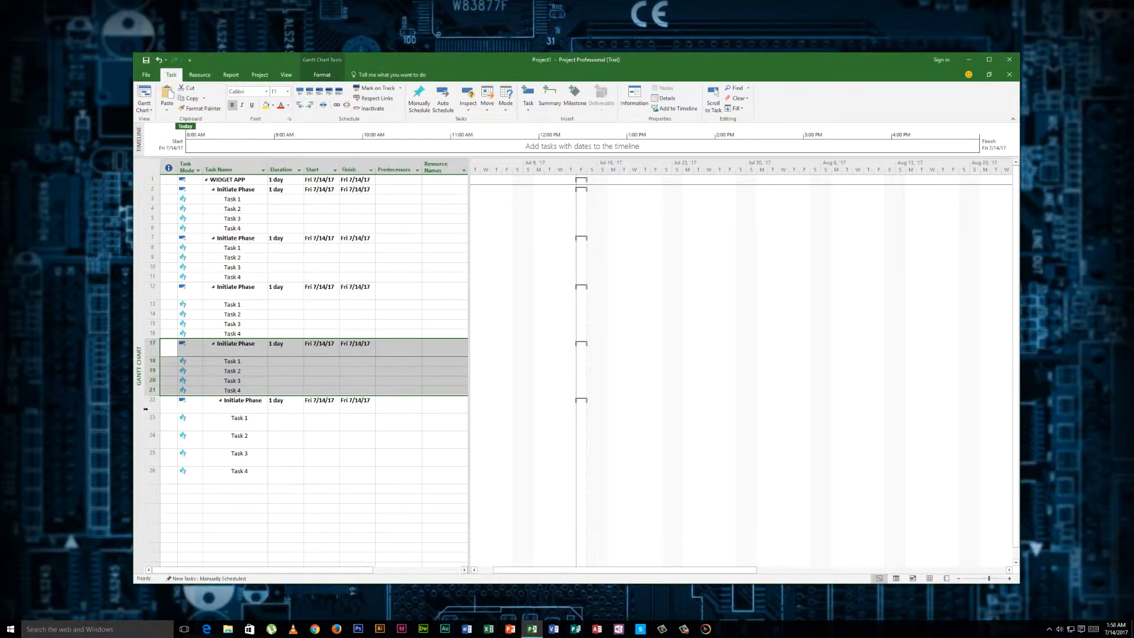
left_click(151, 408)
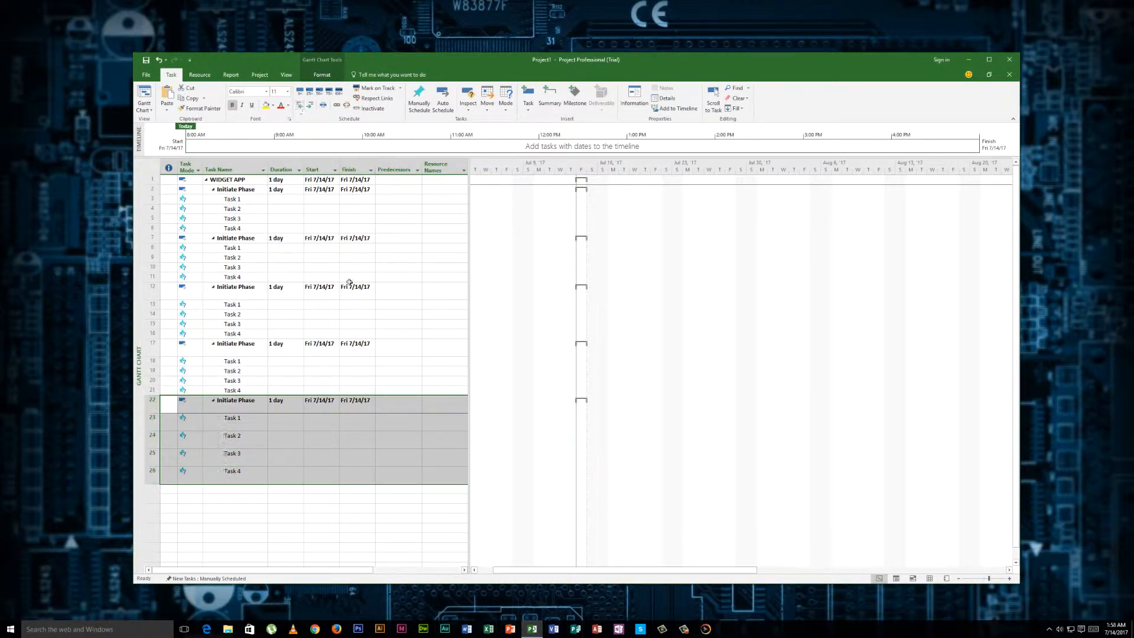
left_click(320, 417)
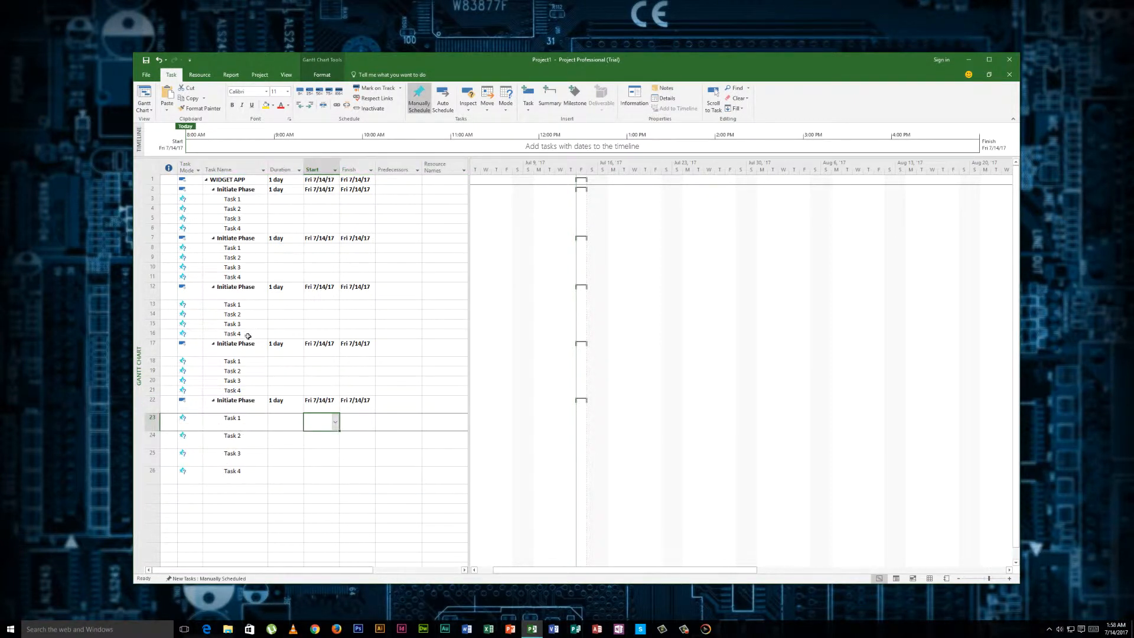
- Open Summary Task Information for the second Initiate Phase row
left_click(232, 390)
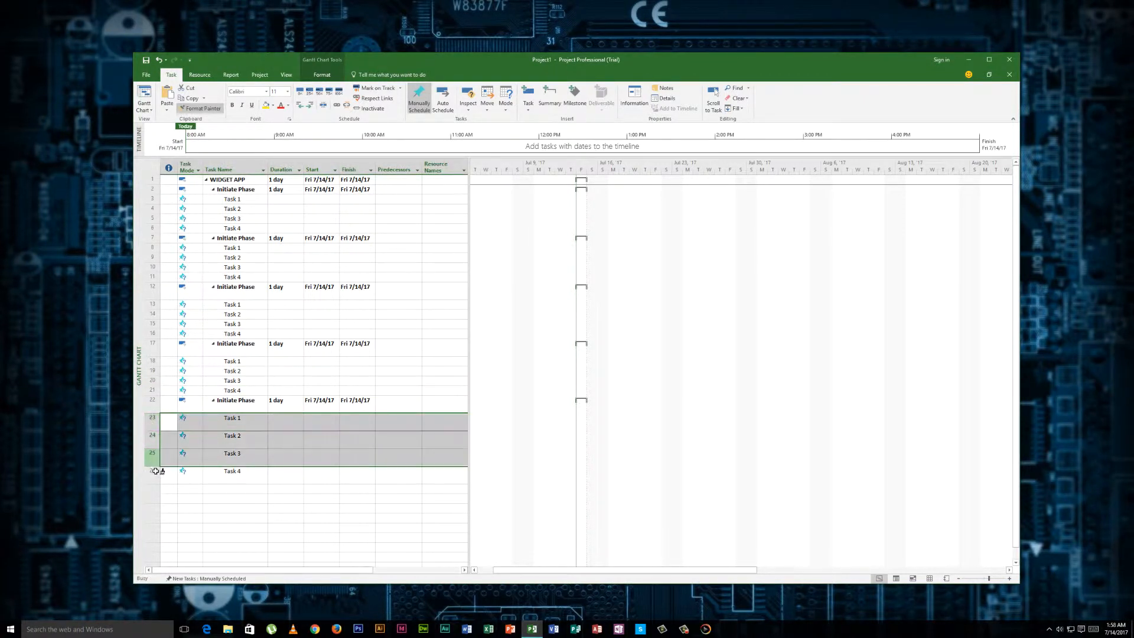
left_click(320, 435)
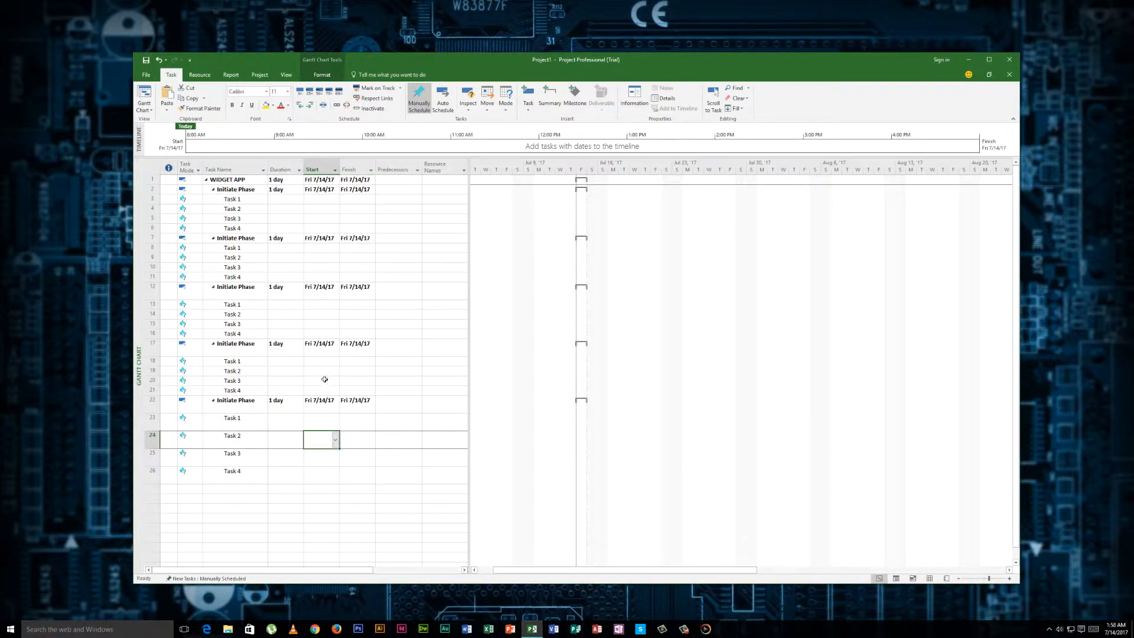
left_click(231, 267)
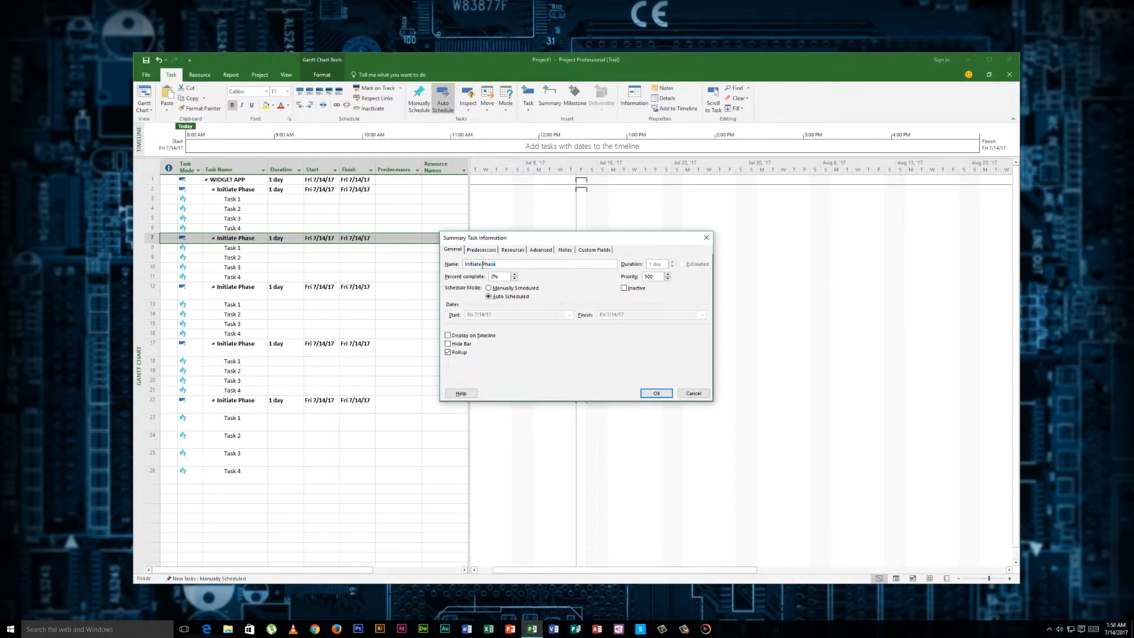
- Rename the second and third phases Planning Phase and Execution Phase
triple_click(480, 264)
type("Planning")
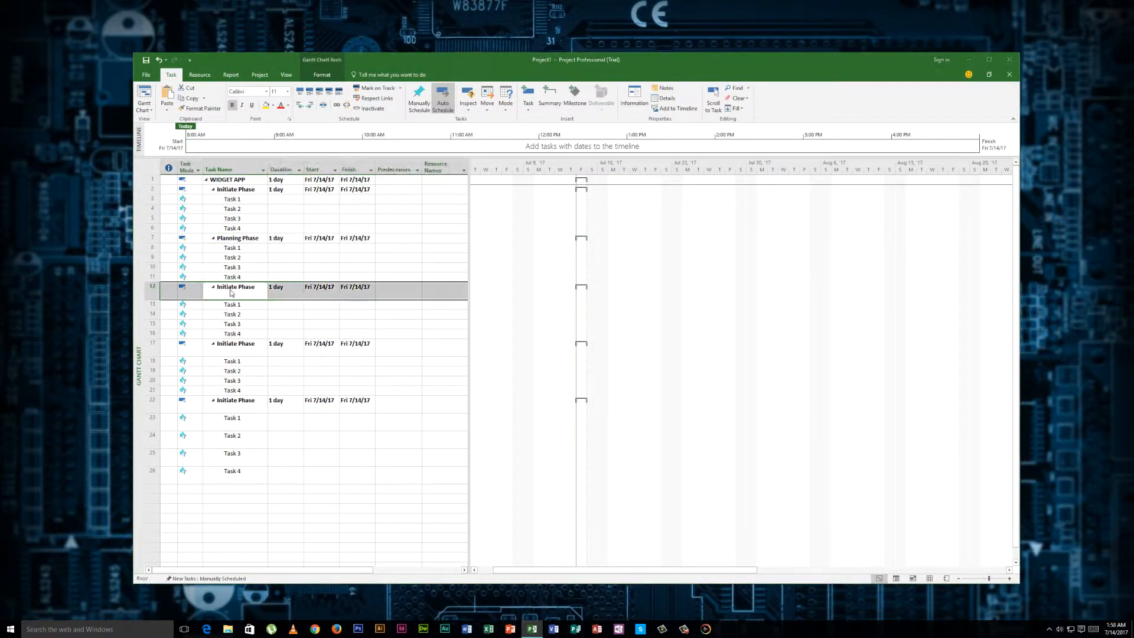
double_click(235, 286)
type("Execution Phase")
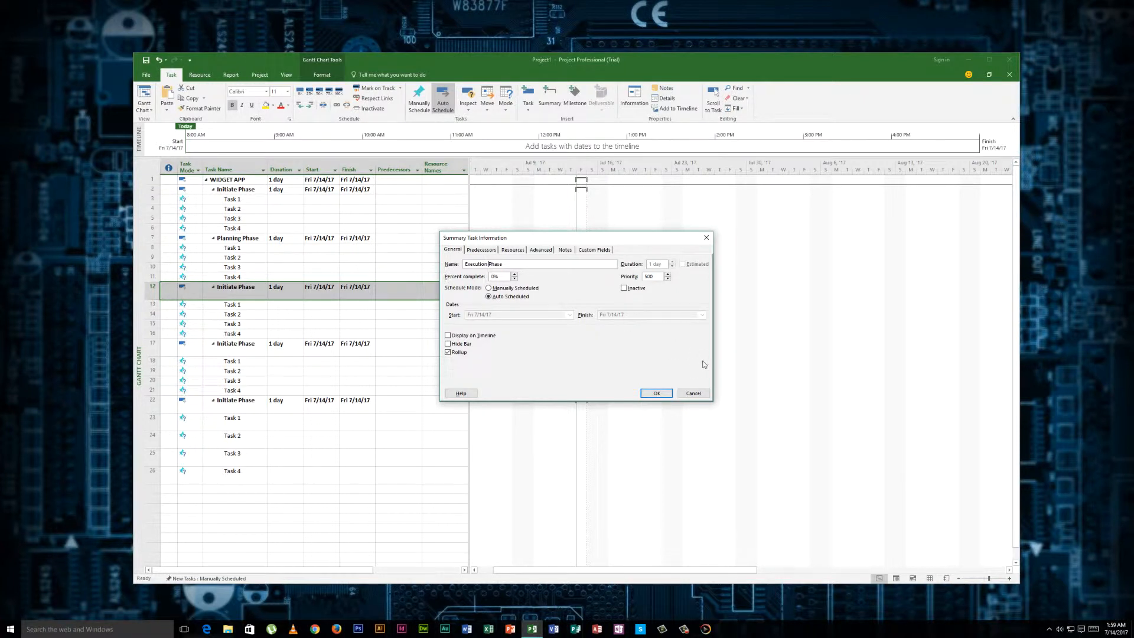
left_click(655, 393)
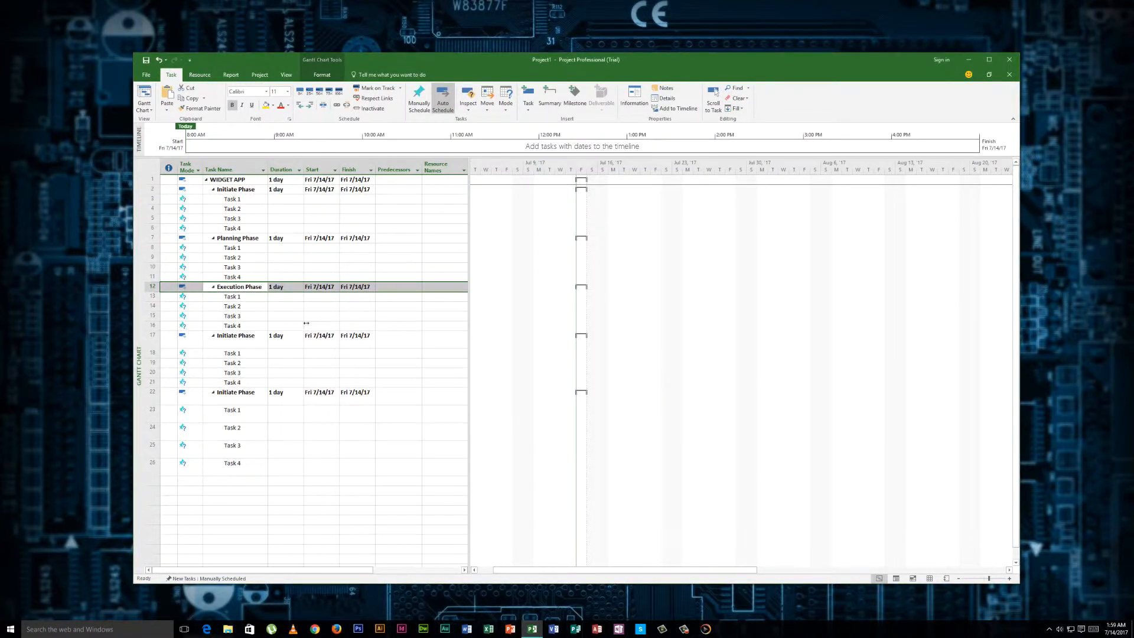
- Rename the fourth phase Monitor & Control Phase
double_click(235, 335)
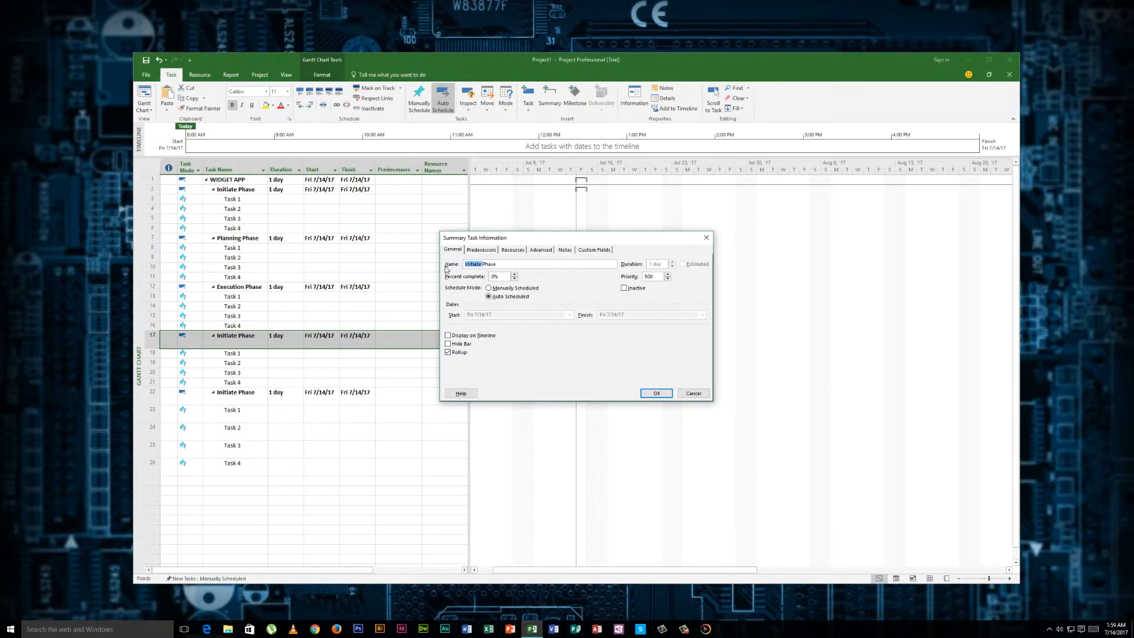
type("MonitorPhase")
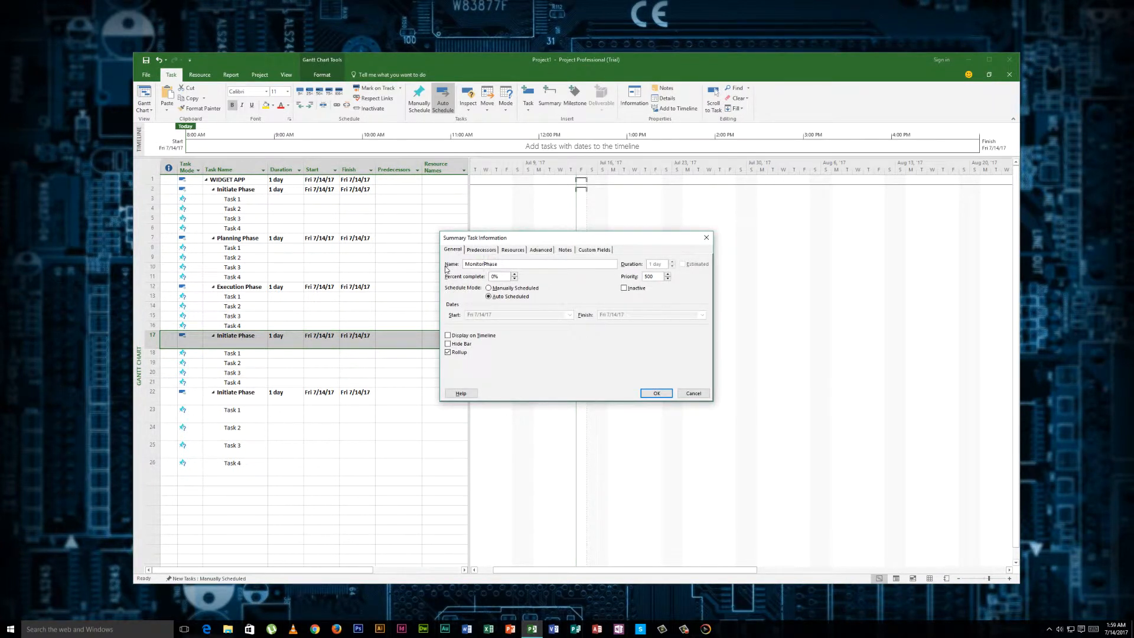
type("&")
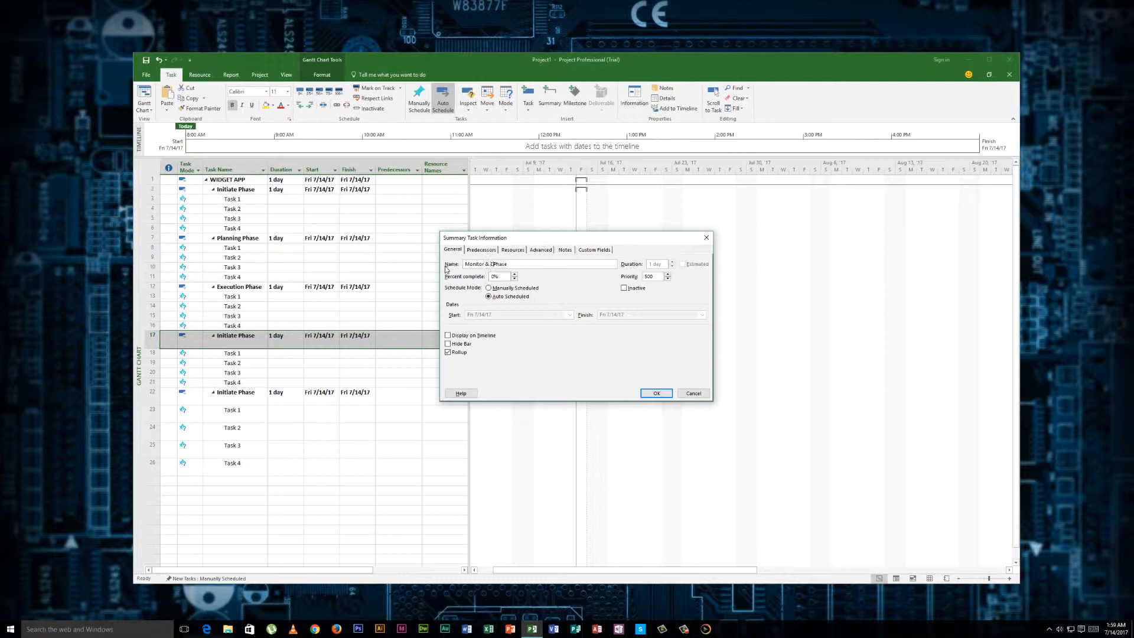
type("Control")
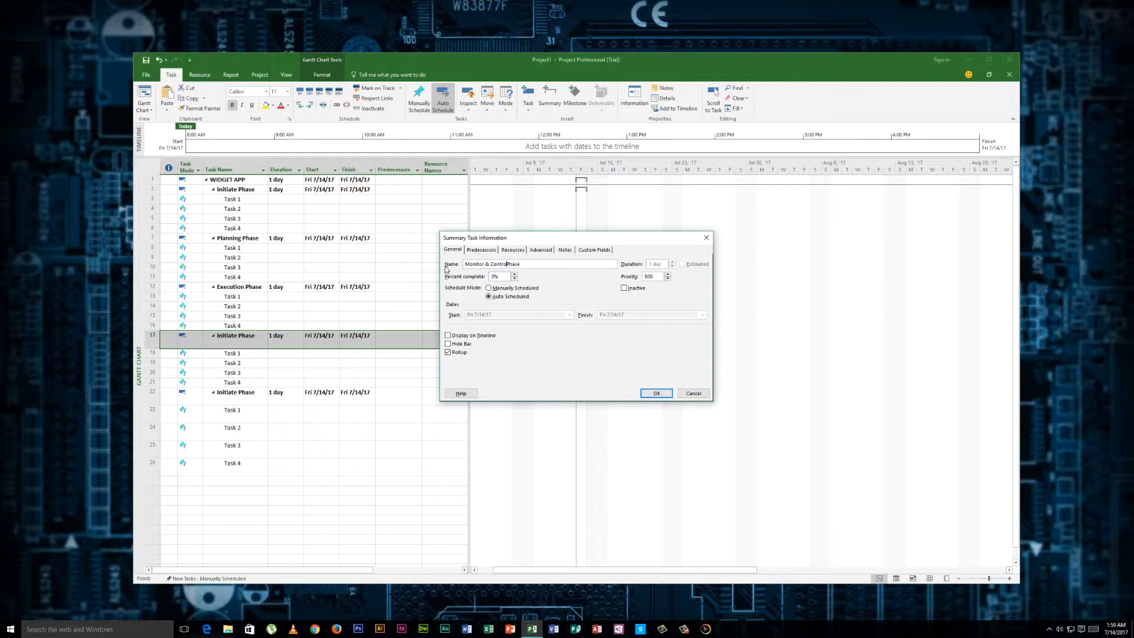
left_click(655, 393)
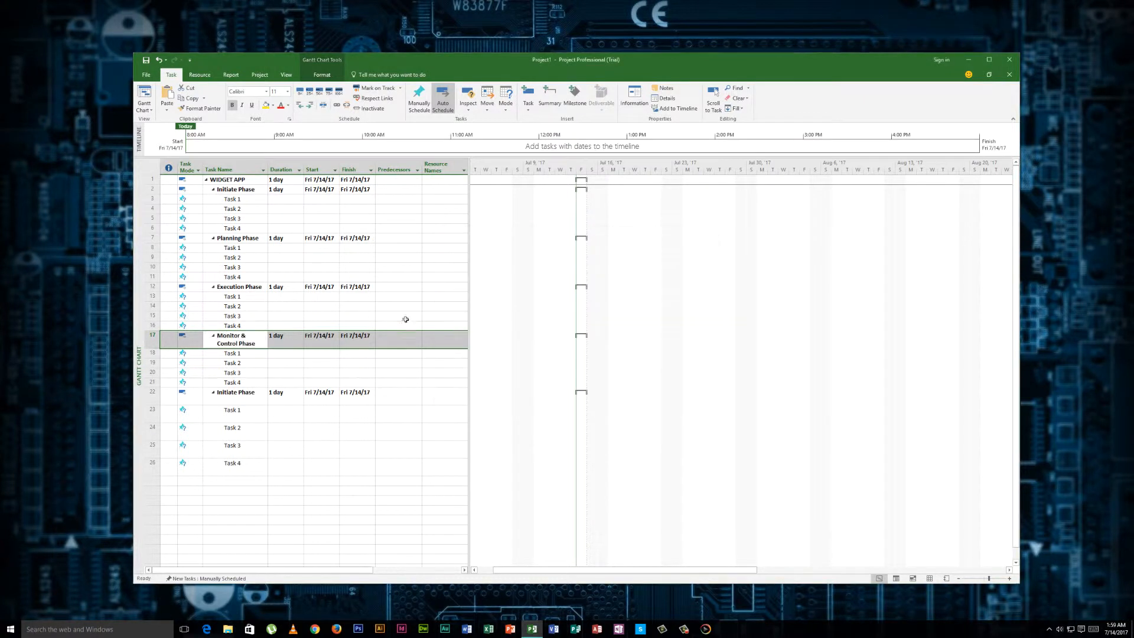
- Rename the duplicated phase at row 22 Closure Phase
left_click(232, 392)
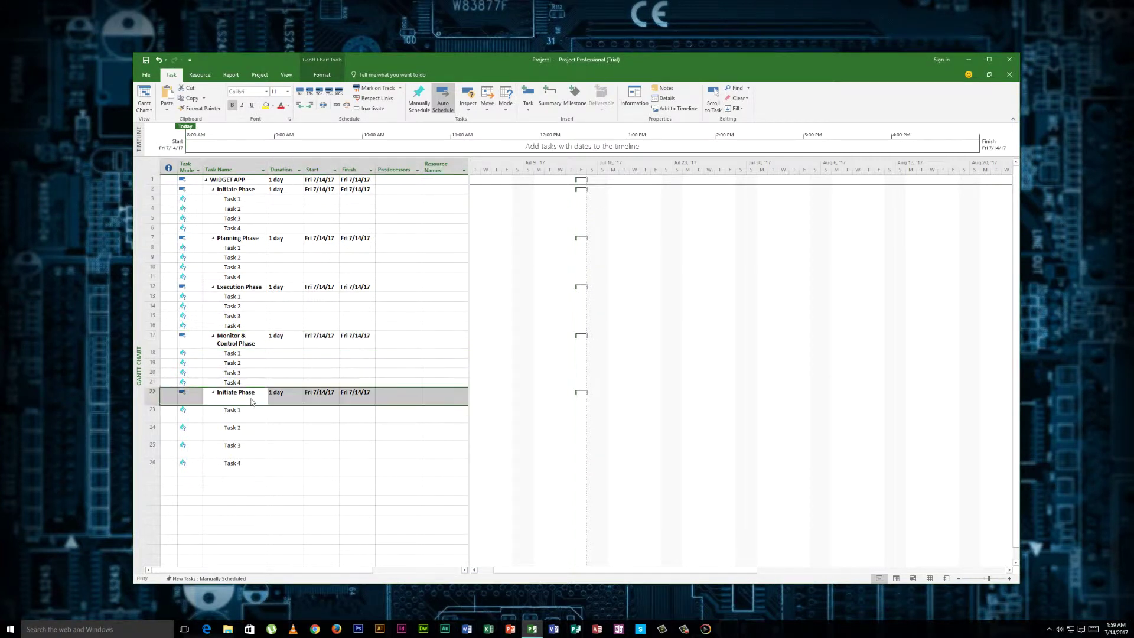
double_click(235, 393)
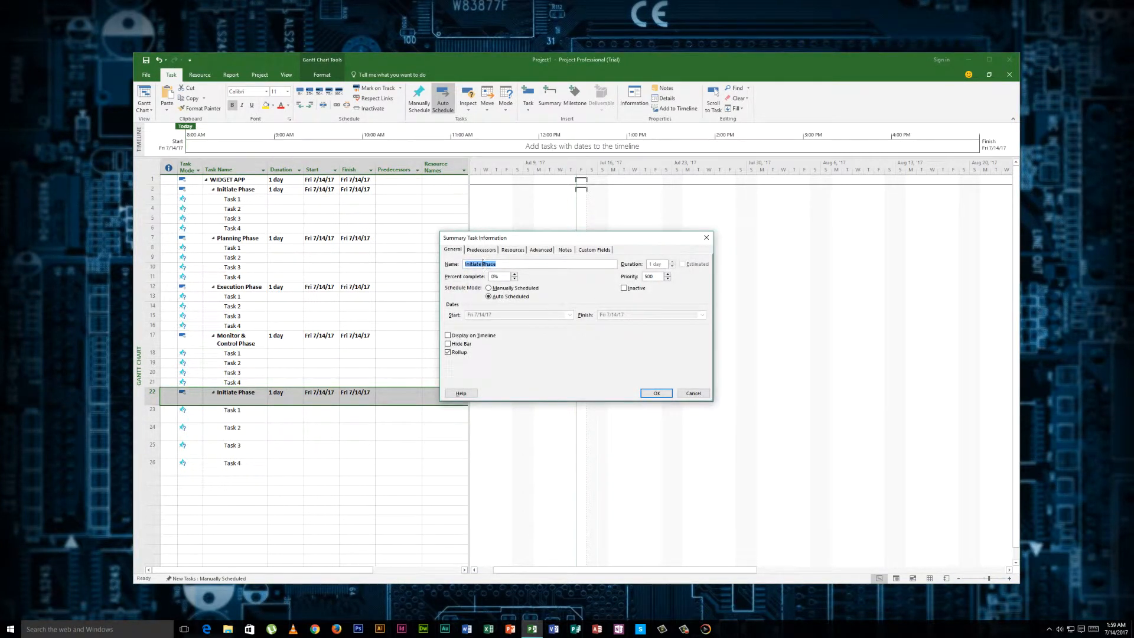
type("CPhase")
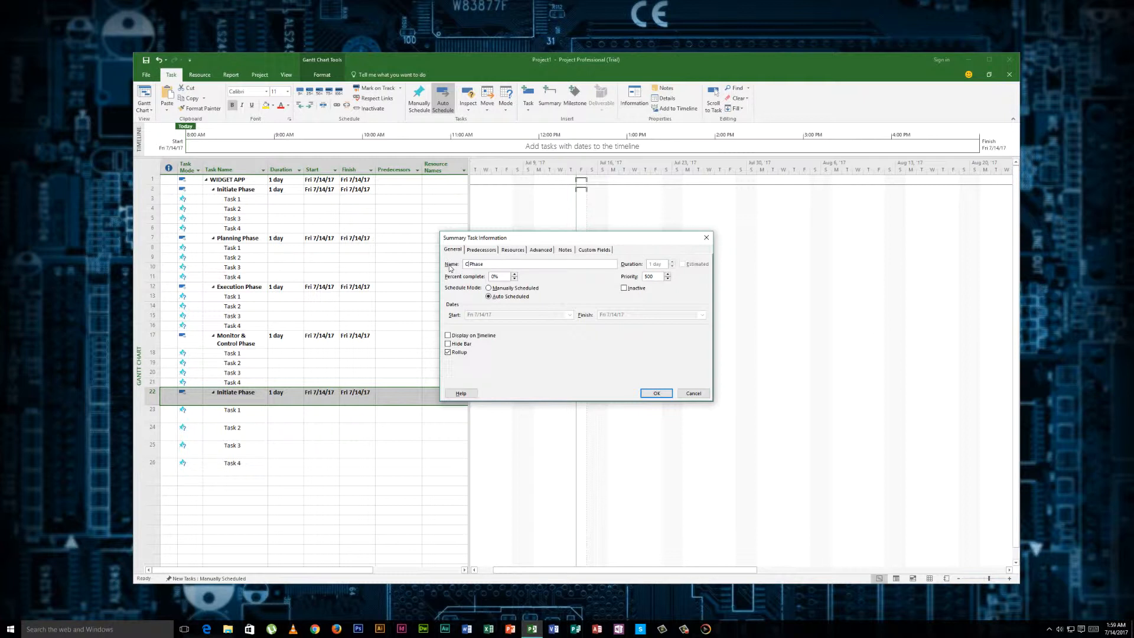
type("Closure Phase")
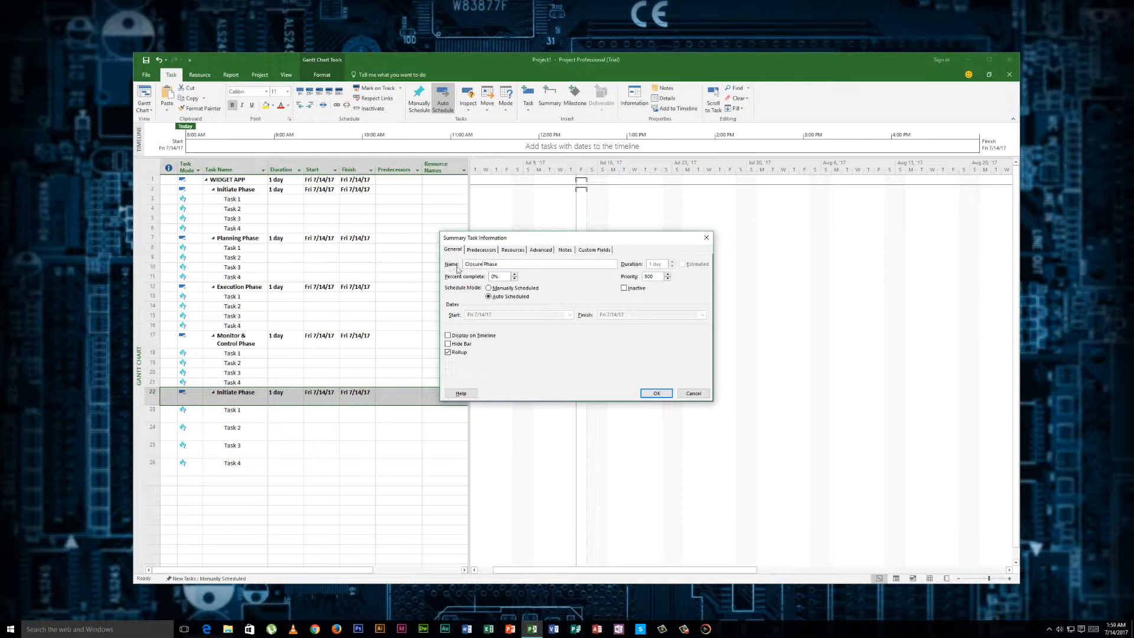
left_click(656, 393)
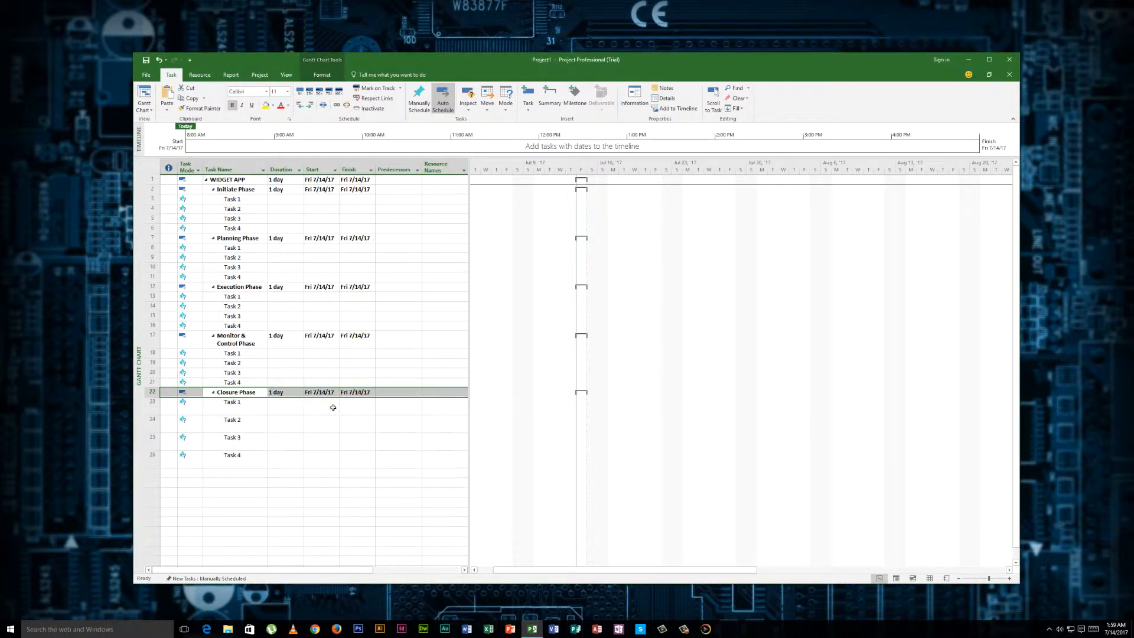
left_click(355, 335)
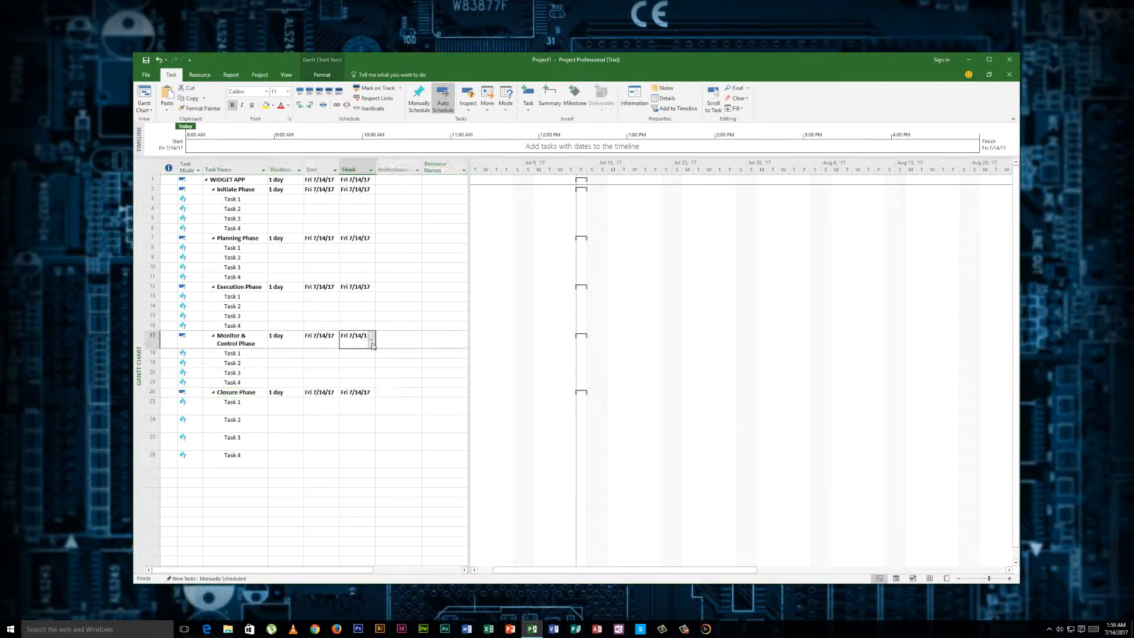
- Collapse the Initiate, Planning, Monitor & Control and Closure phases
left_click(226, 180)
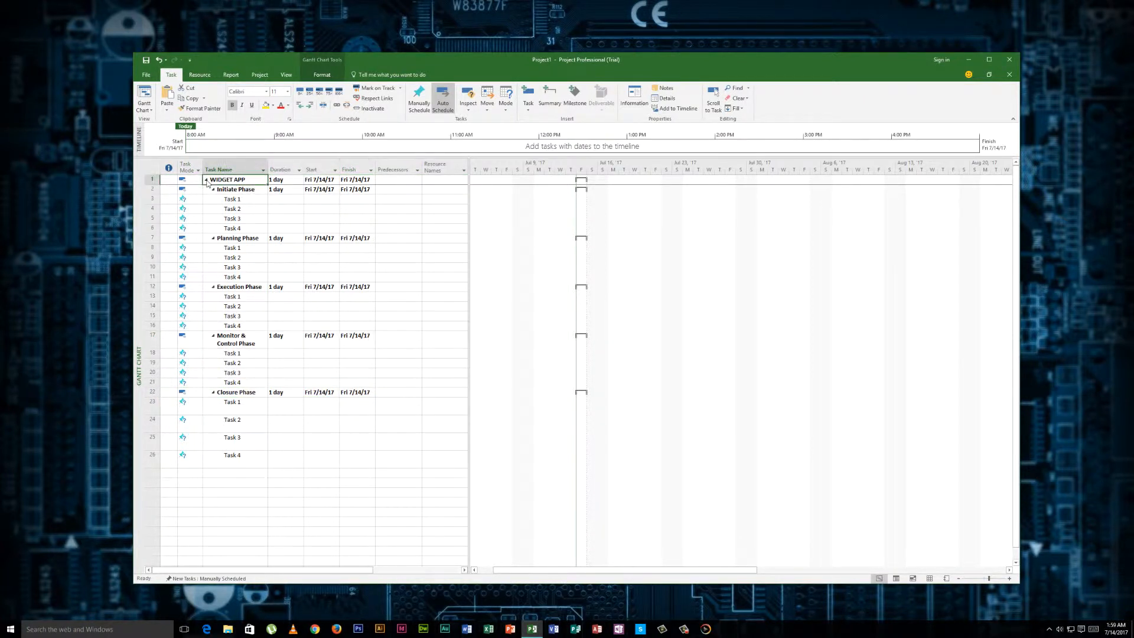
left_click(206, 180)
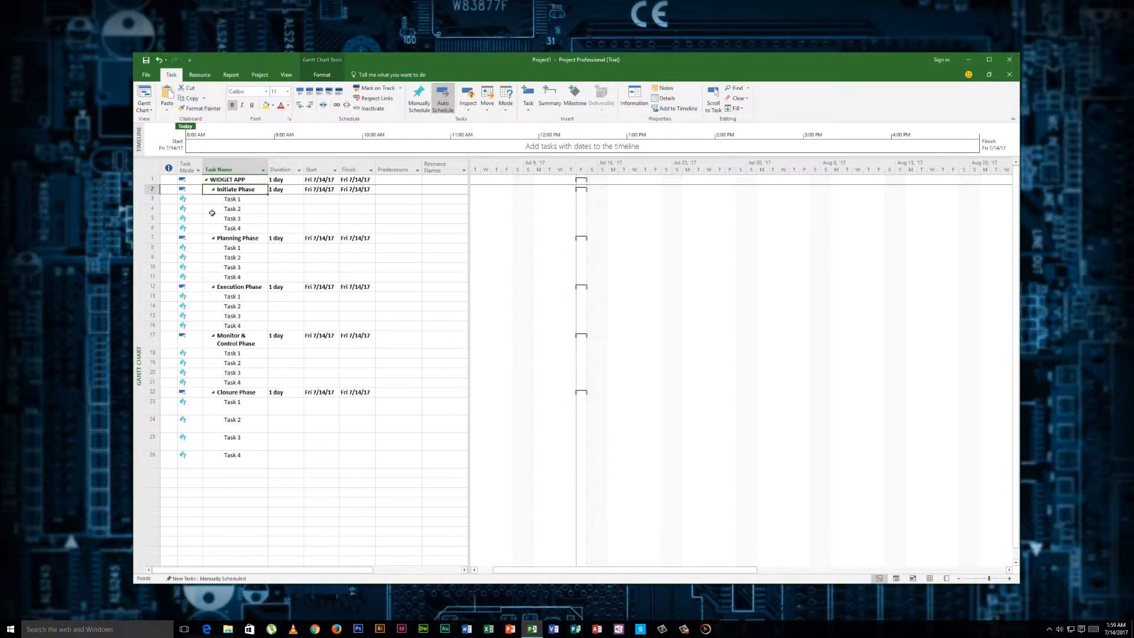
left_click(206, 189)
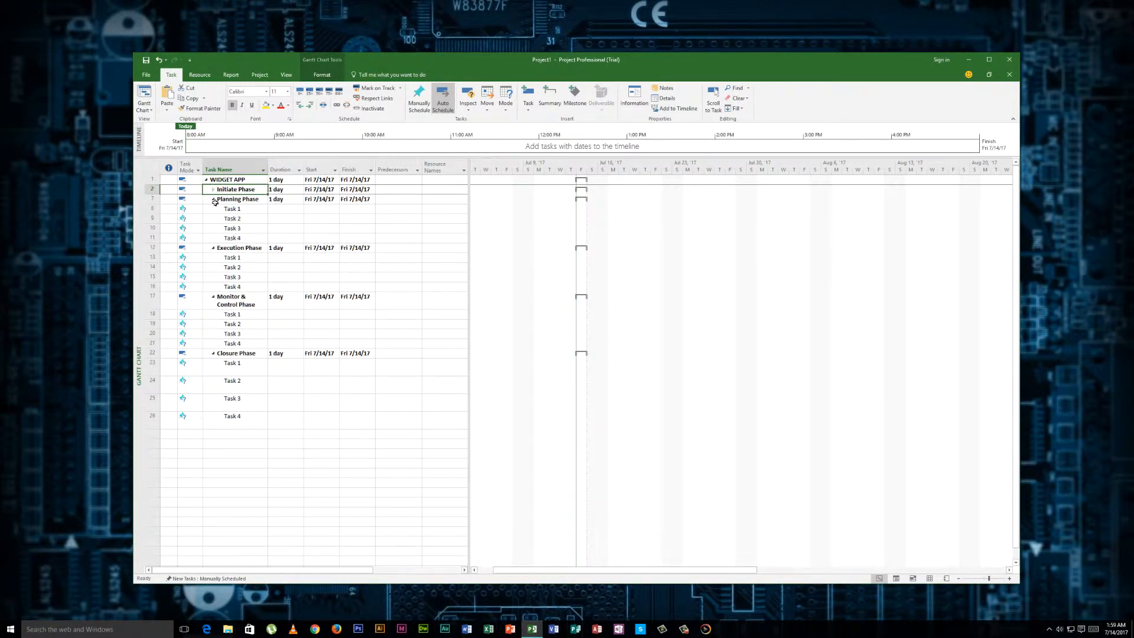
left_click(237, 199)
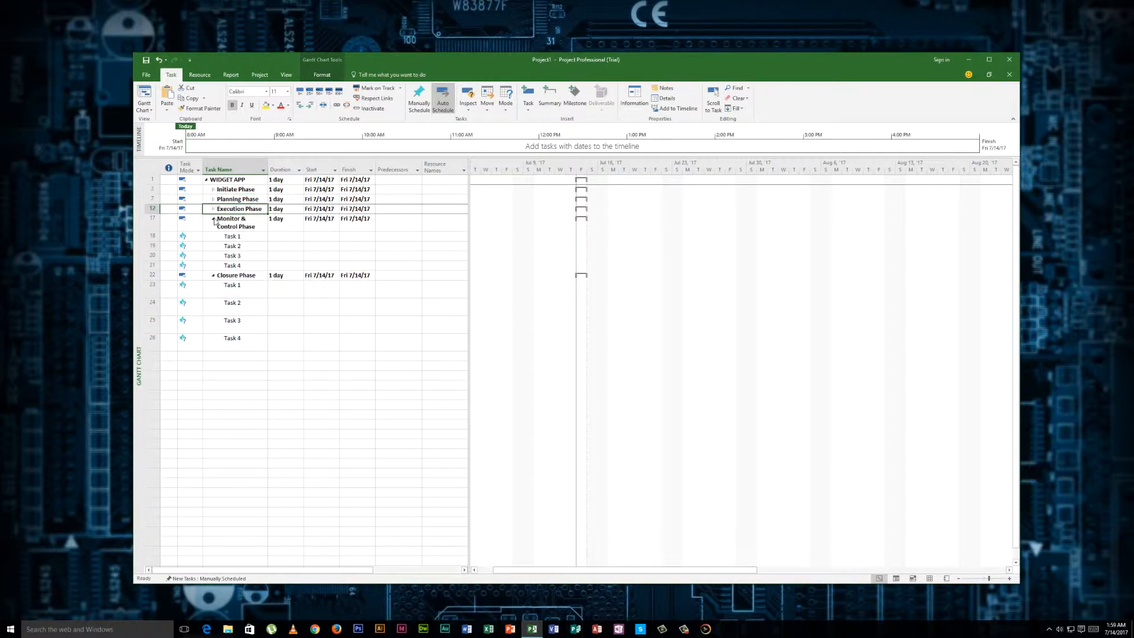
left_click(213, 218)
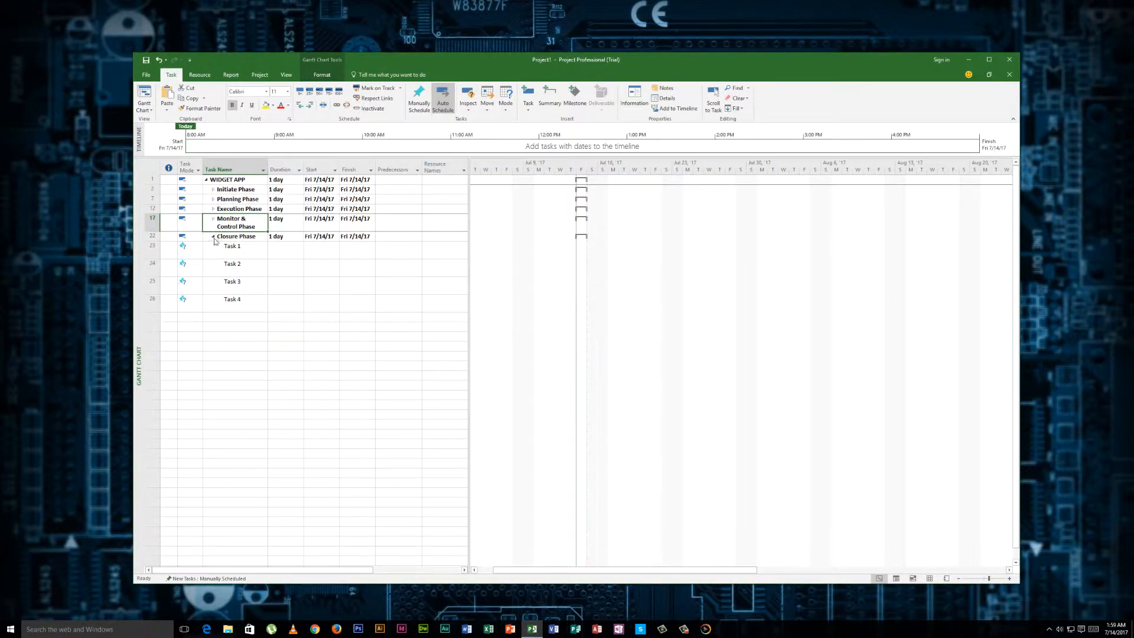
left_click(213, 235)
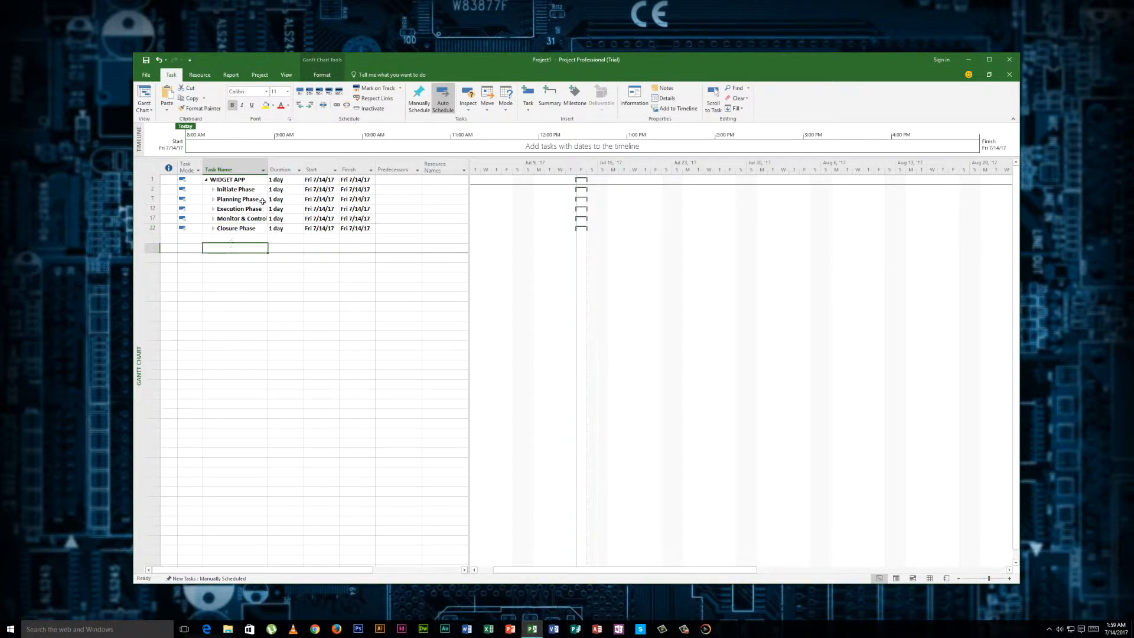
- Expand all five phases again and fix the tall Closure Phase task rows
left_click(235, 189)
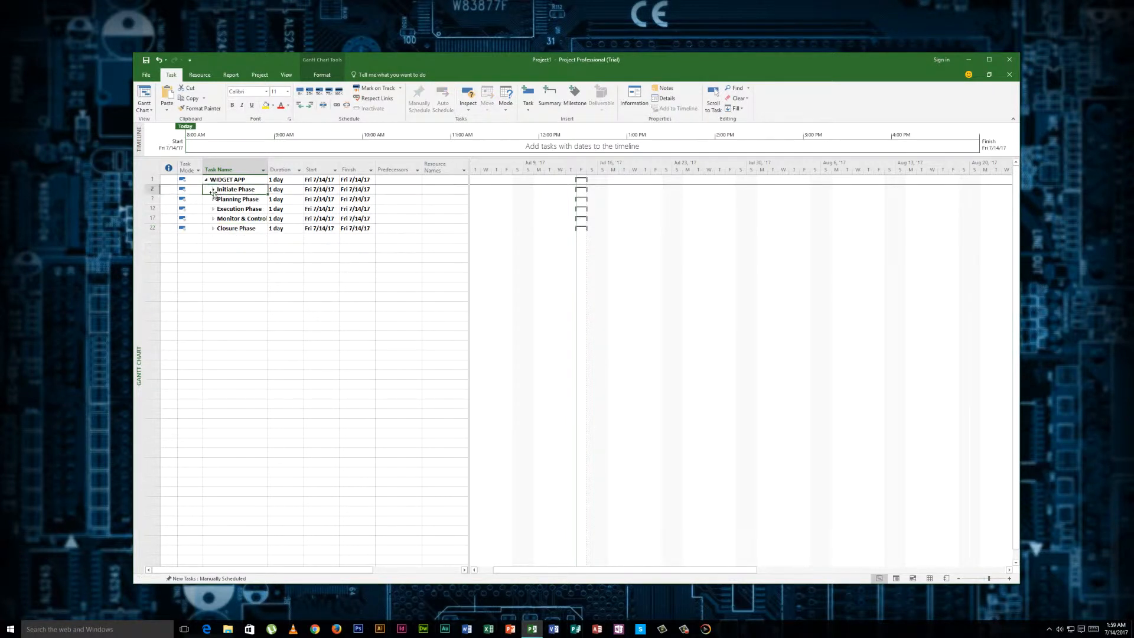
left_click(213, 189)
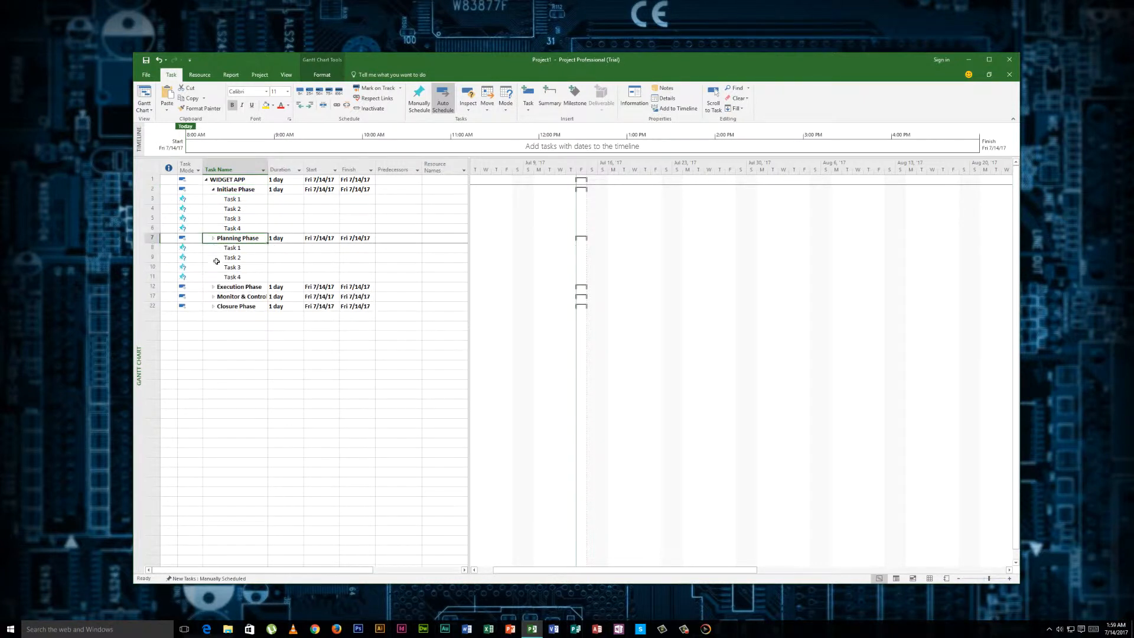
left_click(213, 287)
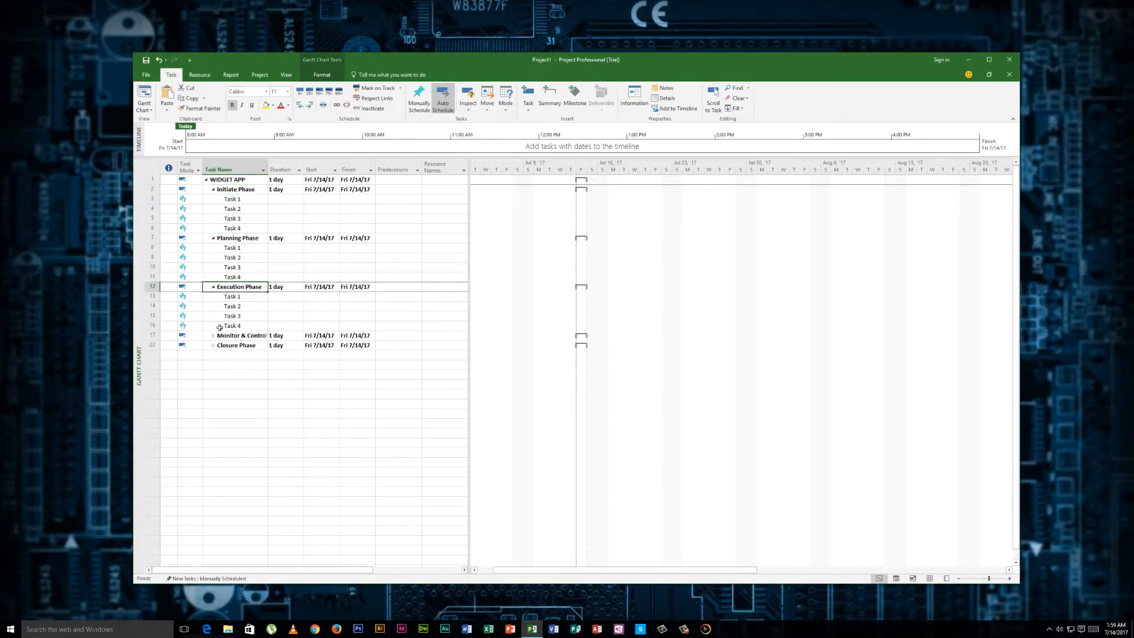
left_click(213, 335)
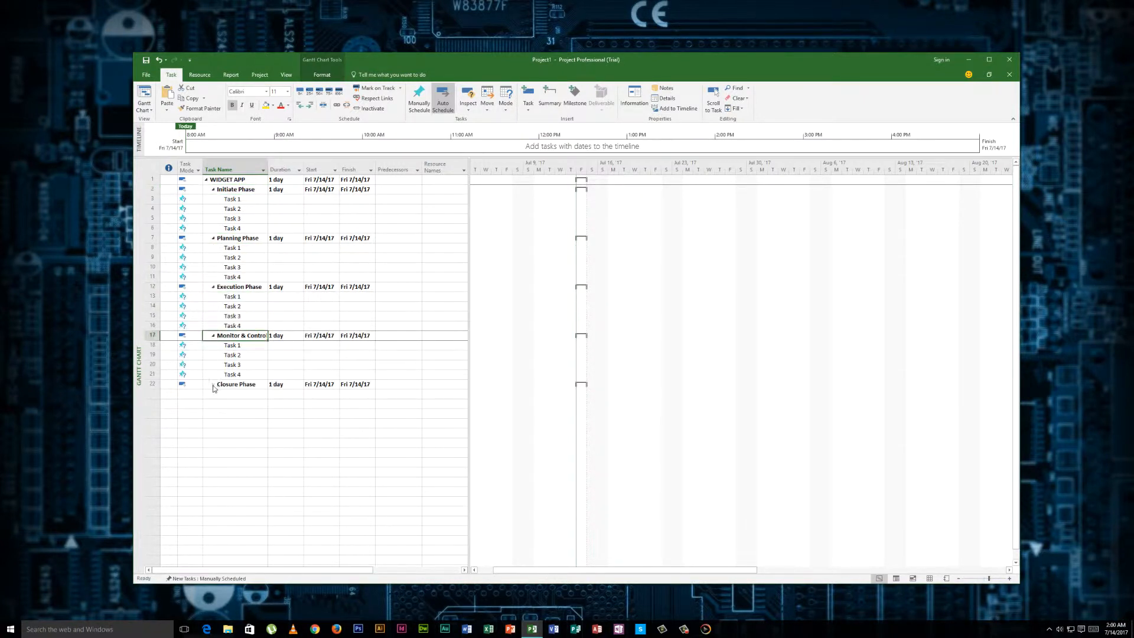
left_click(212, 384)
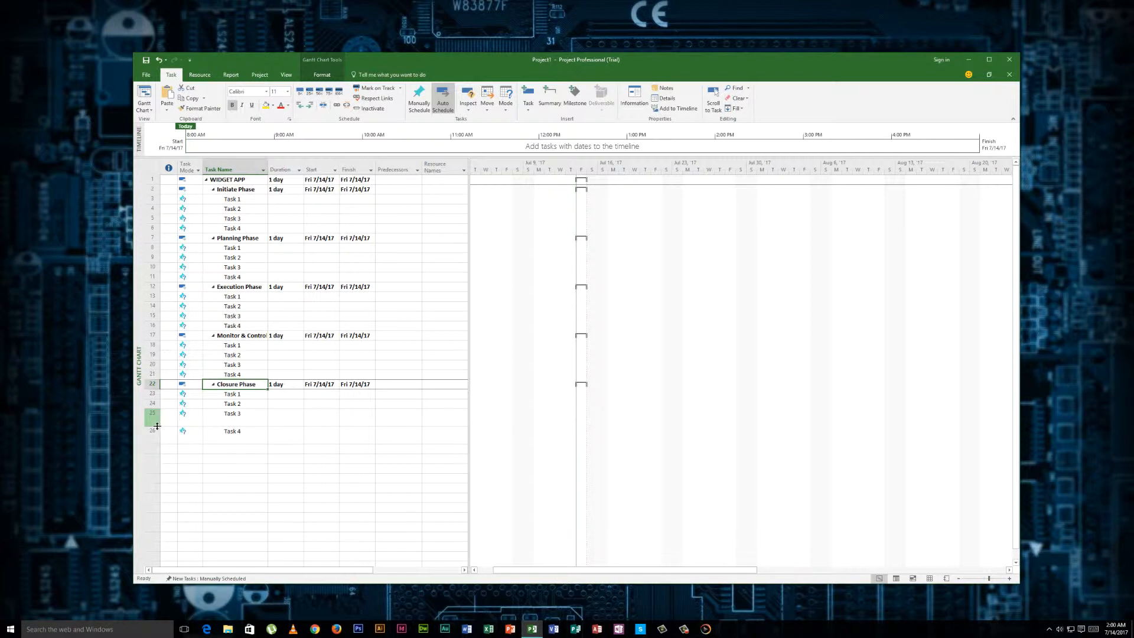
left_click(152, 423)
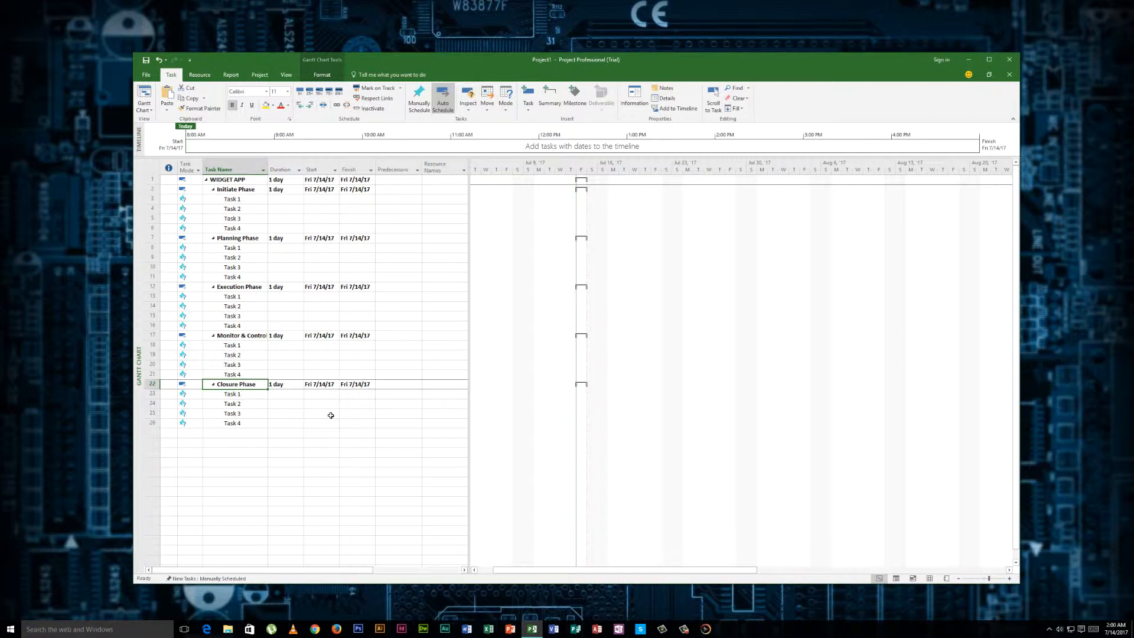
mouse_move(322, 74)
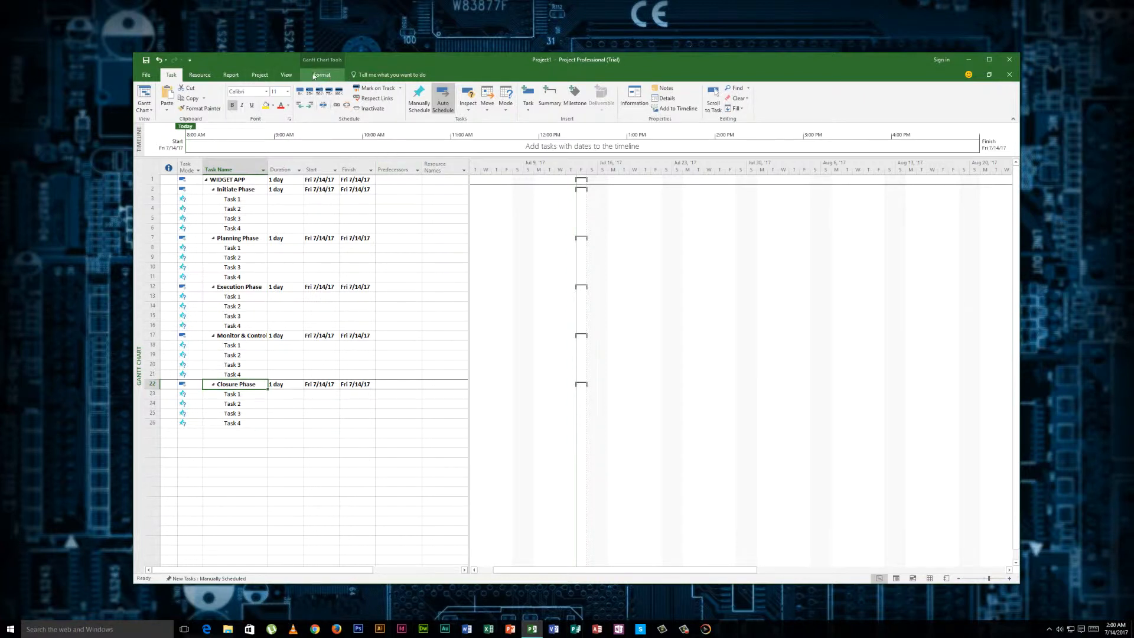
- In Bar Styles, give the Task bar a green middle pattern and an end shape
left_click(321, 74)
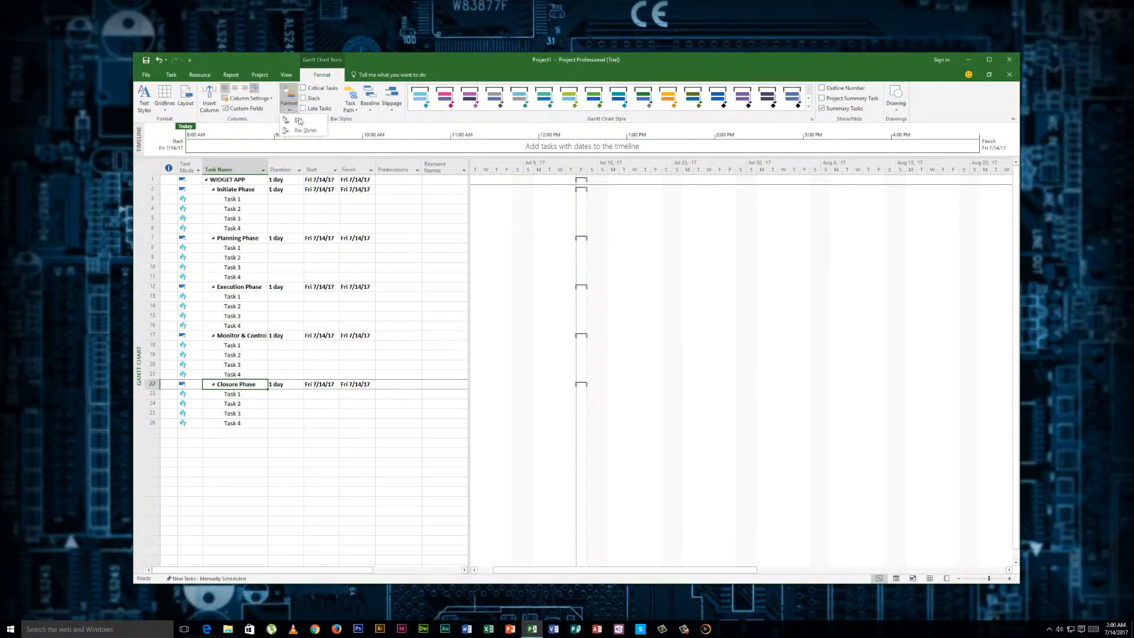
left_click(306, 129)
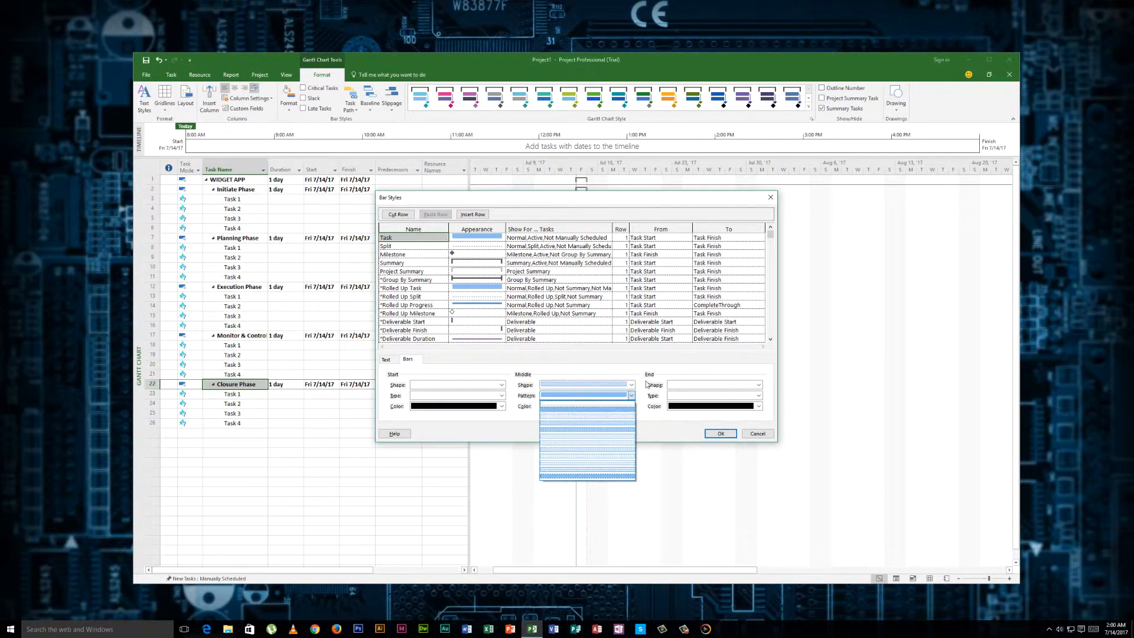
left_click(586, 396)
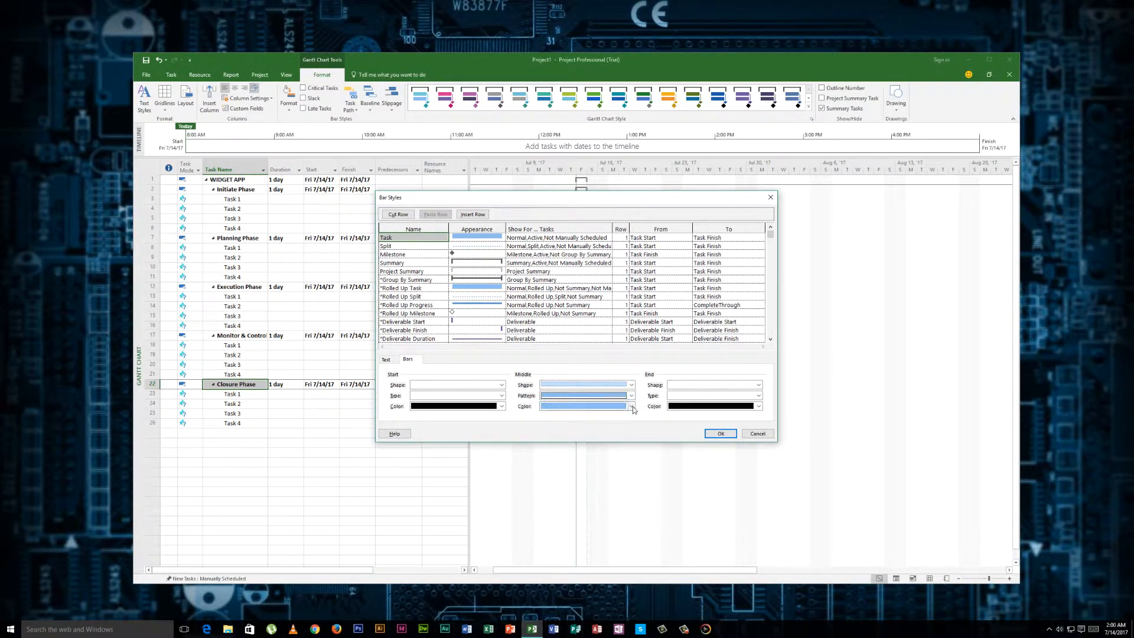
left_click(626, 406)
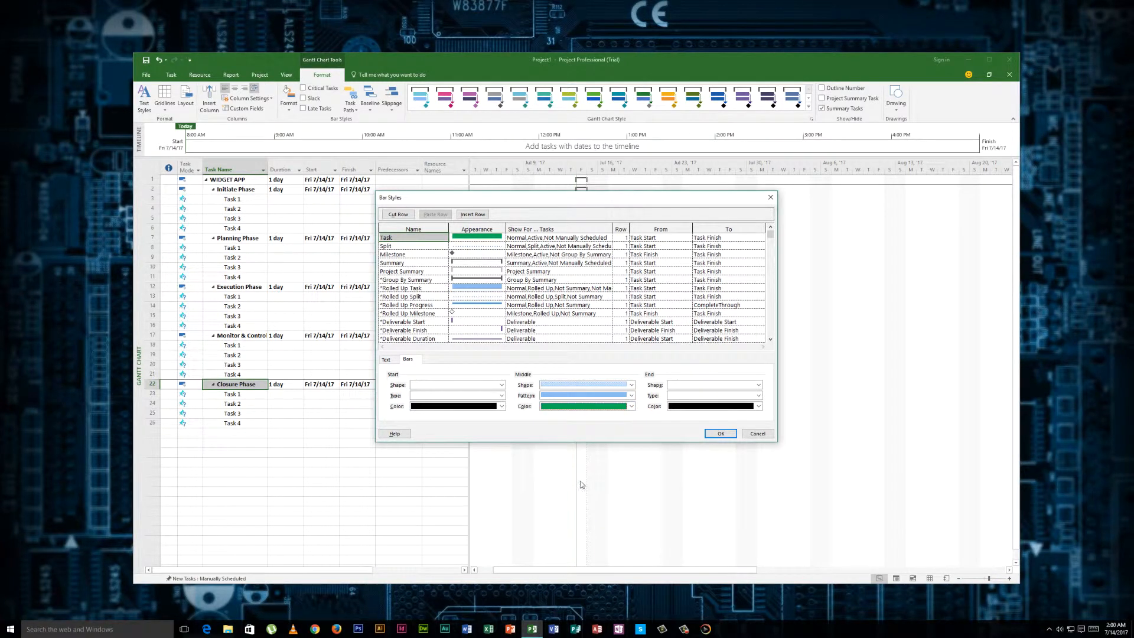
left_click(500, 384)
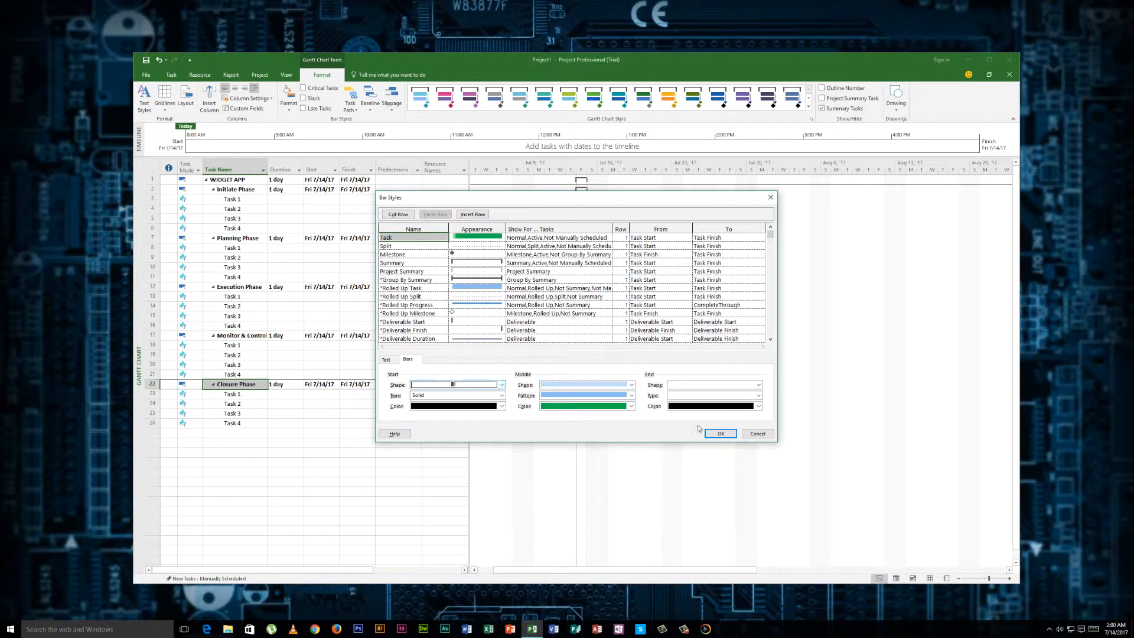
left_click(758, 384)
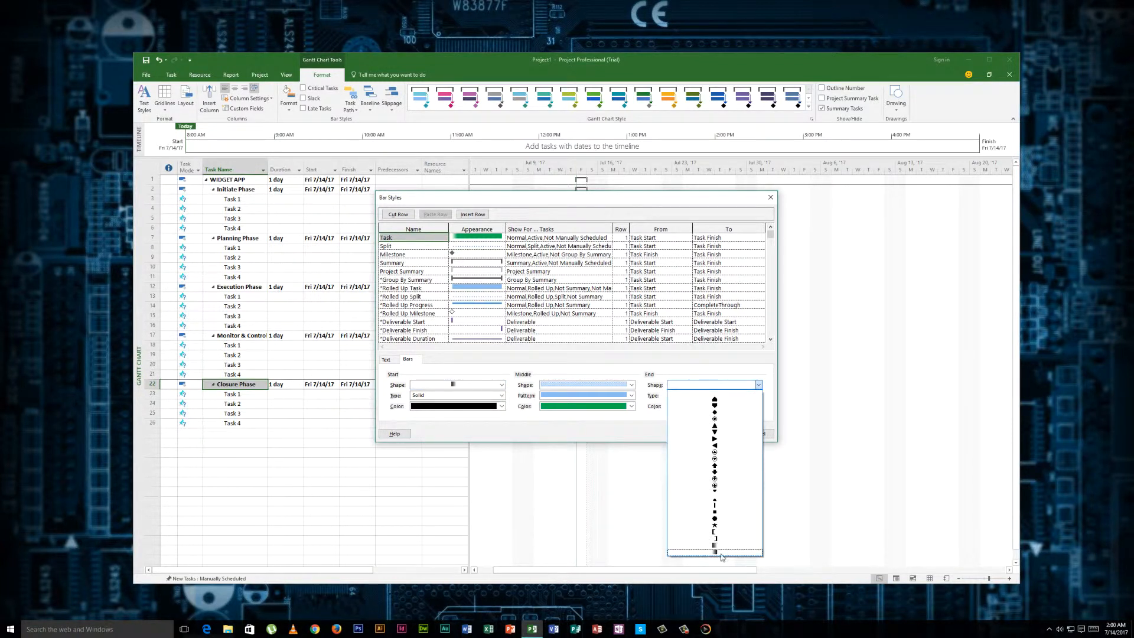
left_click(715, 554)
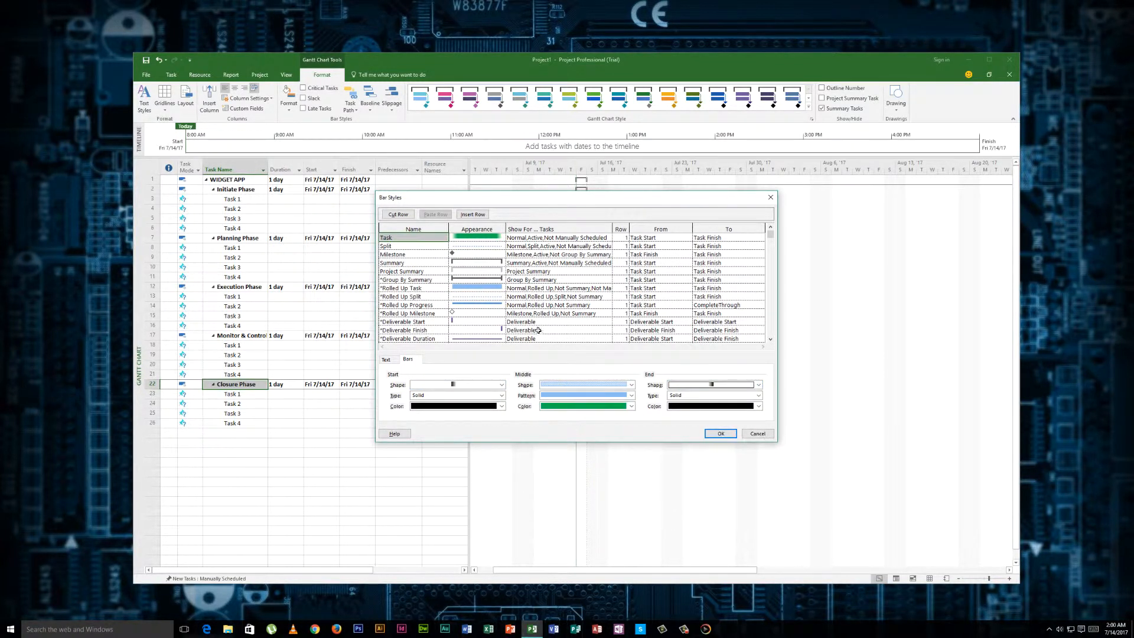
left_click(386, 358)
type("Name")
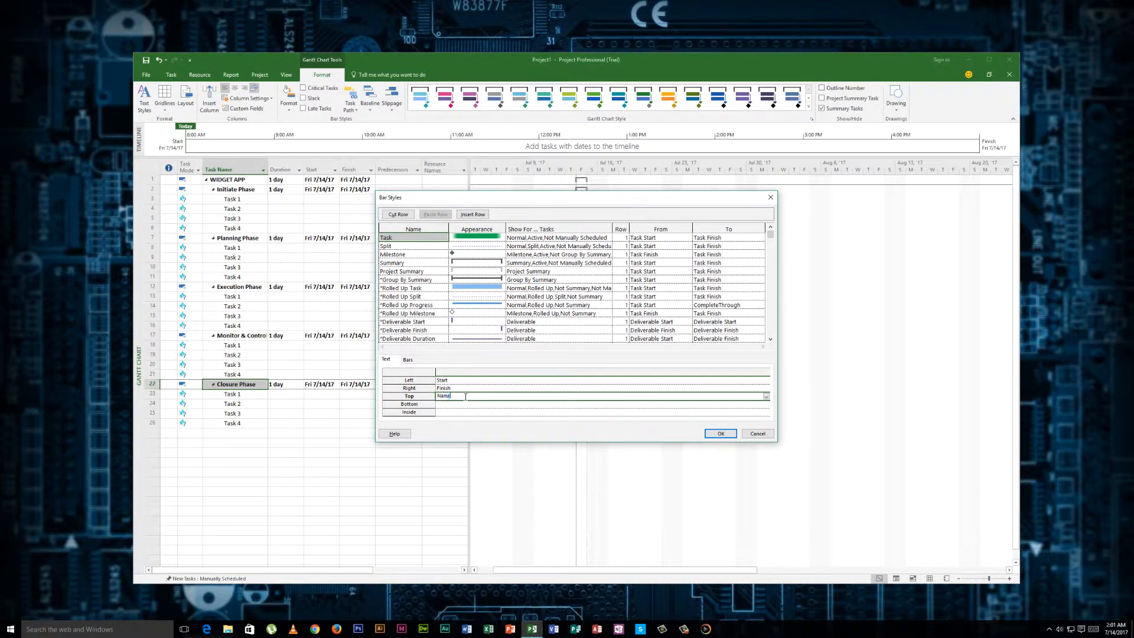
mouse_move(405, 288)
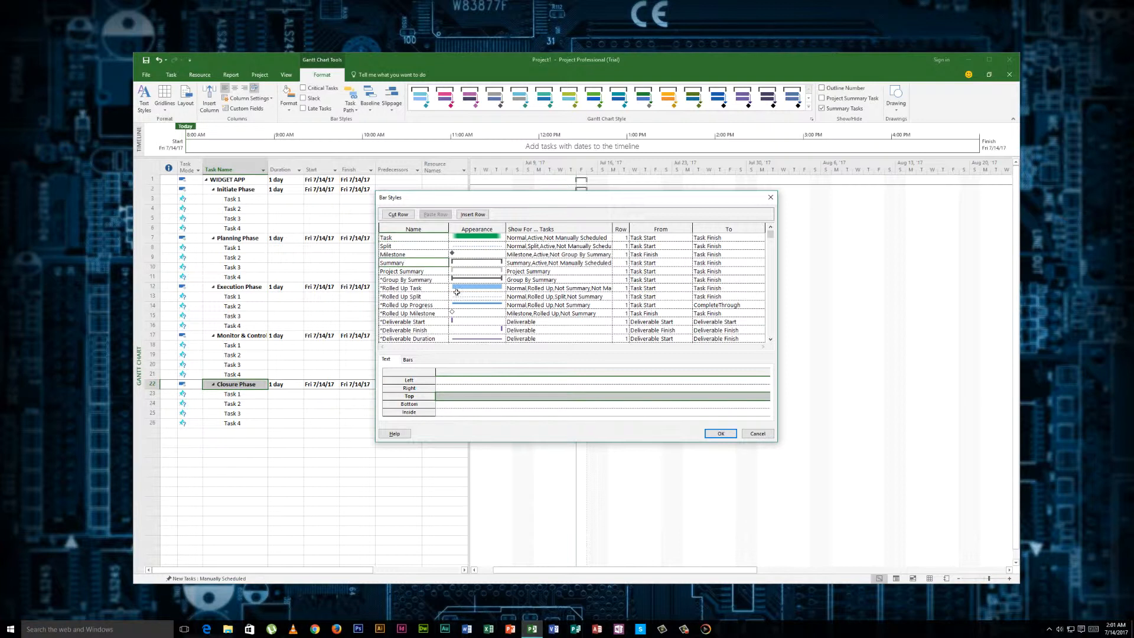
- Label summary bars Start left, Finish right, Name top, with new end shapes, and apply
left_click(414, 262)
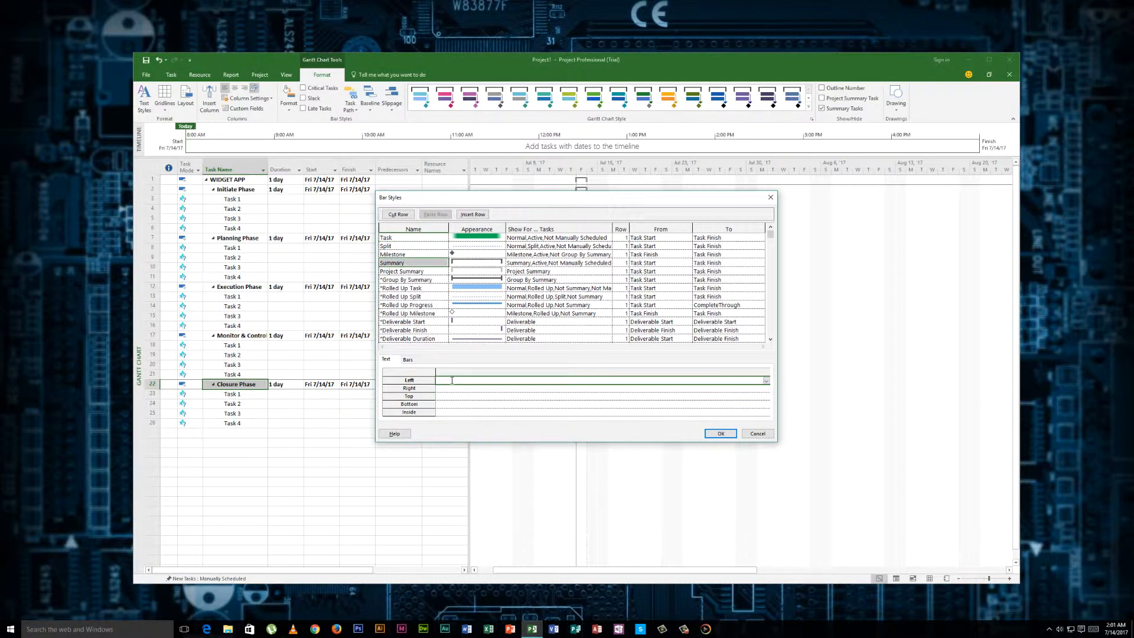
type("Start")
left_click(602, 395)
type("Name")
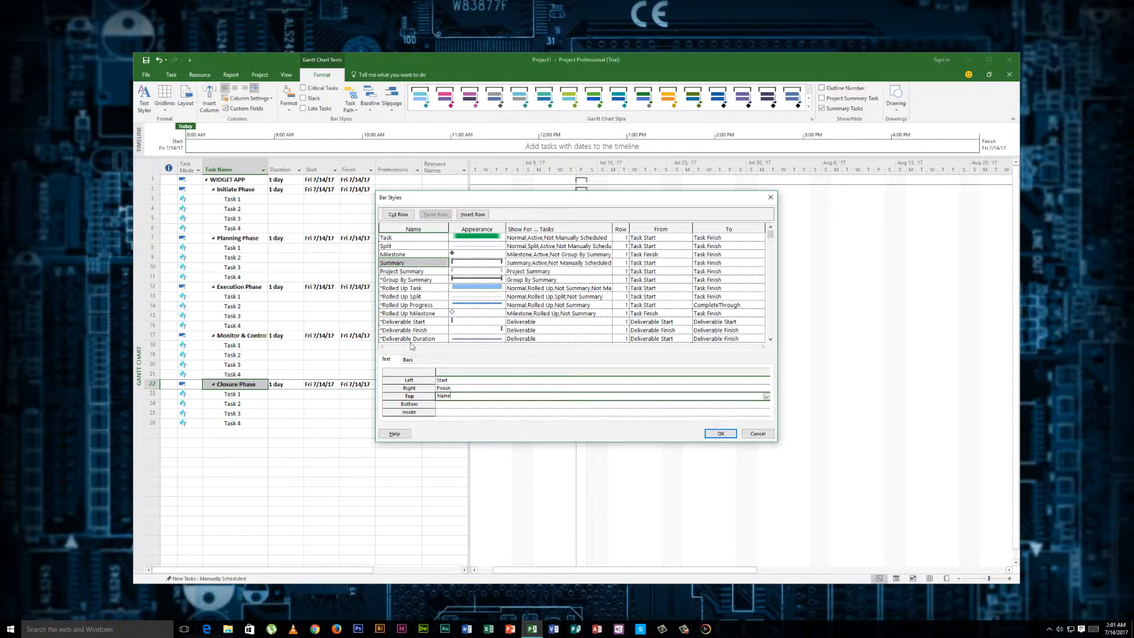
left_click(408, 359)
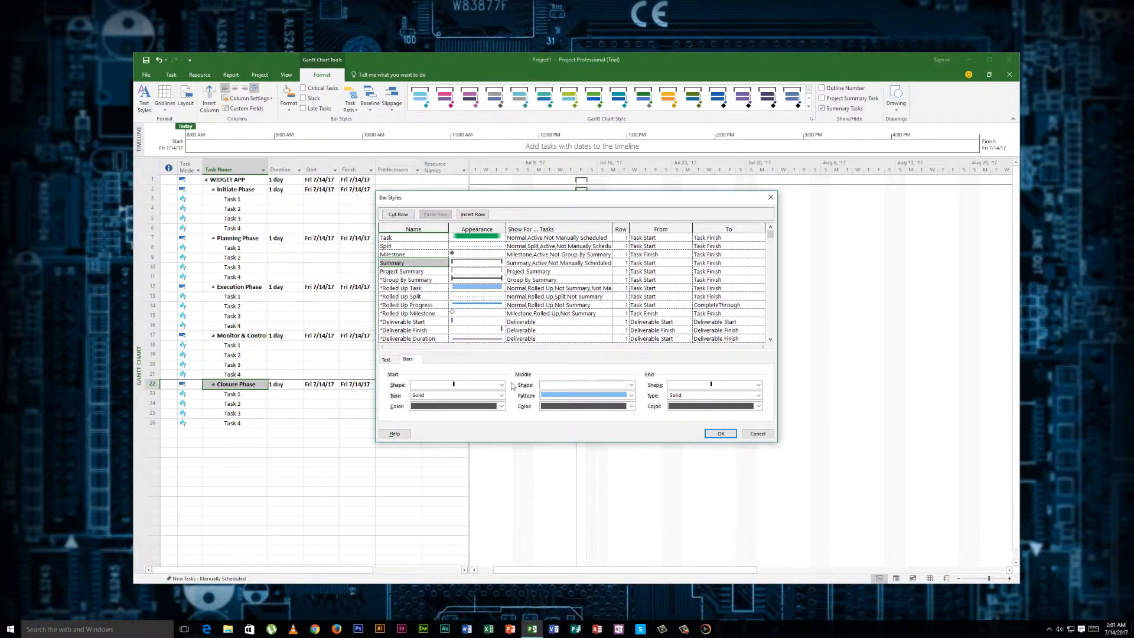
left_click(501, 384)
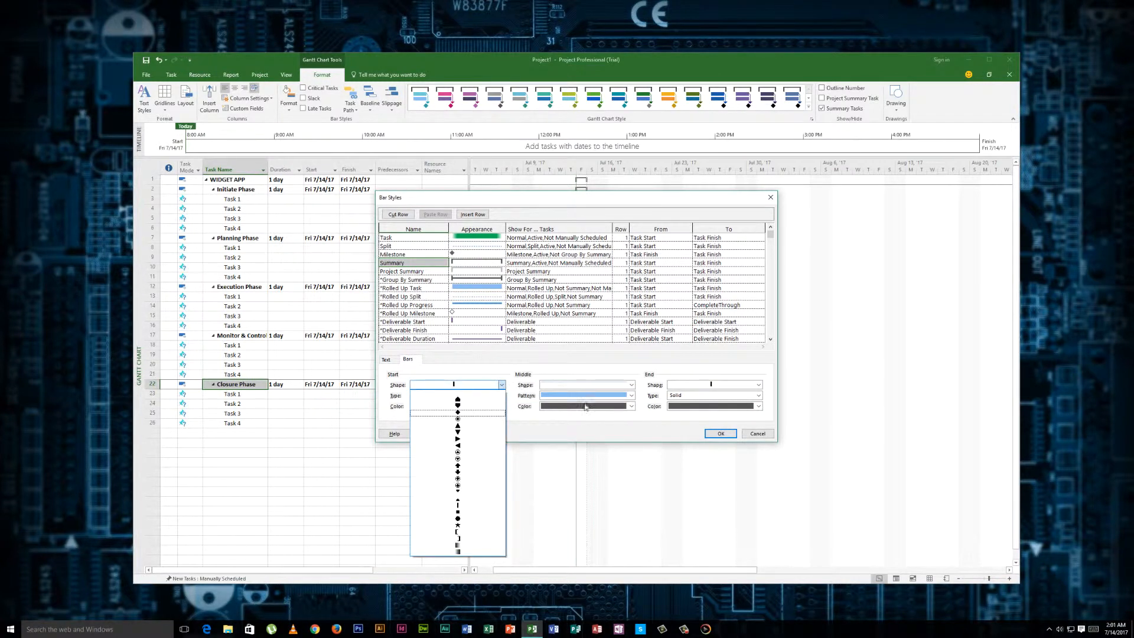
left_click(758, 384)
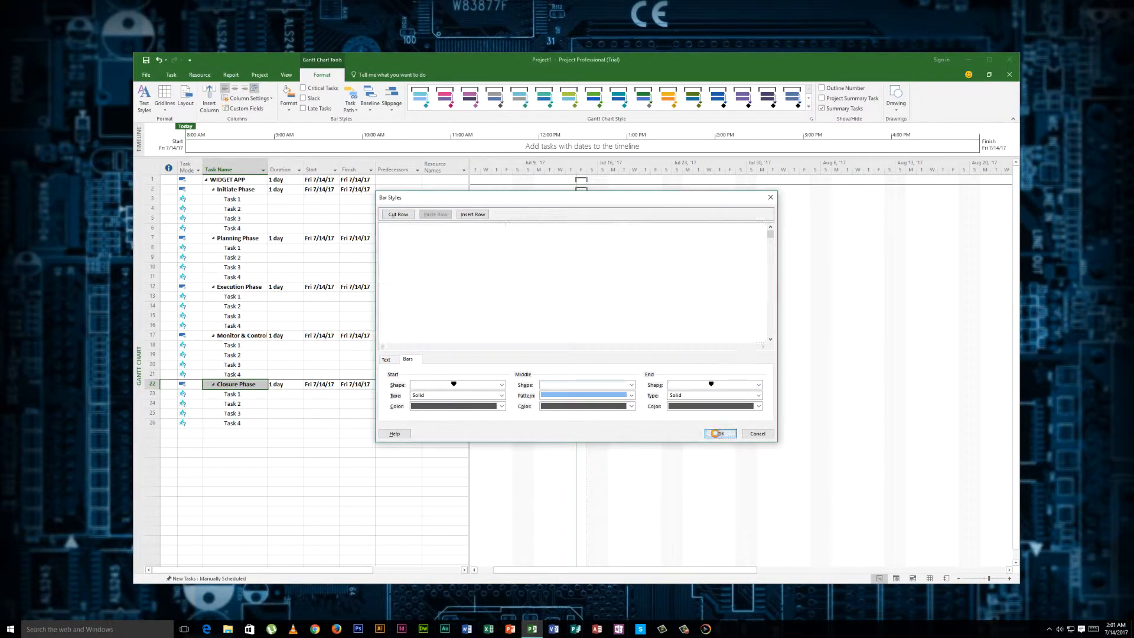
left_click(719, 433)
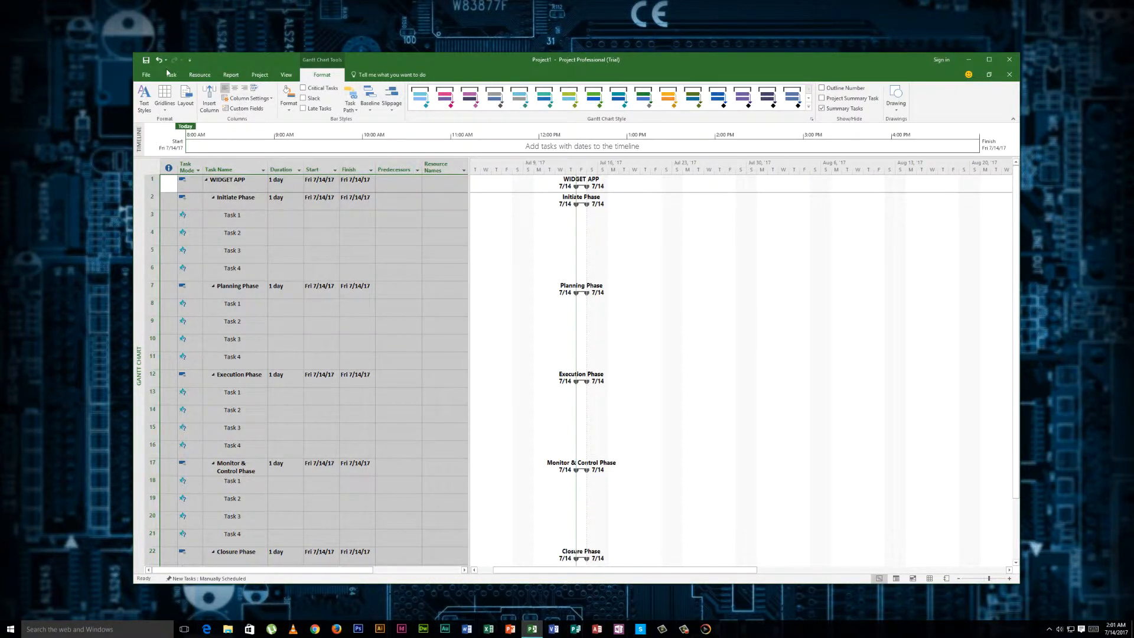
- Switch every task to Auto Schedule from the Task tab
left_click(171, 74)
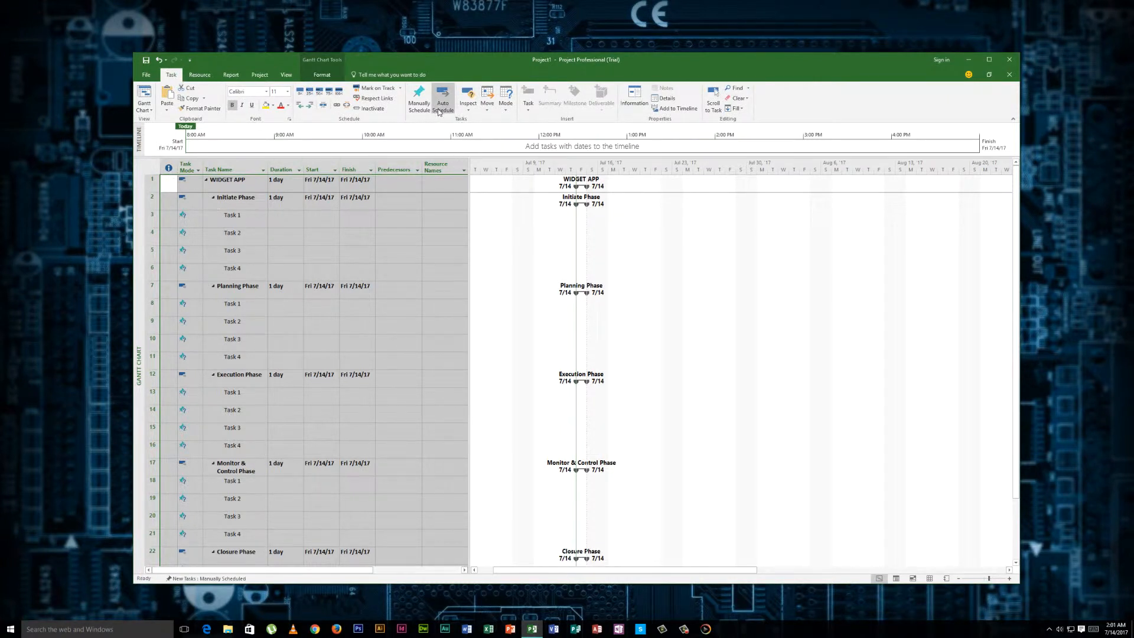
mouse_move(442, 99)
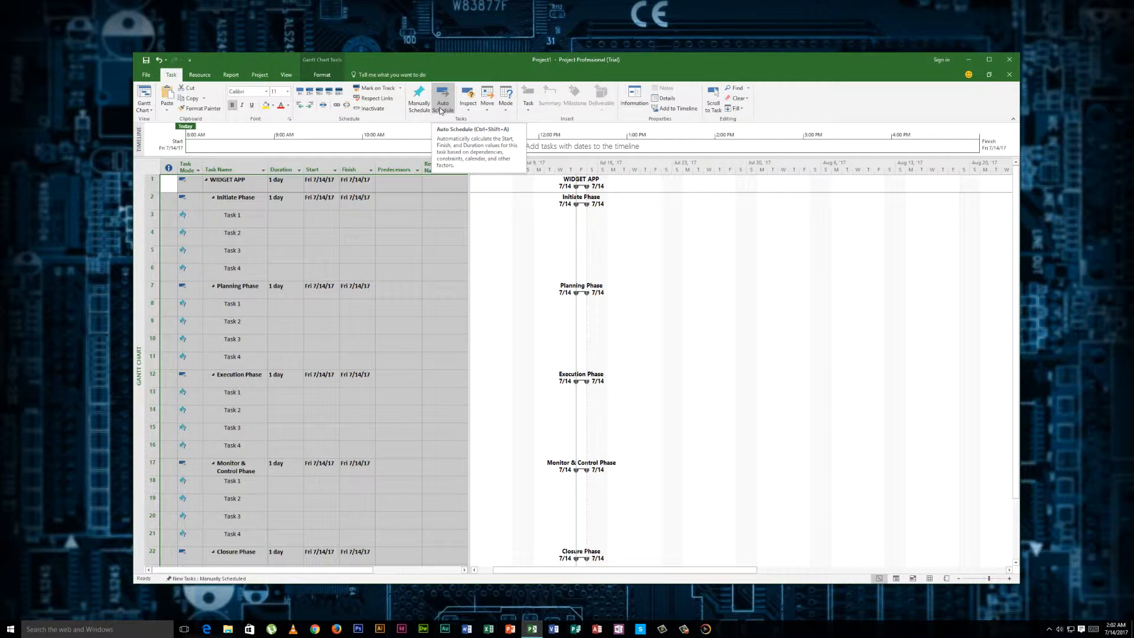
left_click(442, 98)
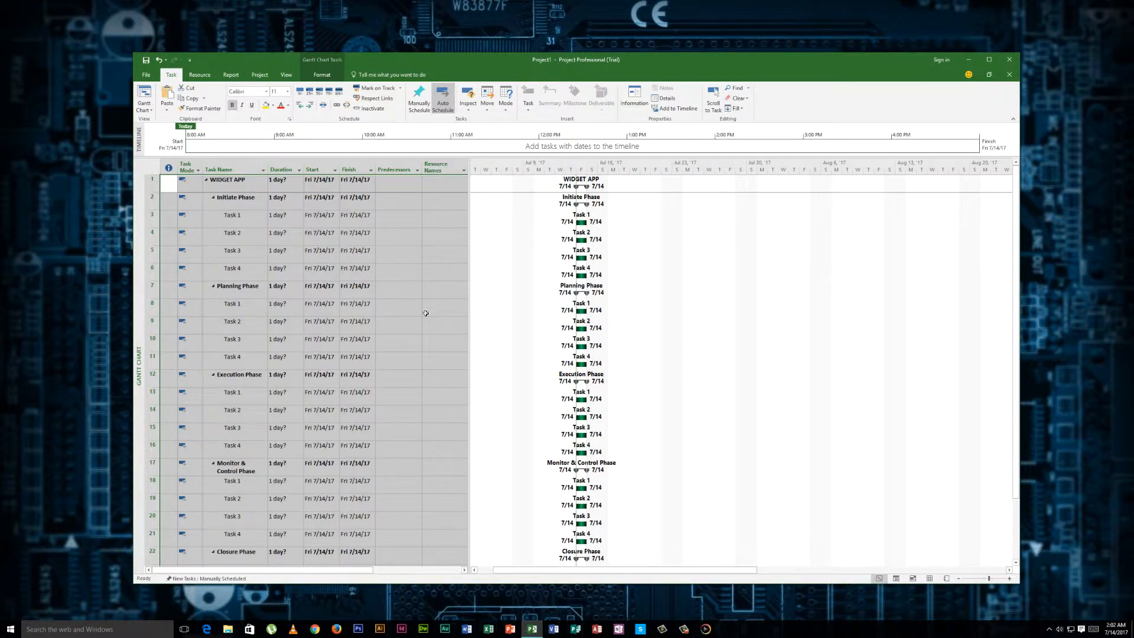
left_click(441, 232)
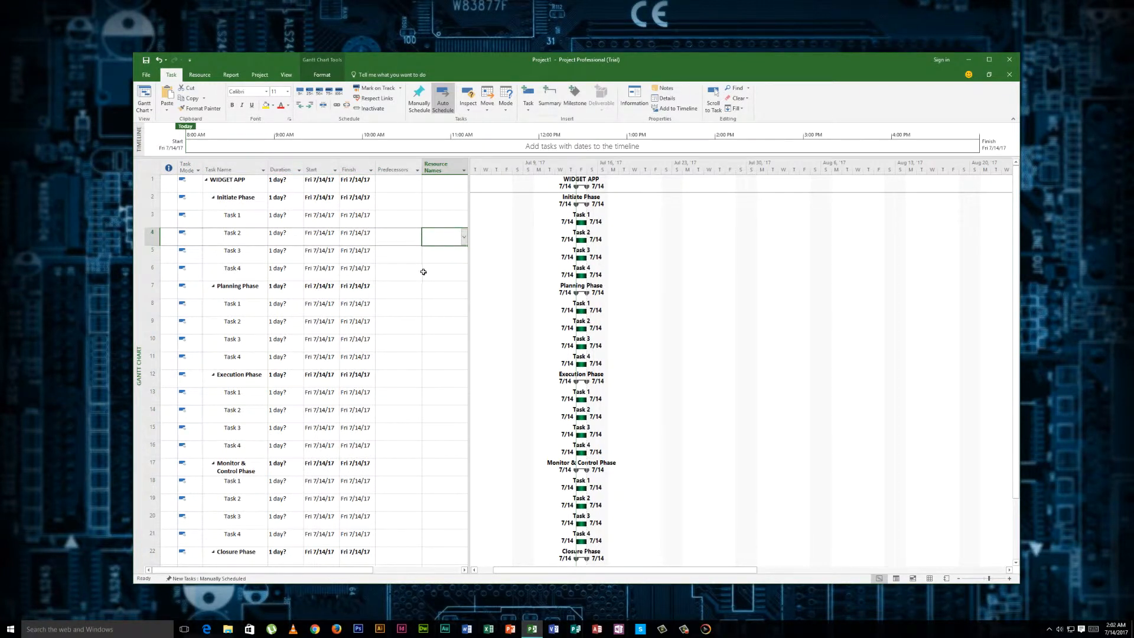
left_click(396, 290)
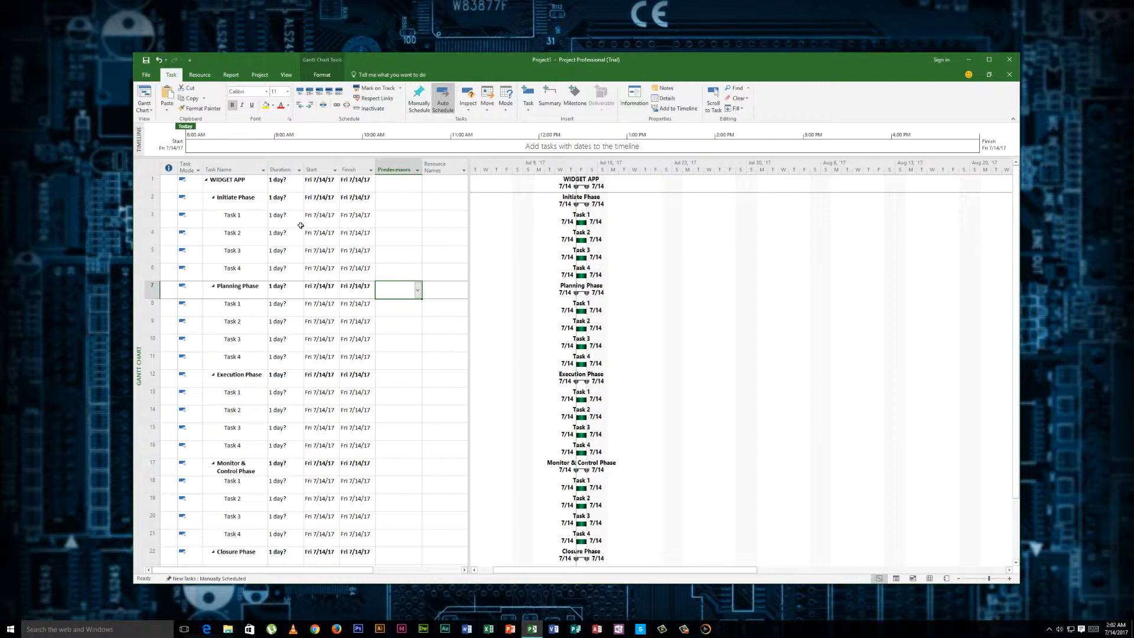
mouse_move(278, 219)
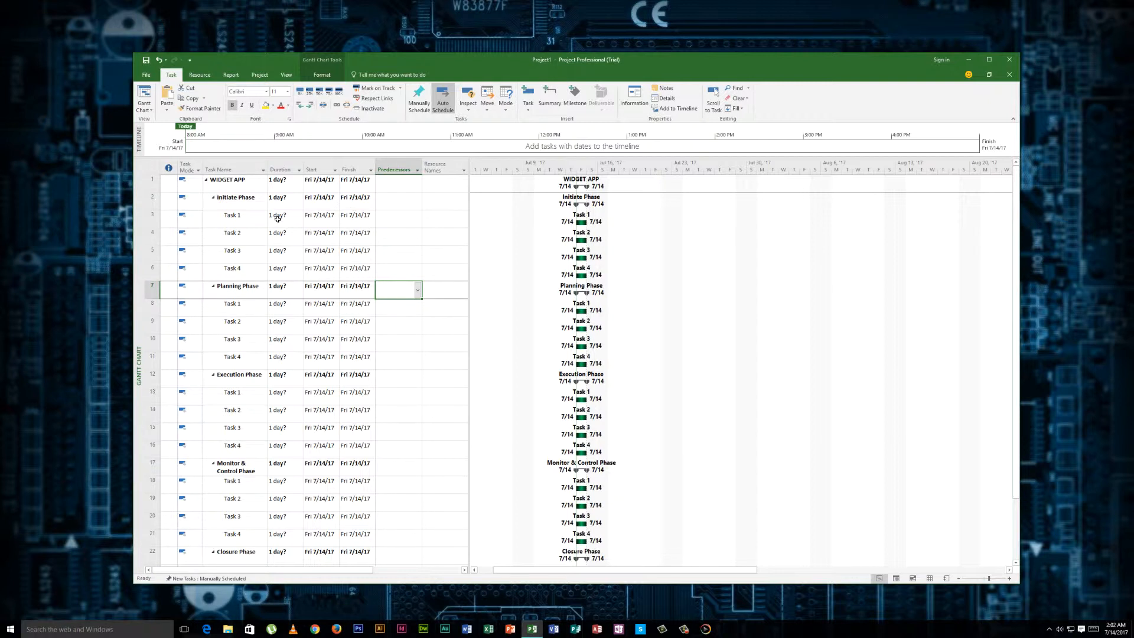
- Give Tasks 1–4 durations of 2, 3, 4, 5 days with predecessors 3, 4, 5
left_click(282, 215)
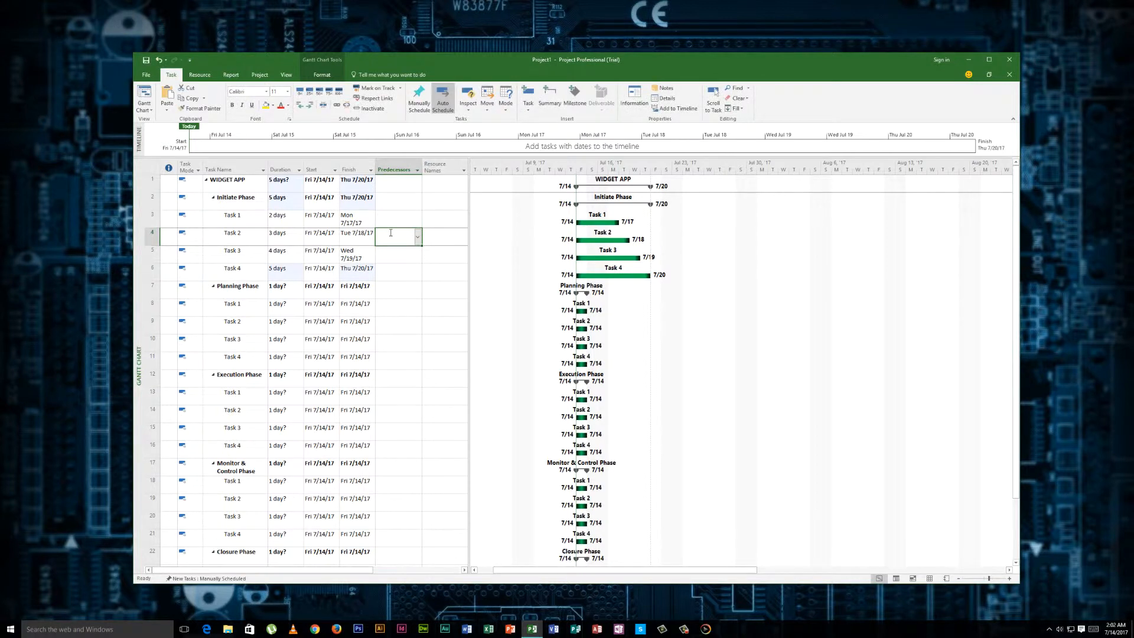
left_click(398, 236)
type("3")
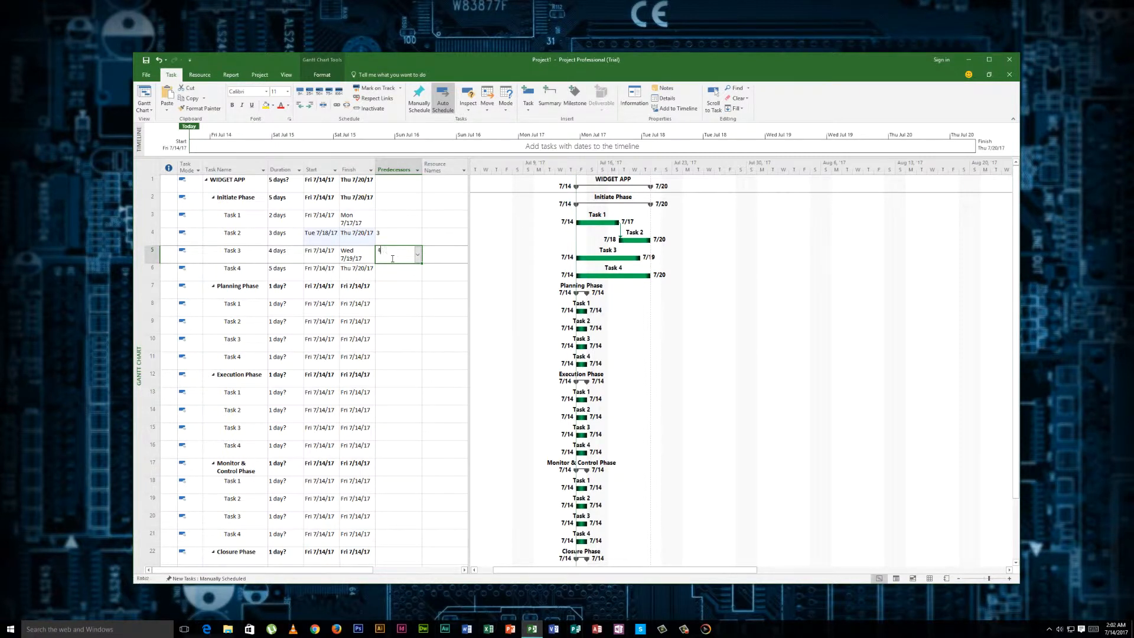
key("Return")
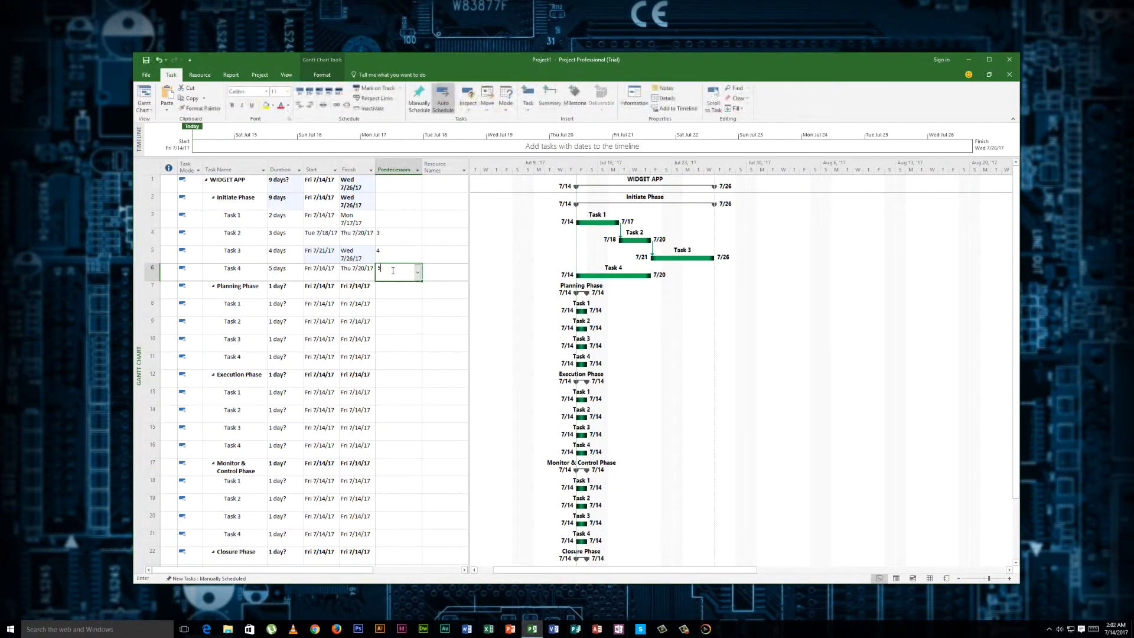
key("Return")
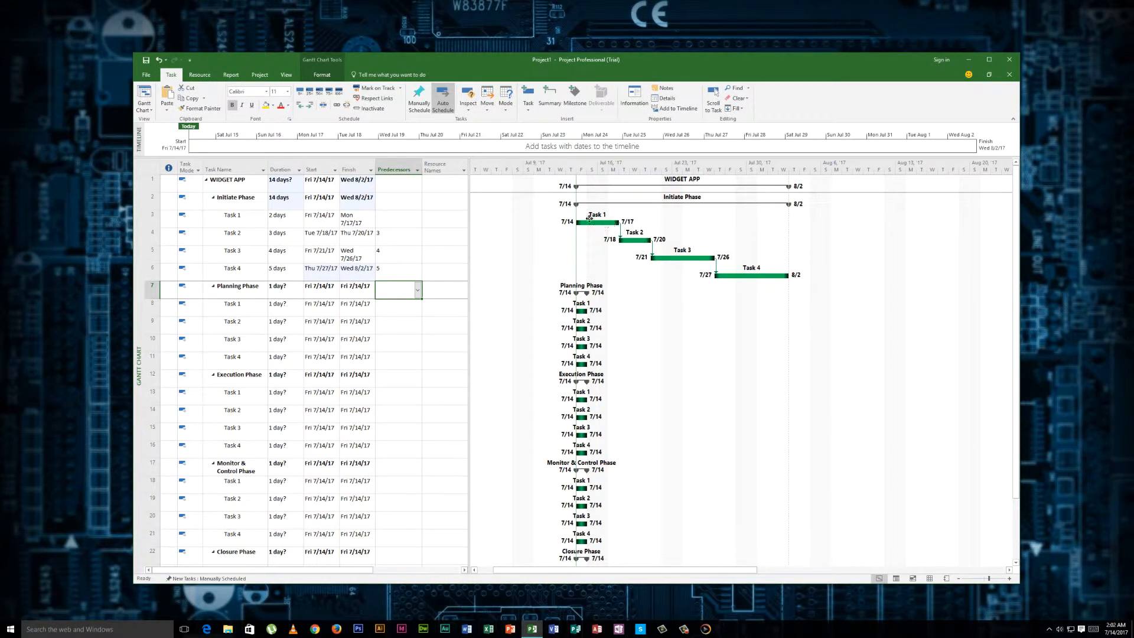
mouse_move(439, 270)
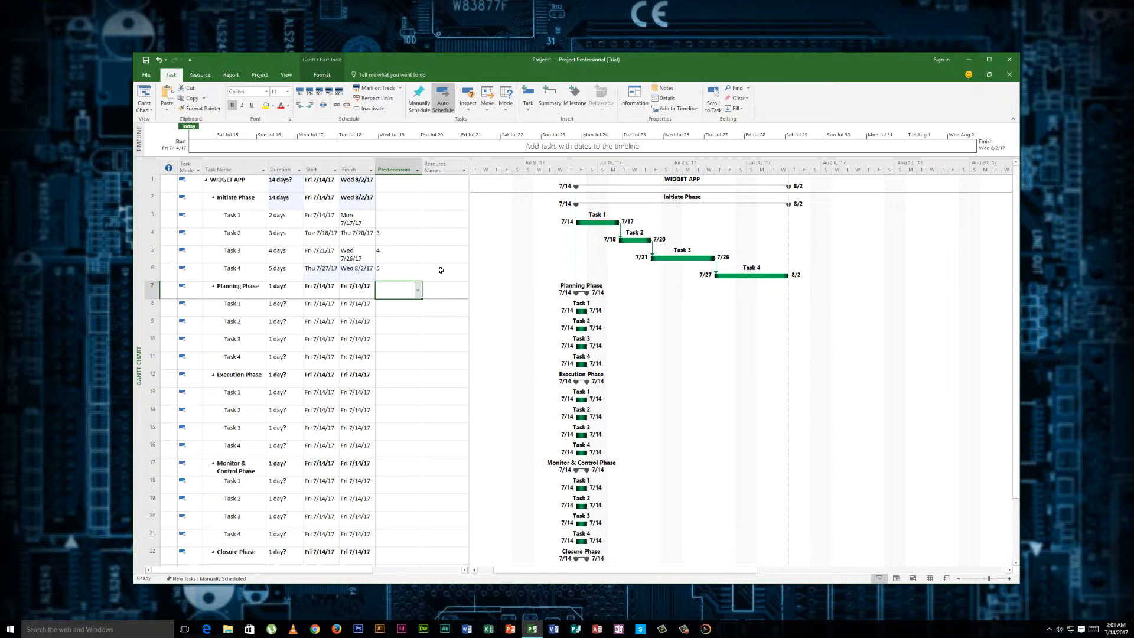
mouse_move(333, 205)
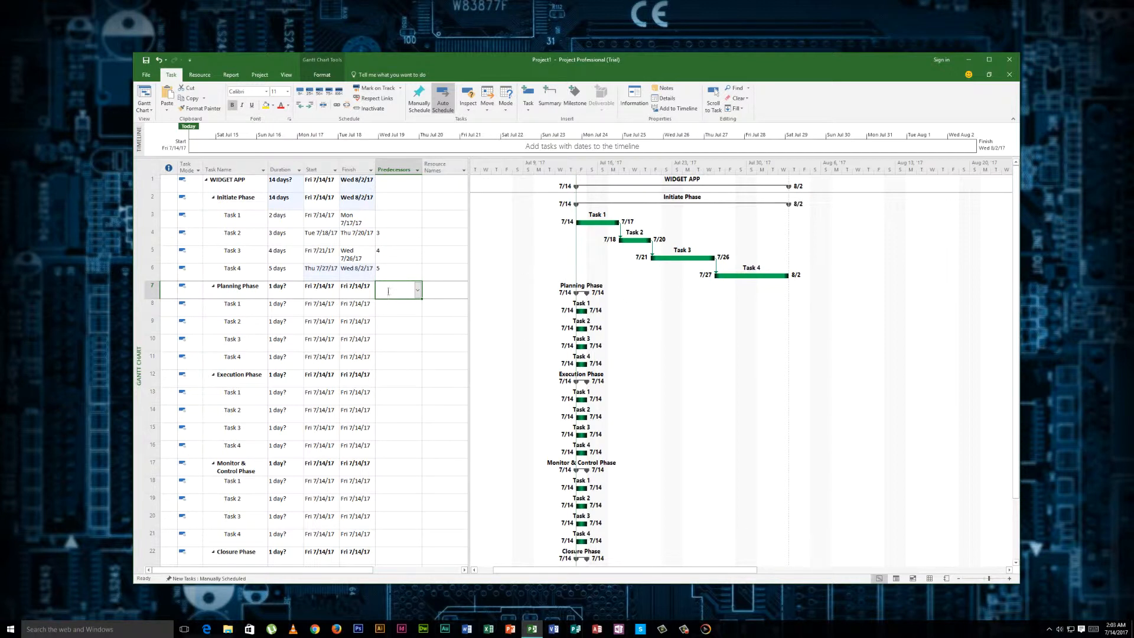
- Enter a Planning Phase predecessor and firm up the one-day planning task durations
left_click(397, 286)
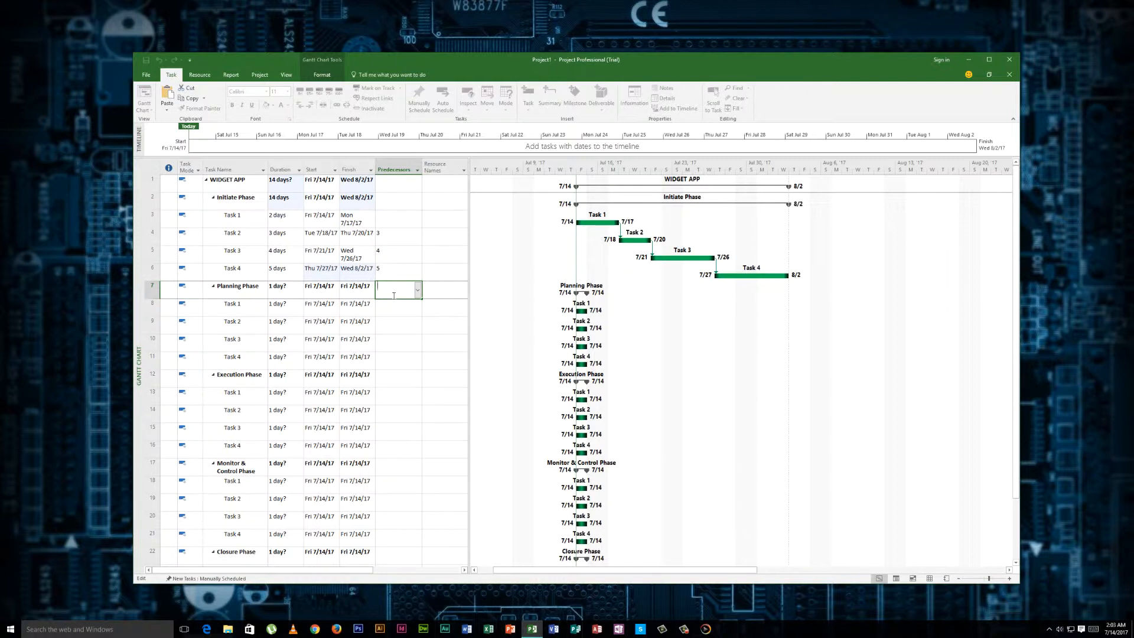
type("2")
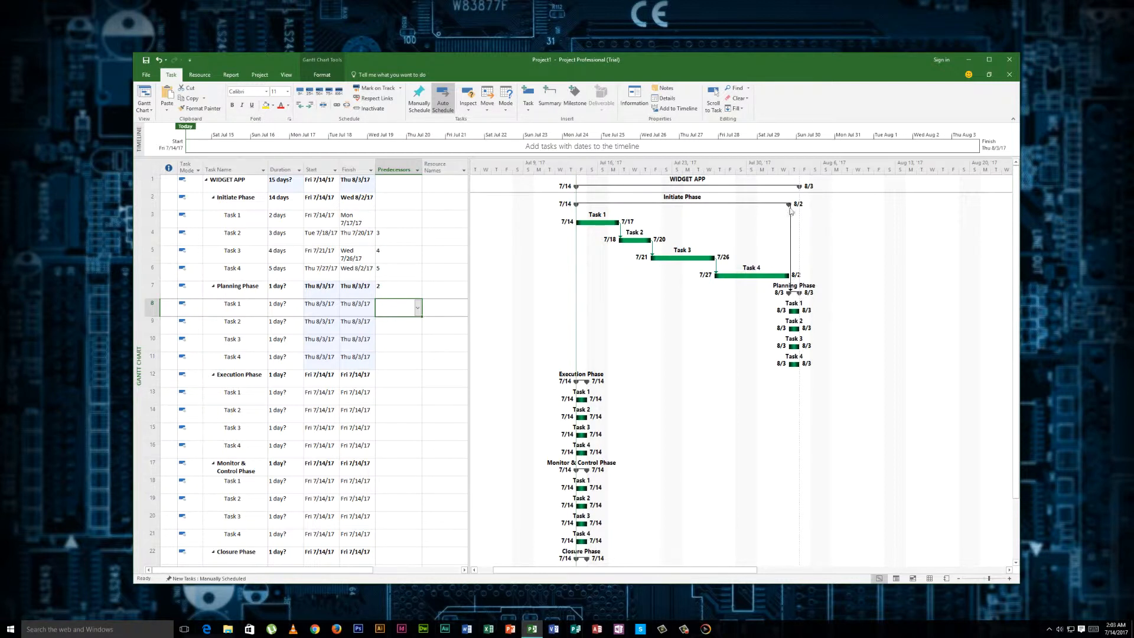
mouse_move(384, 335)
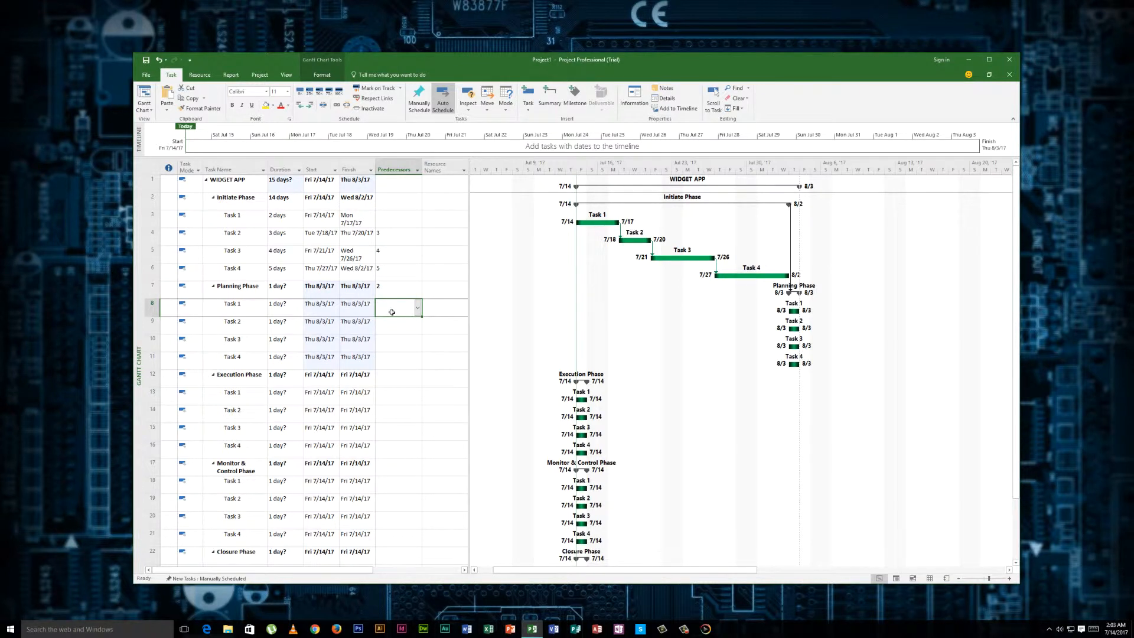
left_click(281, 303)
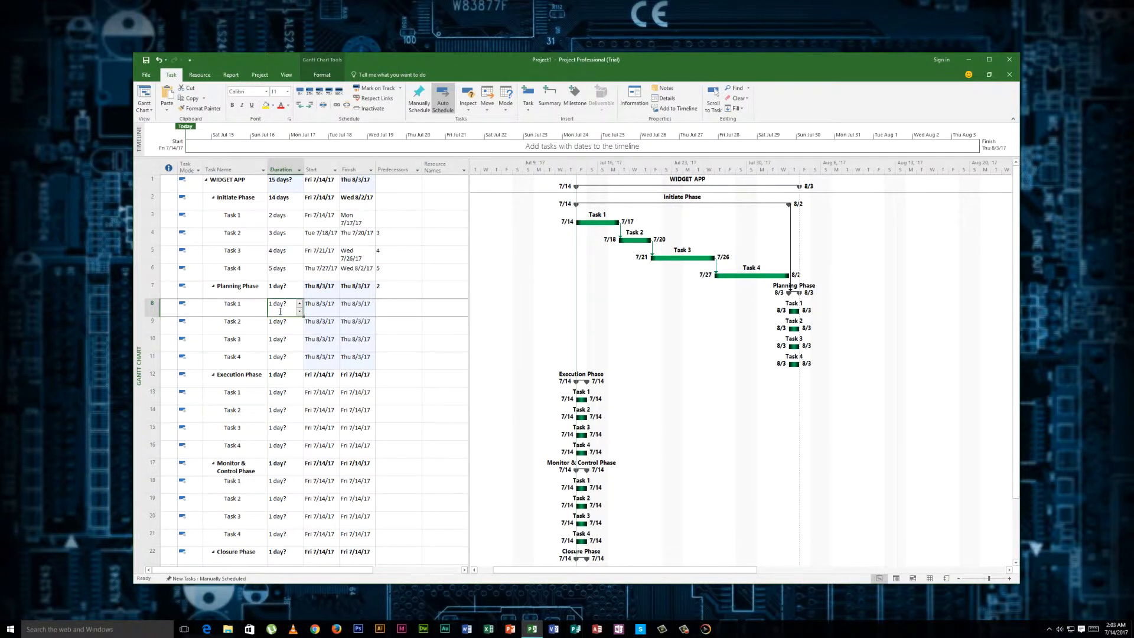
left_click(282, 322)
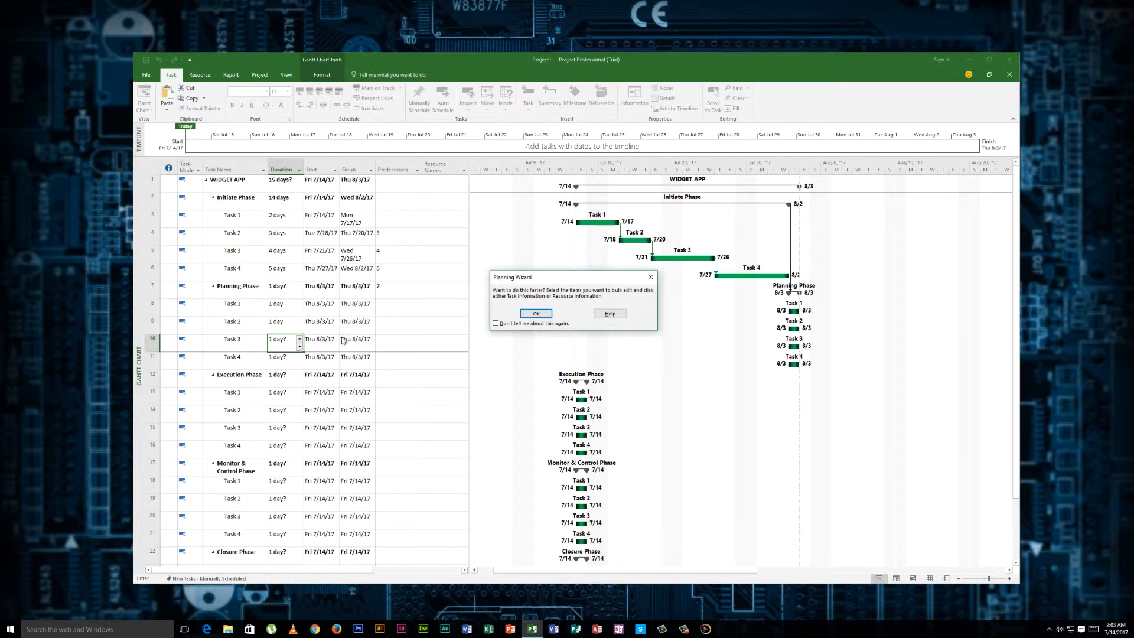
left_click(535, 313)
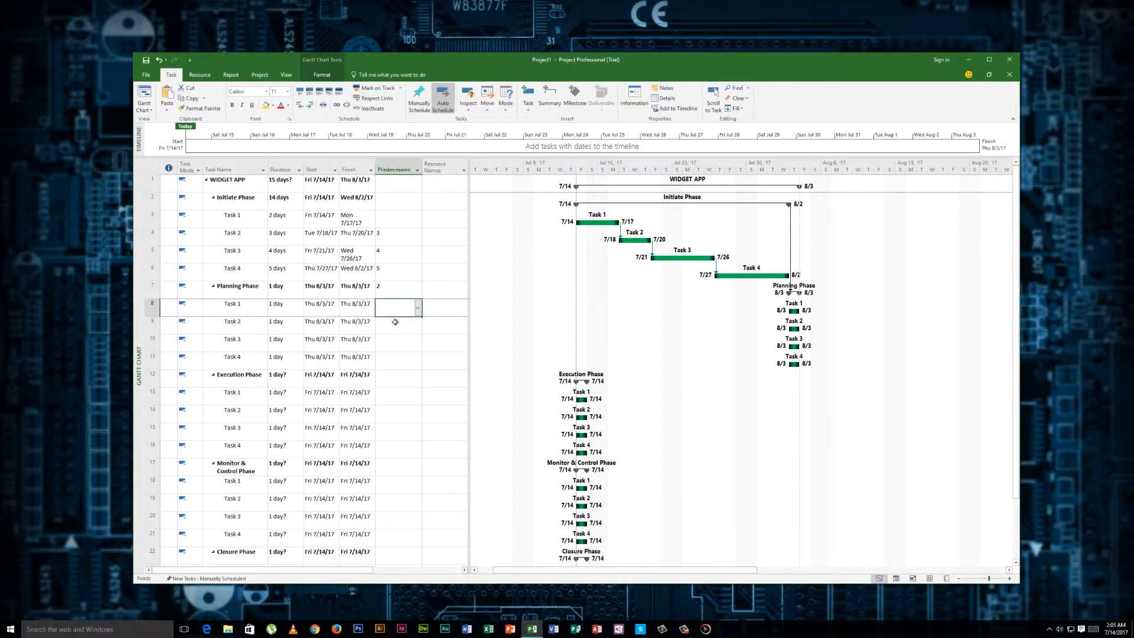
mouse_move(394, 326)
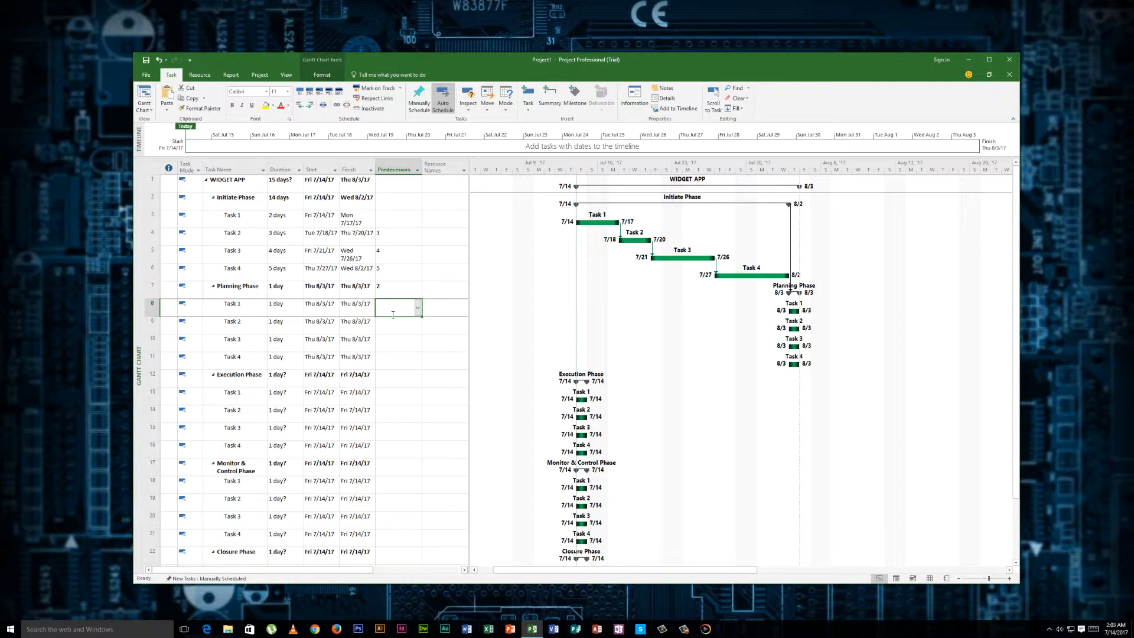
mouse_move(390, 311)
type("6")
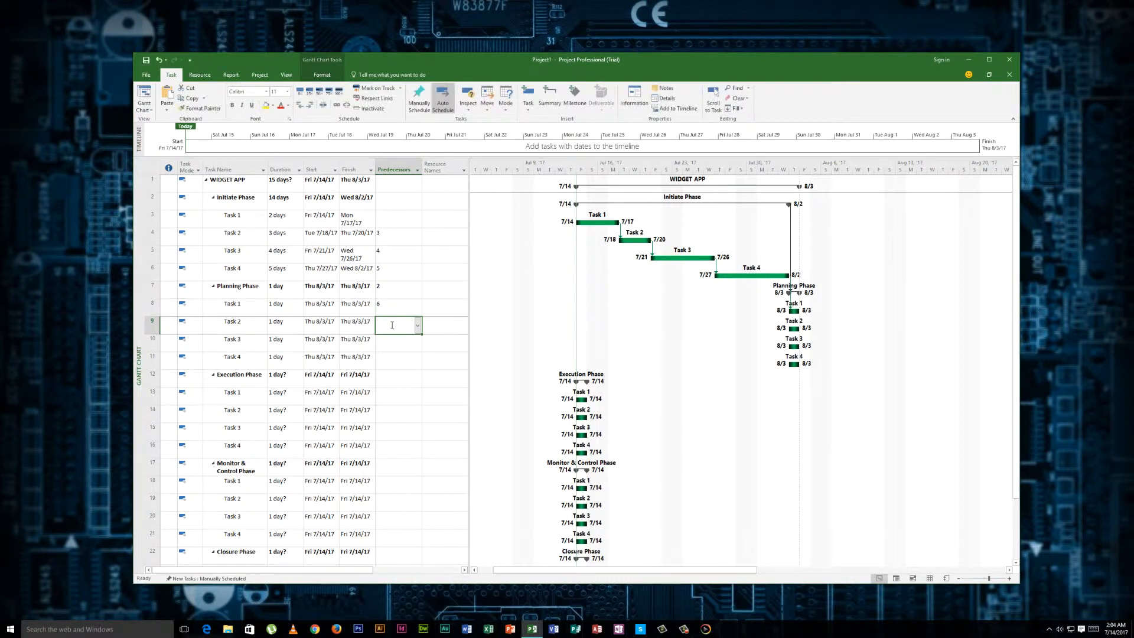
- Link Planning Task 3 start-to-start with Task 2 (9SS) and make it 2 days
type("8")
left_click(400, 340)
type("9")
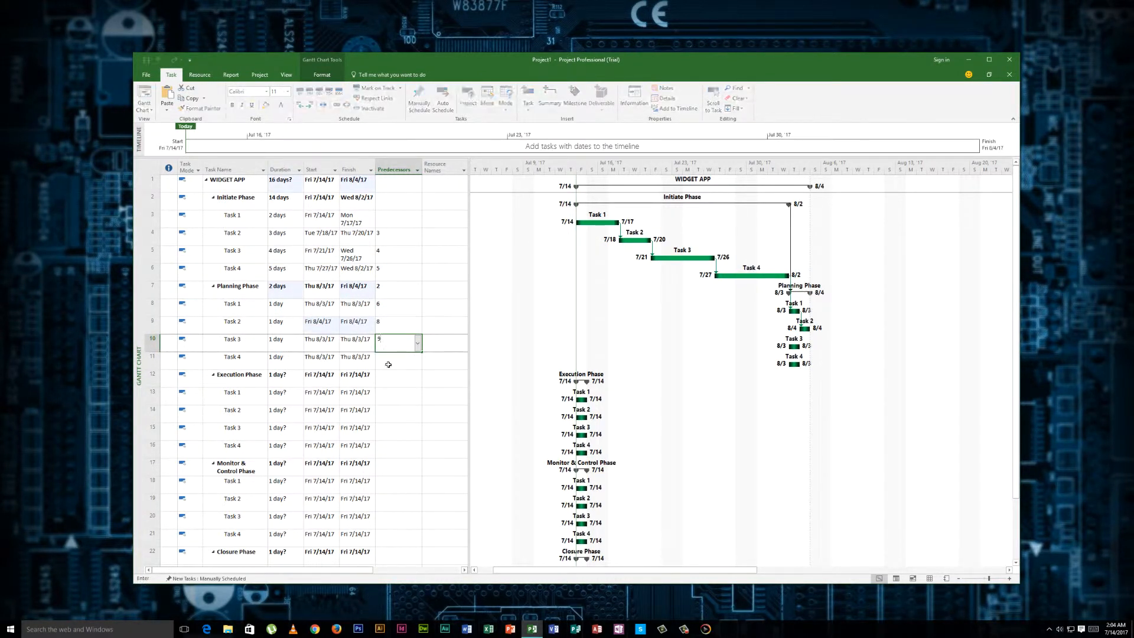
key("Return")
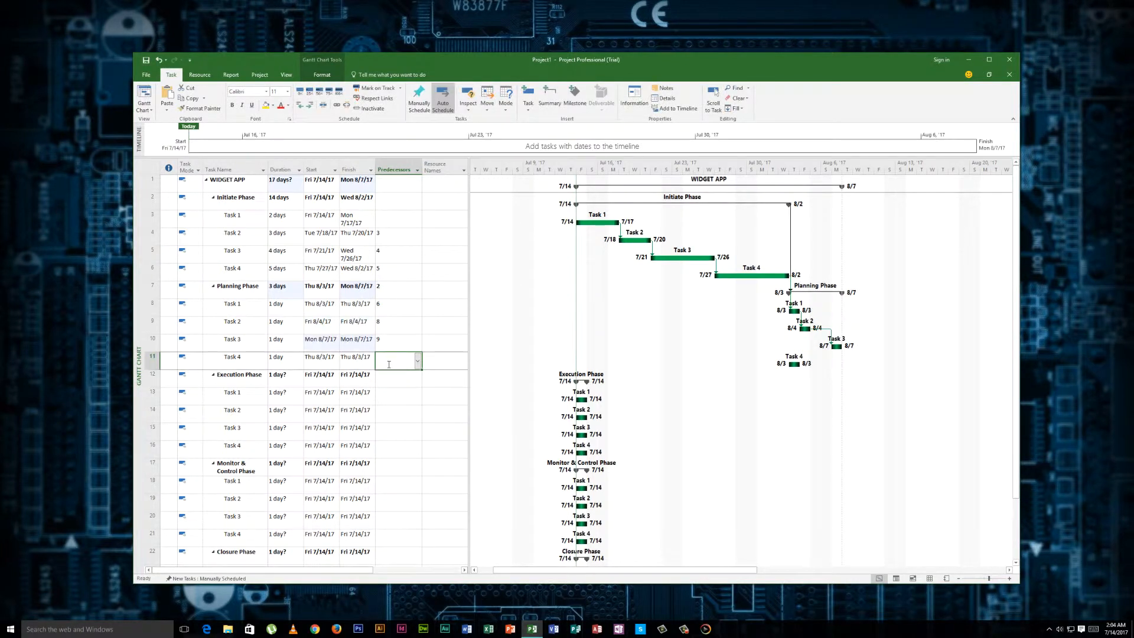
type("10")
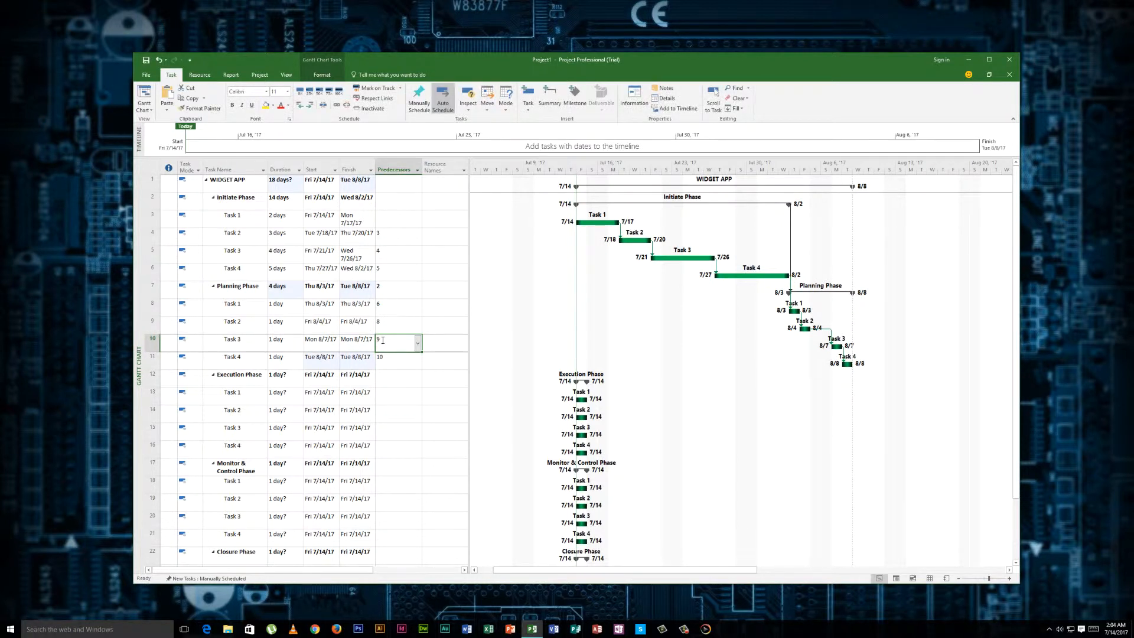
left_click(397, 340)
type("SS")
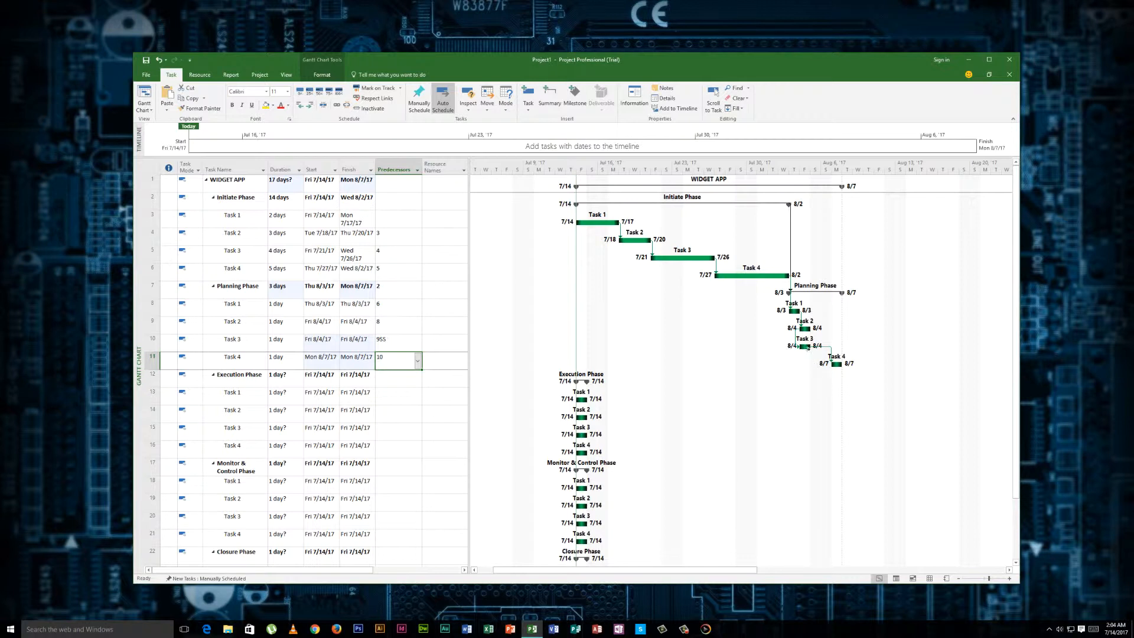
mouse_move(809, 336)
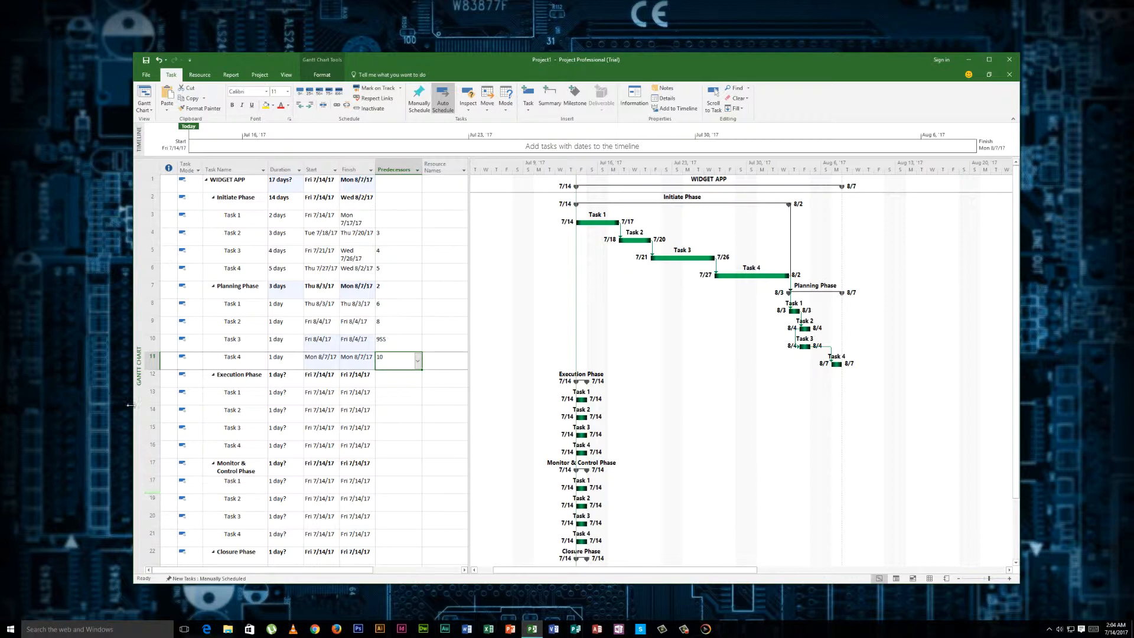
left_click(282, 339)
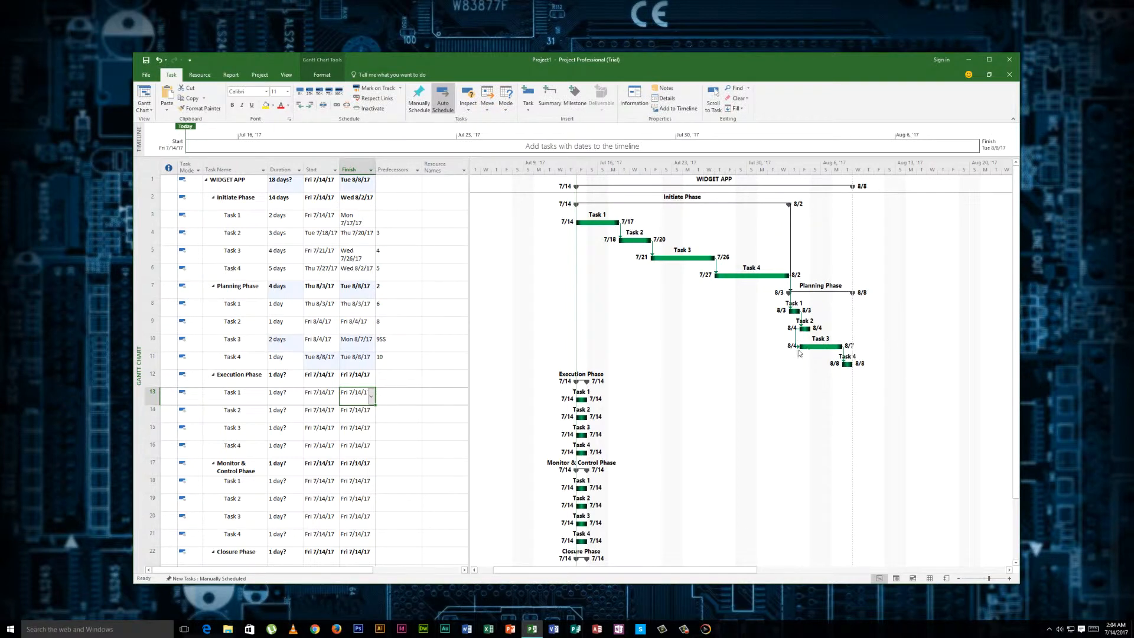
mouse_move(423, 415)
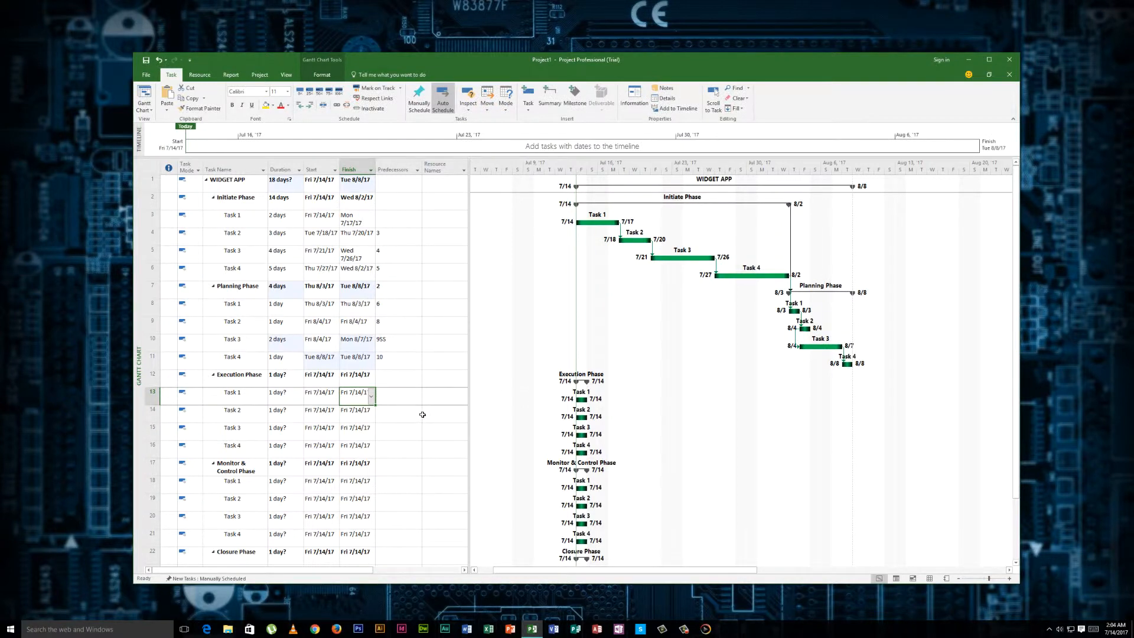
scroll("down", 3)
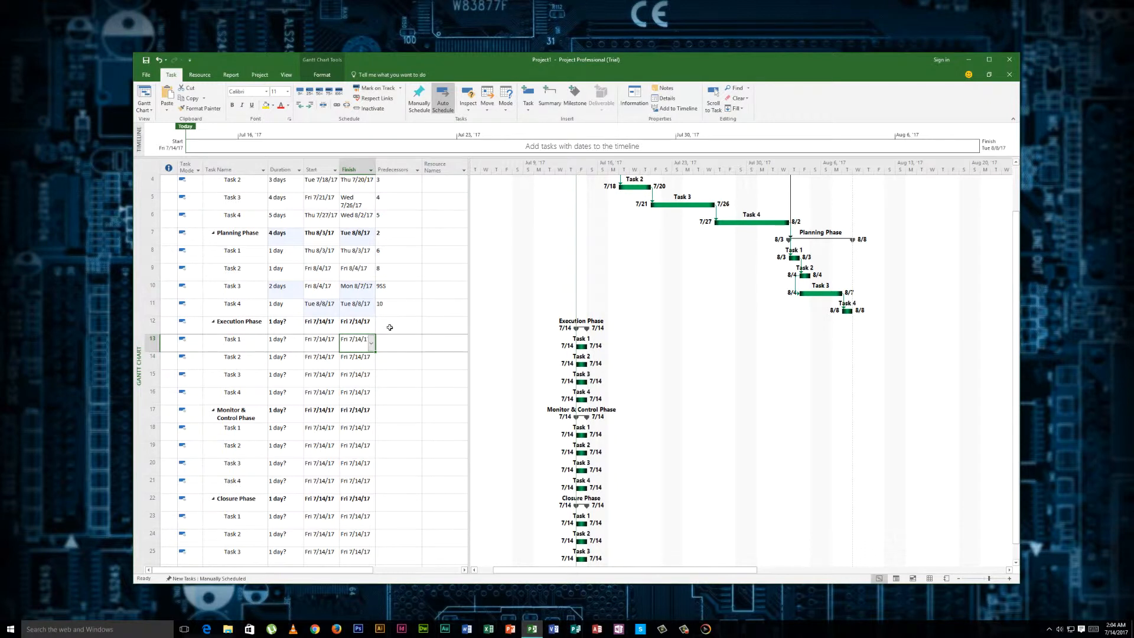
- Enter predecessor 7 so Execution Phase follows Planning Phase, starting Wed 8/9/17
left_click(398, 321)
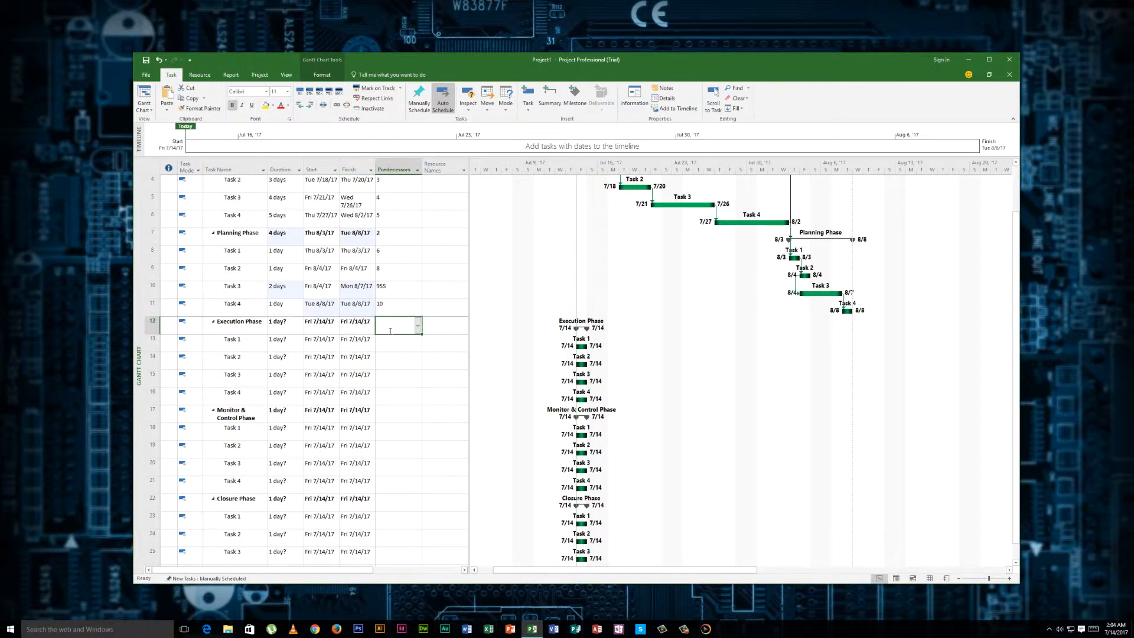
type("7")
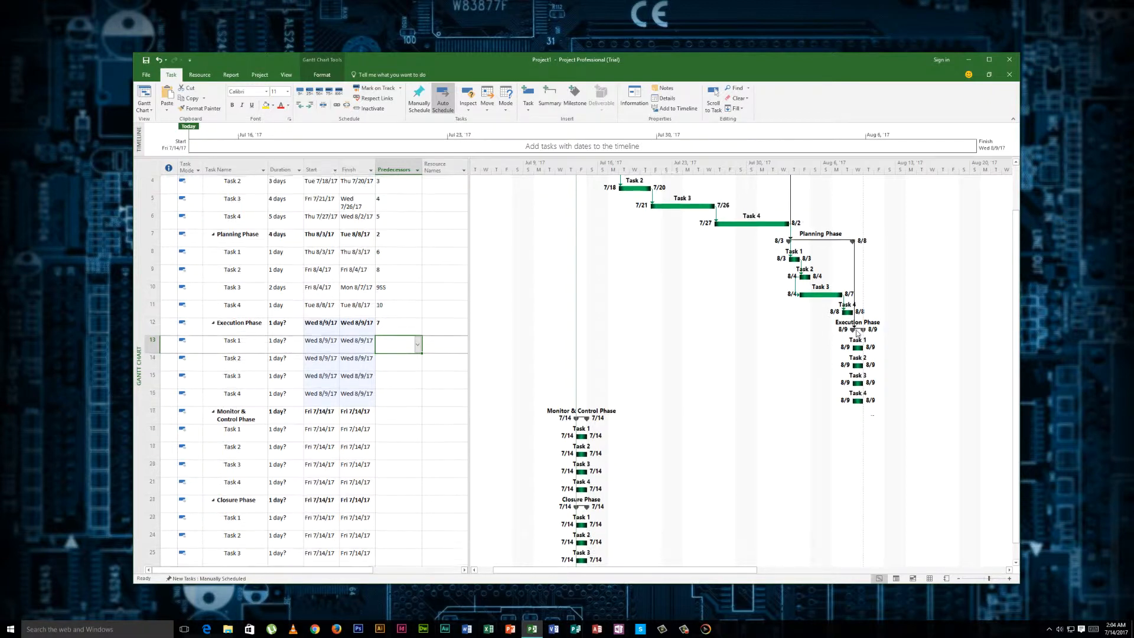
scroll("up", 3)
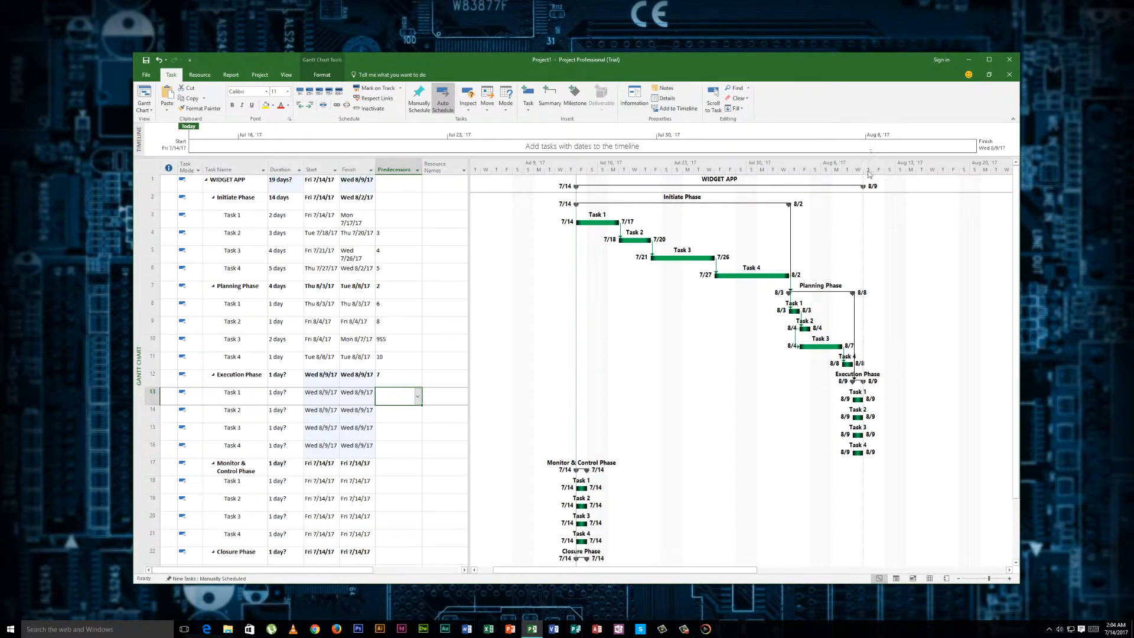
mouse_move(873, 368)
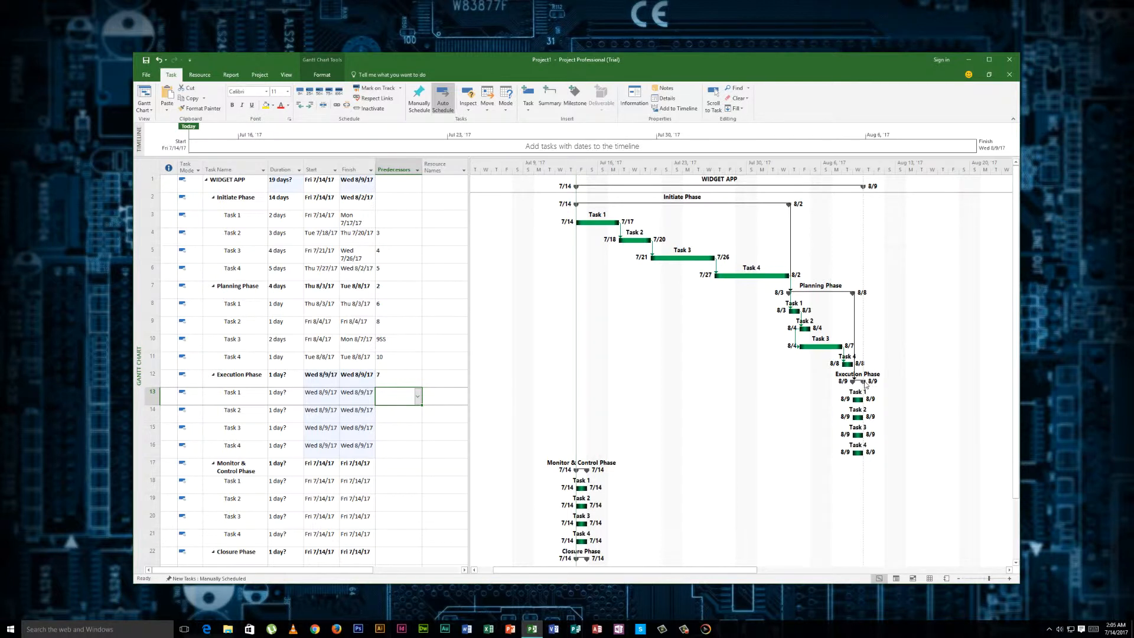
mouse_move(865, 382)
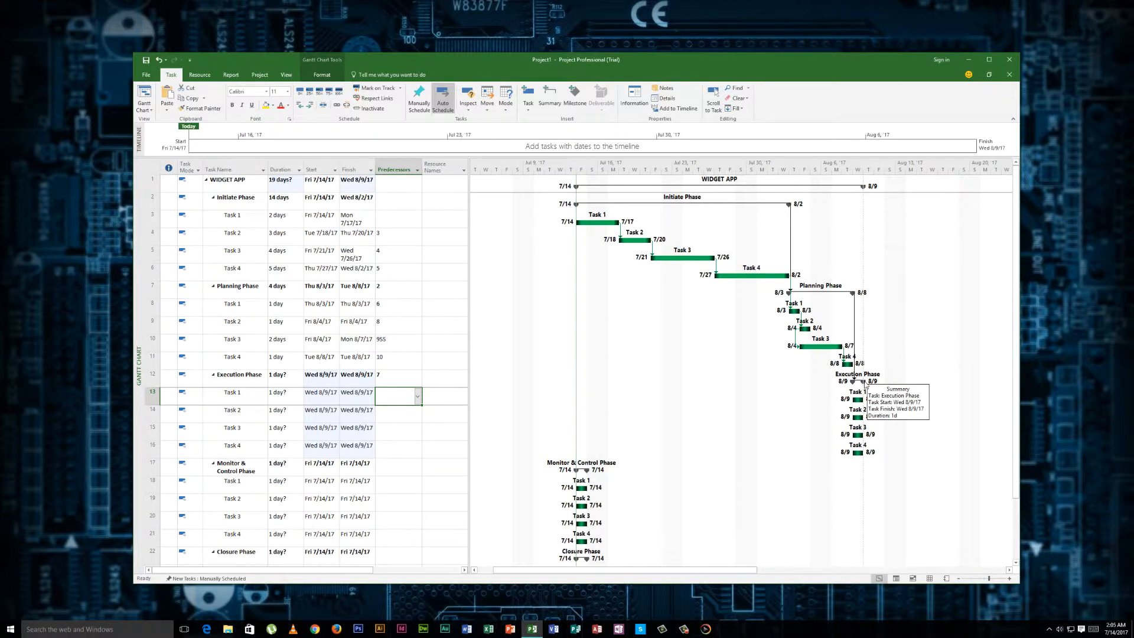
mouse_move(787, 422)
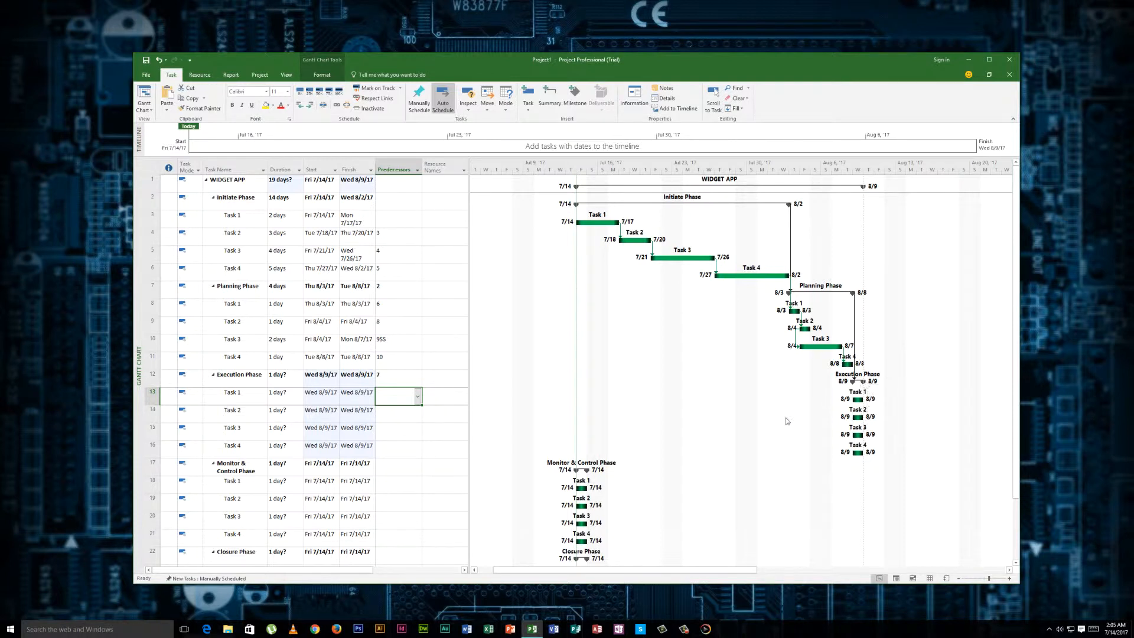
mouse_move(758, 432)
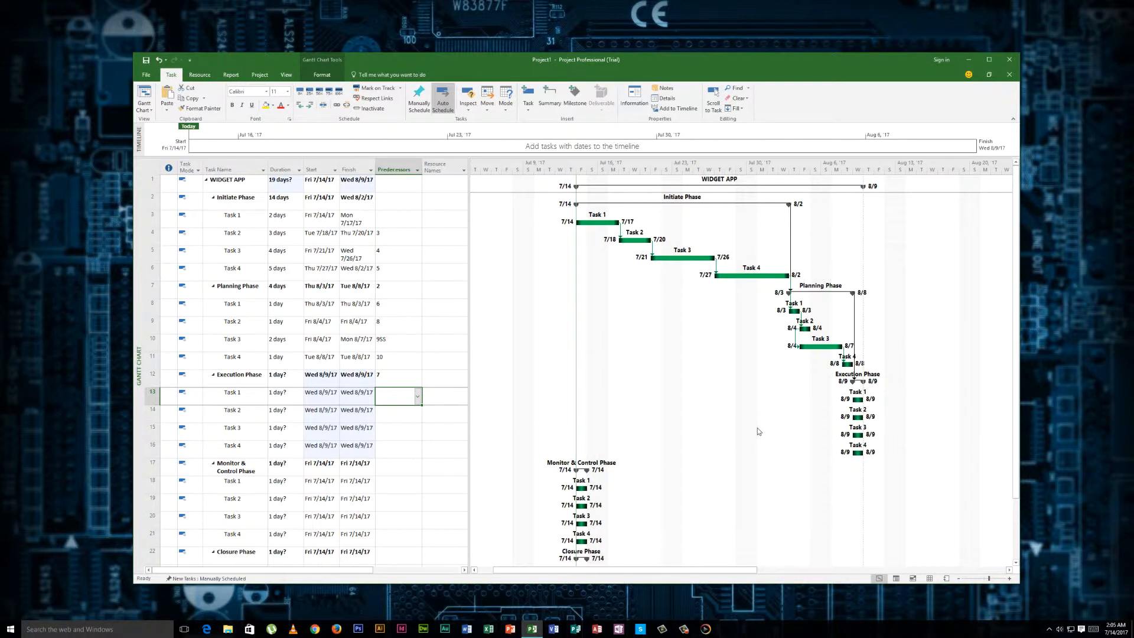
mouse_move(420, 405)
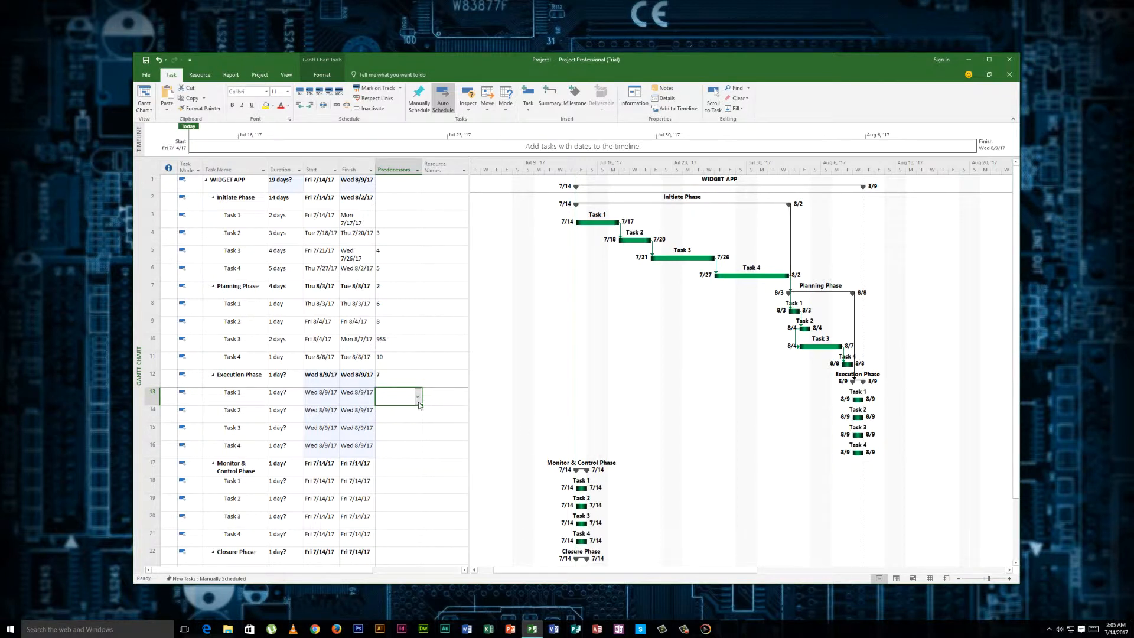
- Enter predecessor 11 for Execution Task 1, linking it to Planning Task 4
left_click(398, 393)
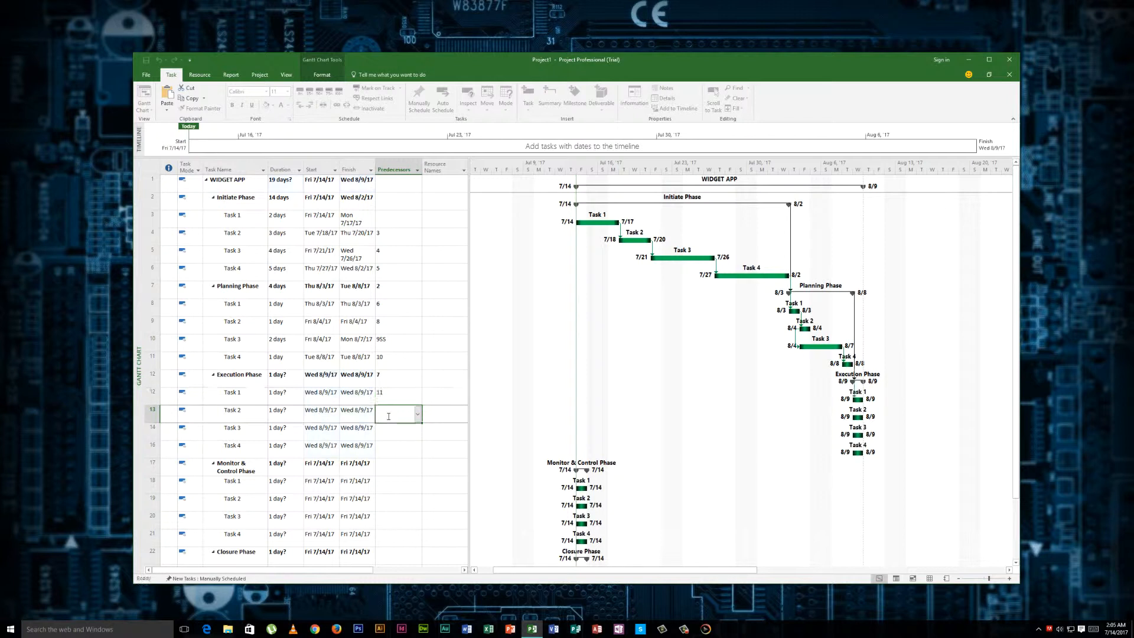
- Chain Execution Tasks 2–4 using predecessors 13, 14 and 15
type("13")
left_click(398, 429)
type("14")
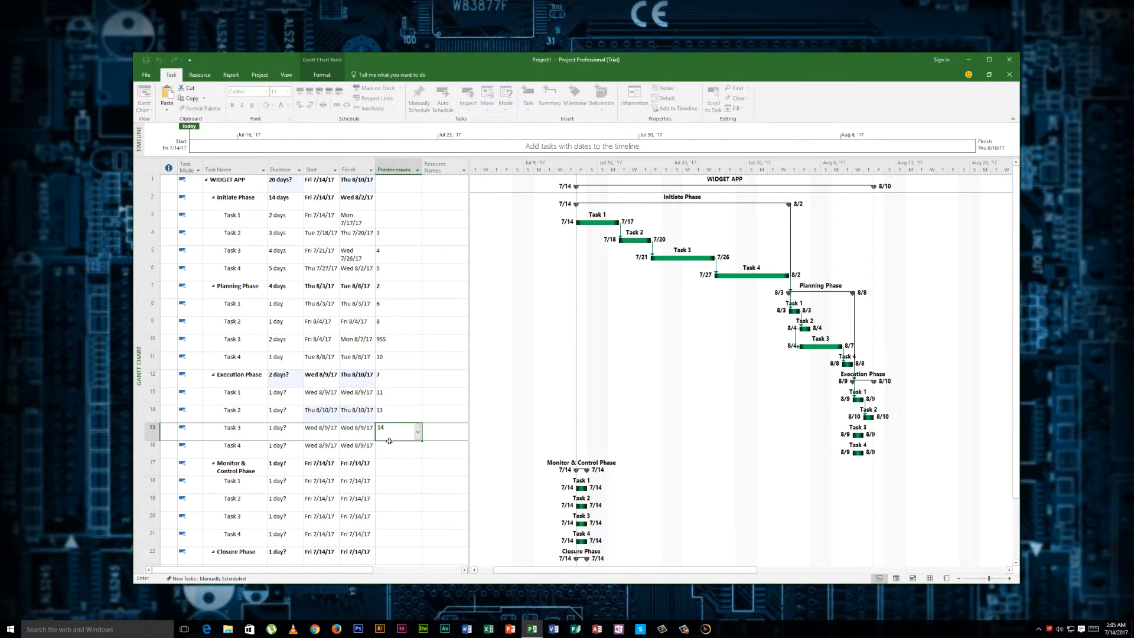
key("Return")
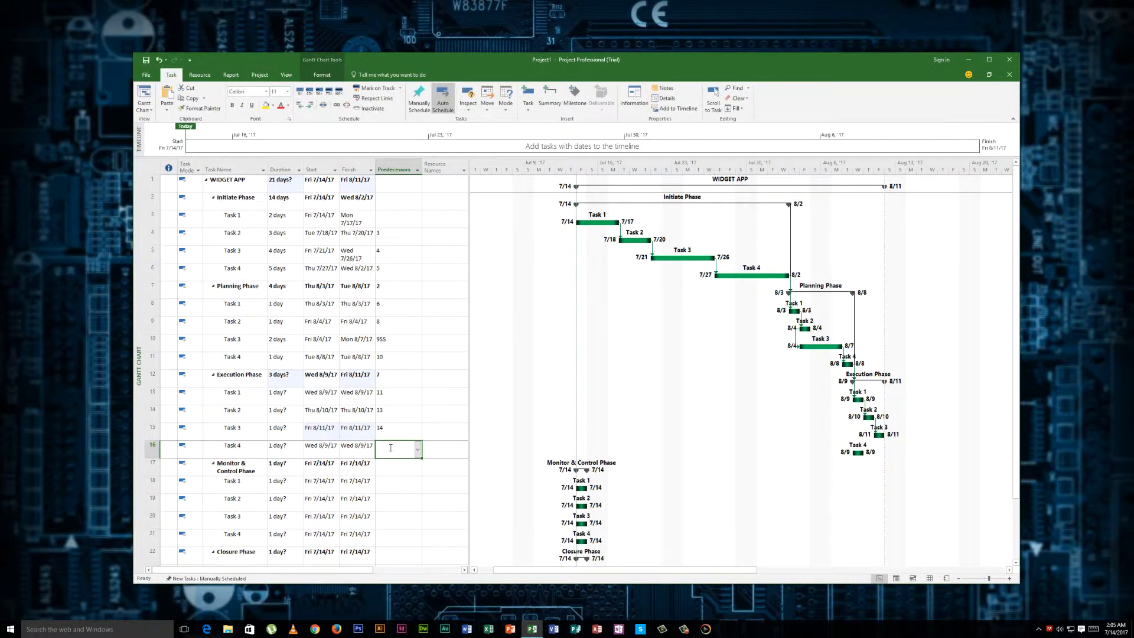
type("15")
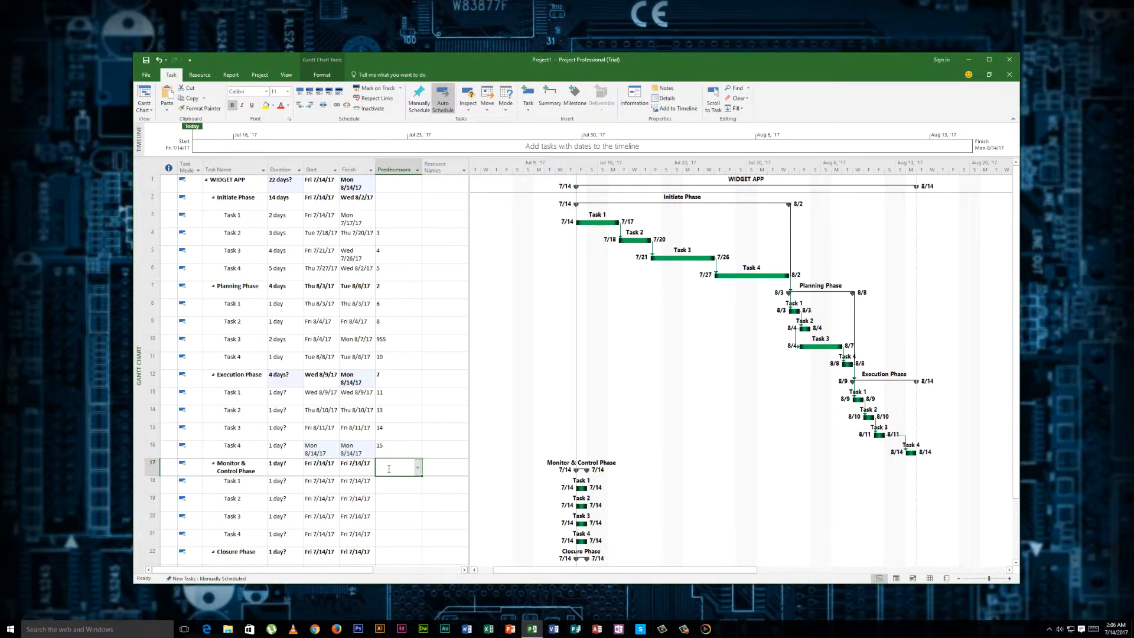
- Give Monitor & Control Phase a 12SS predecessor so it starts with Execution Phase
type("12")
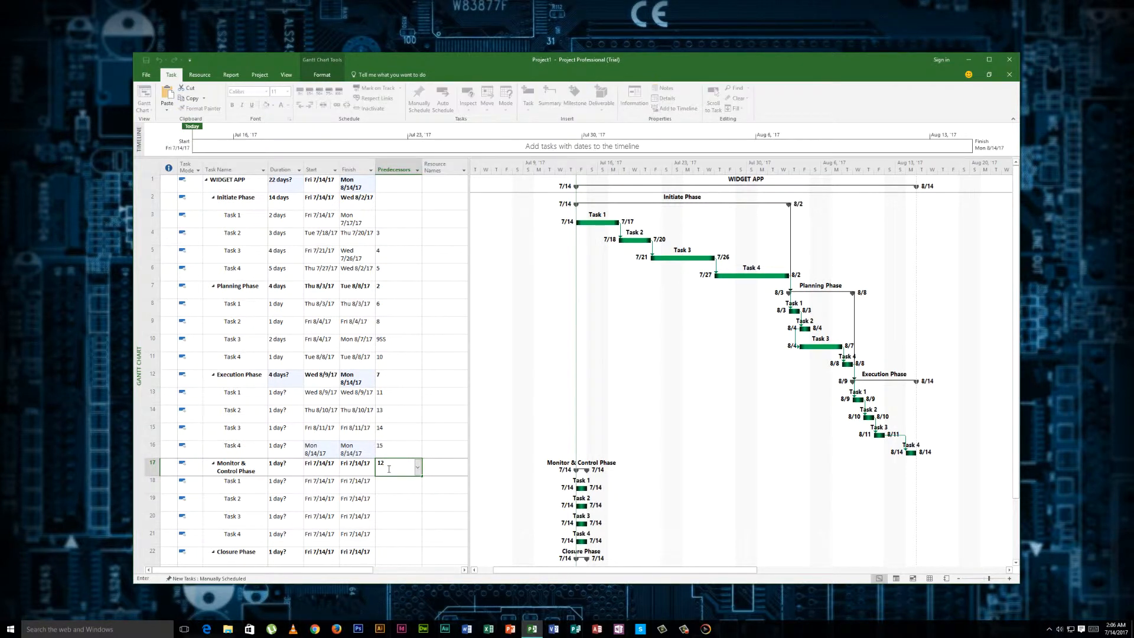
type("SS")
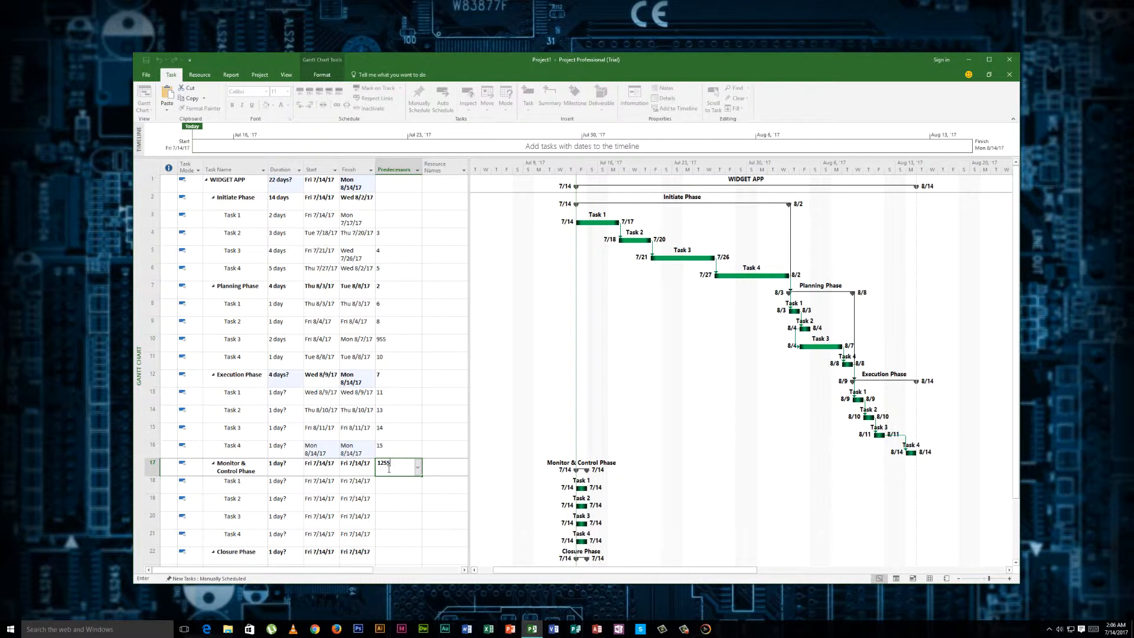
type("+")
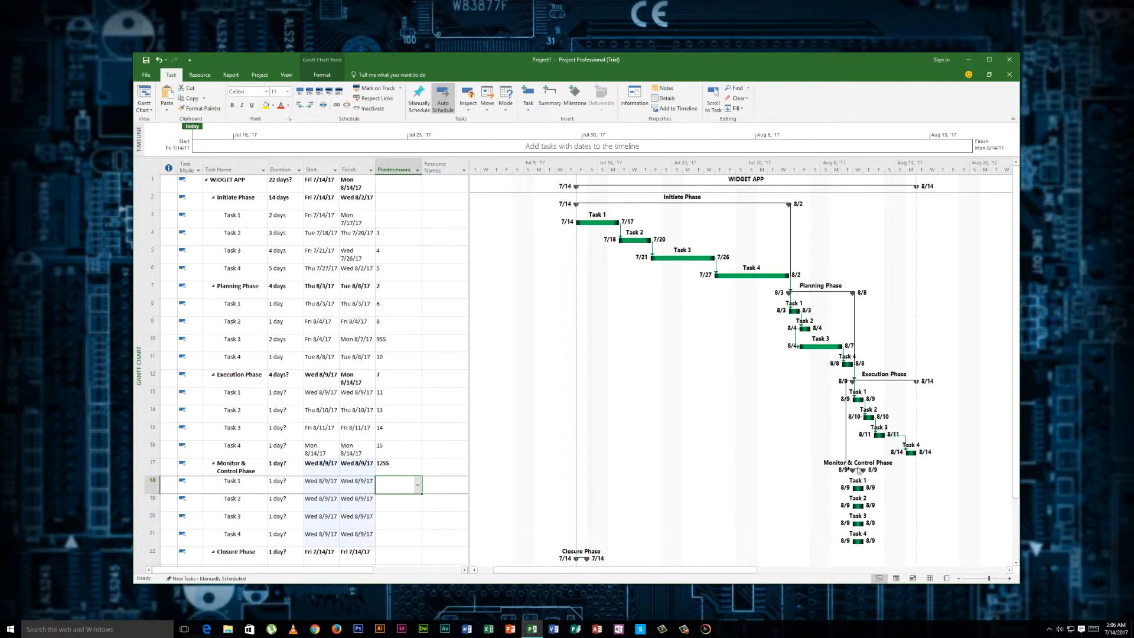
mouse_move(848, 428)
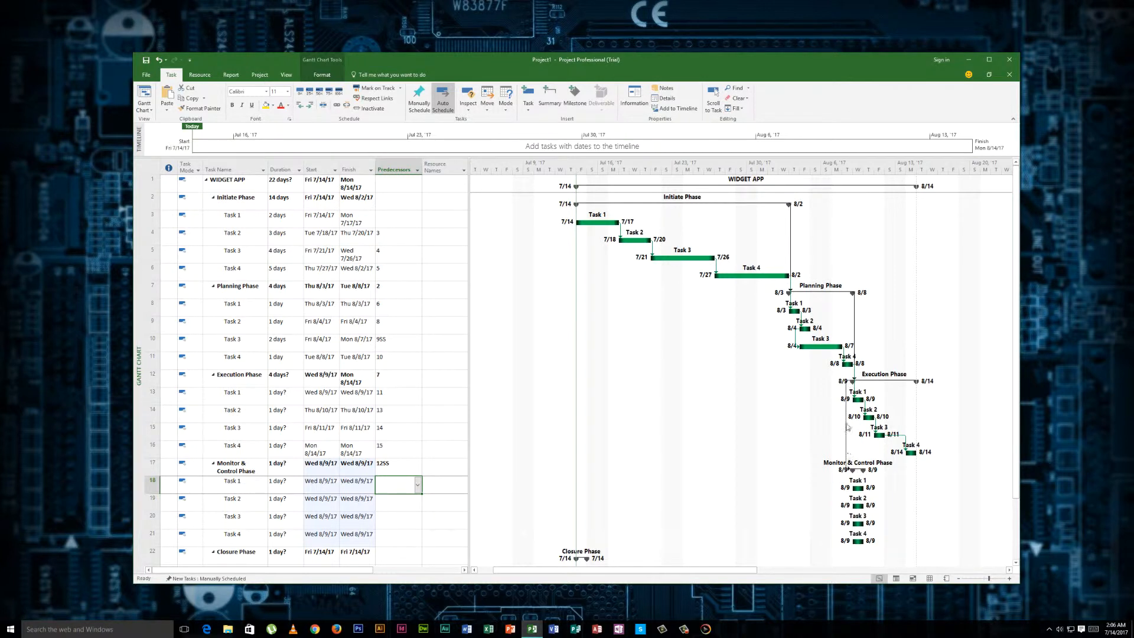
mouse_move(692, 269)
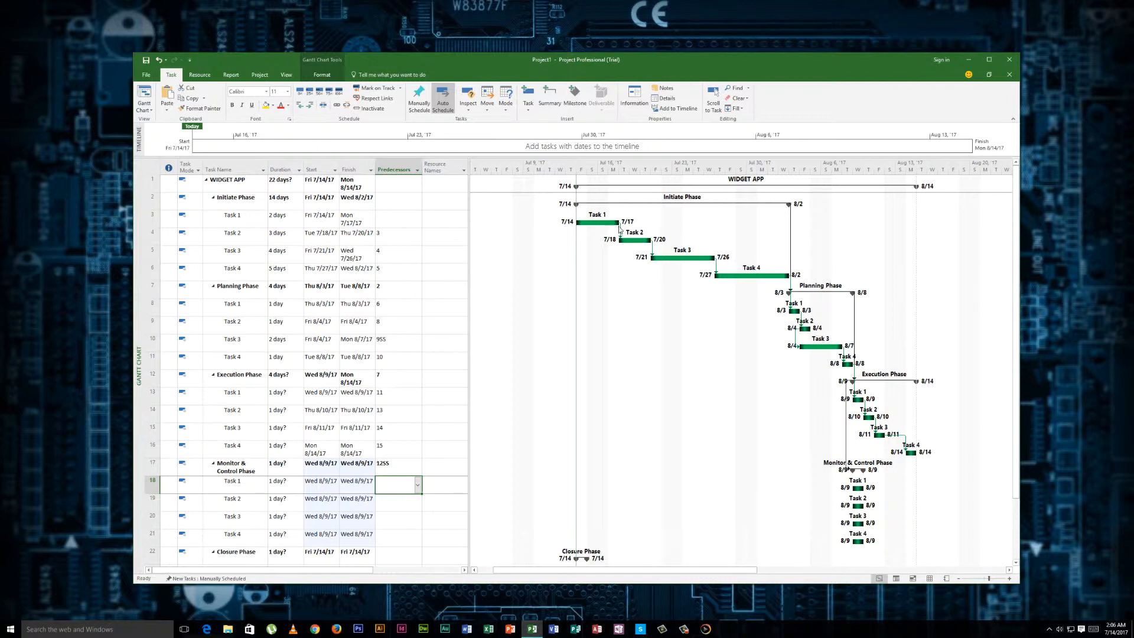
mouse_move(674, 255)
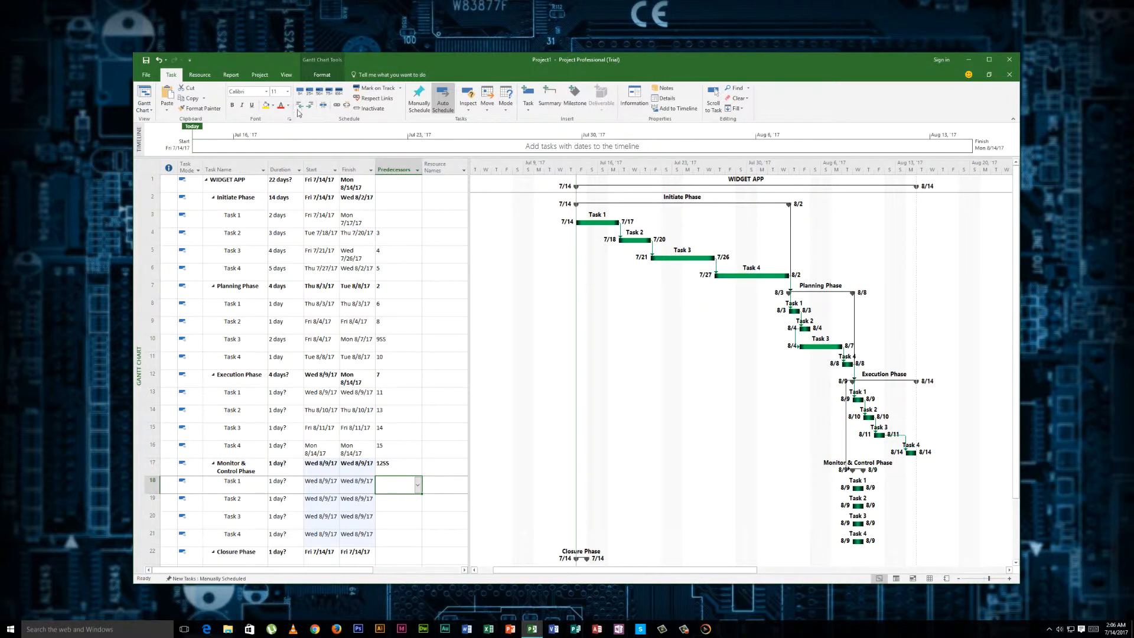
- View the task bar text settings in Bar Styles and close it unchanged
left_click(322, 74)
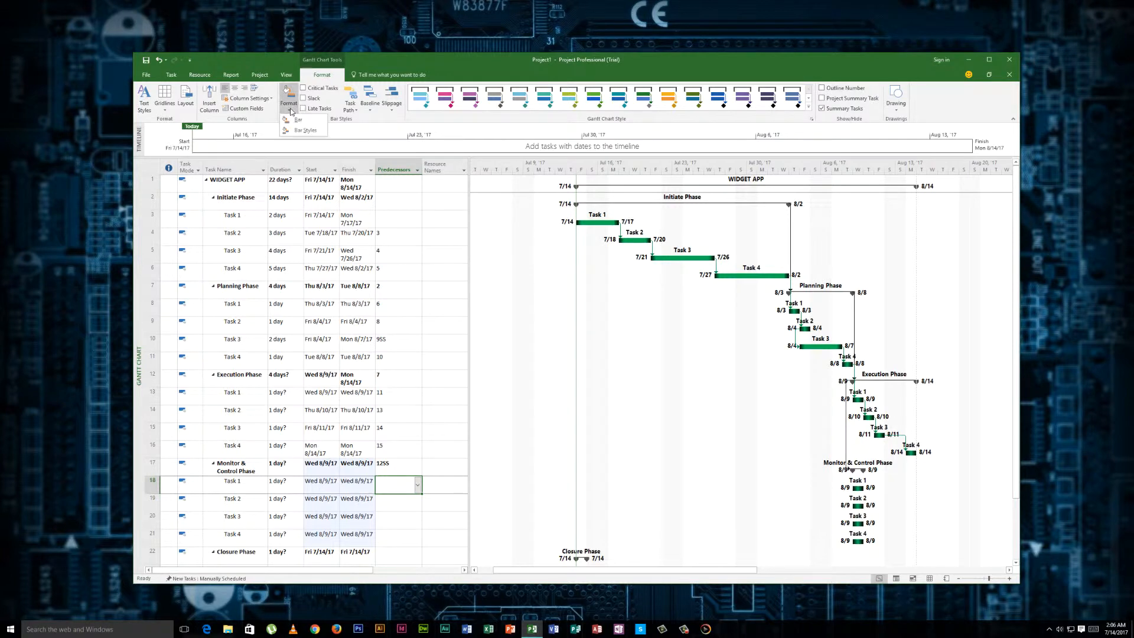
left_click(305, 130)
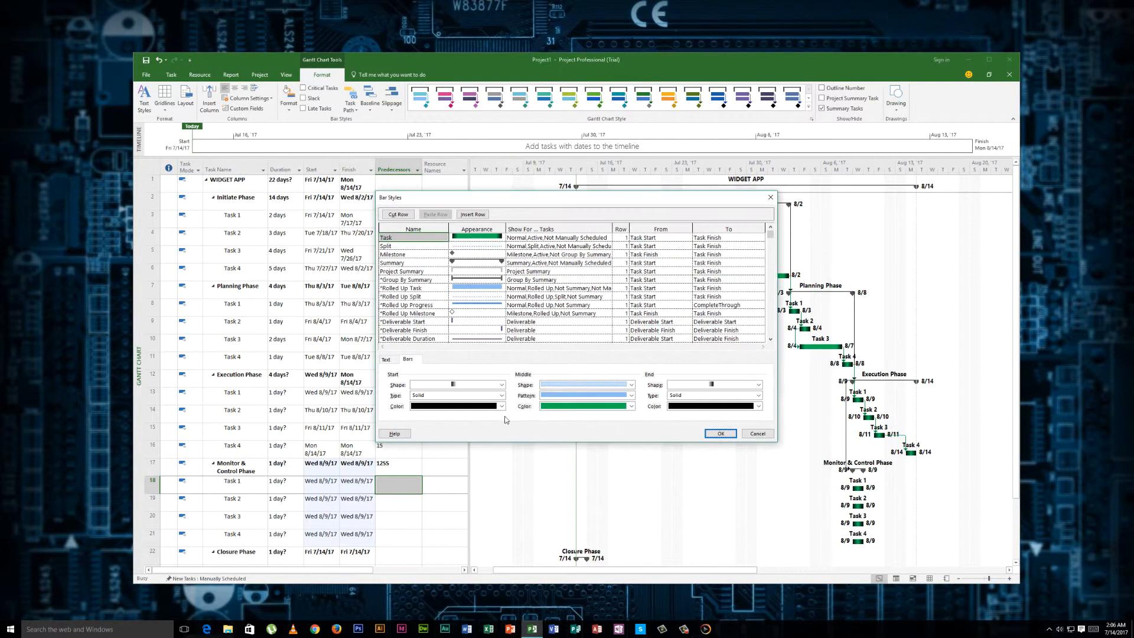
left_click(386, 360)
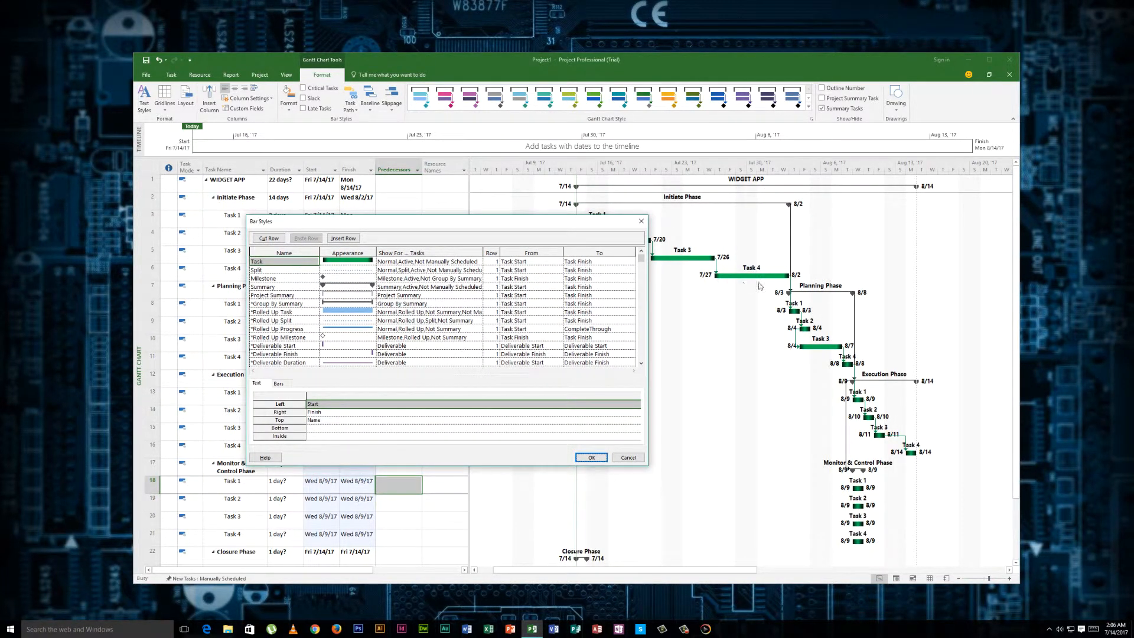
mouse_move(1014, 251)
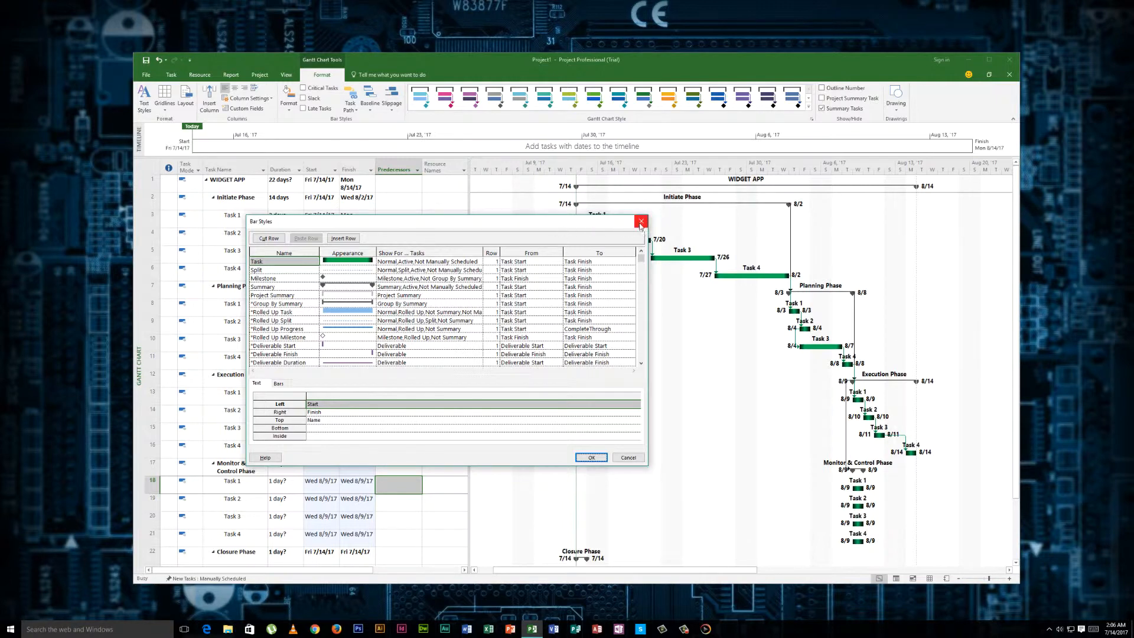
left_click(640, 221)
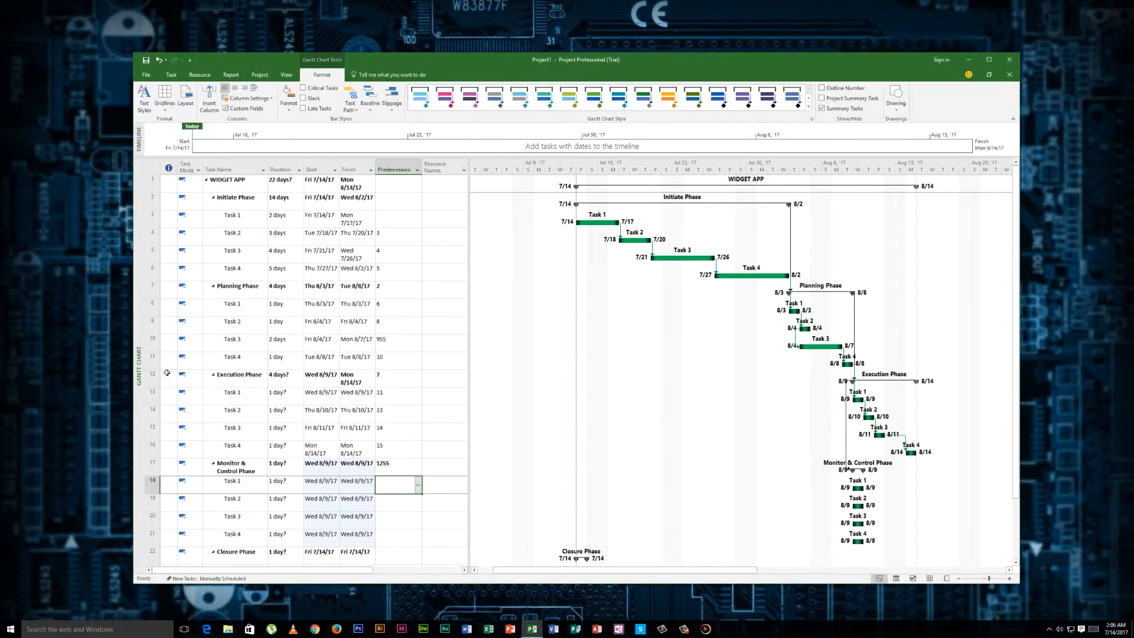
- Rename Planning Phase Task 1 to Documentation
left_click(233, 303)
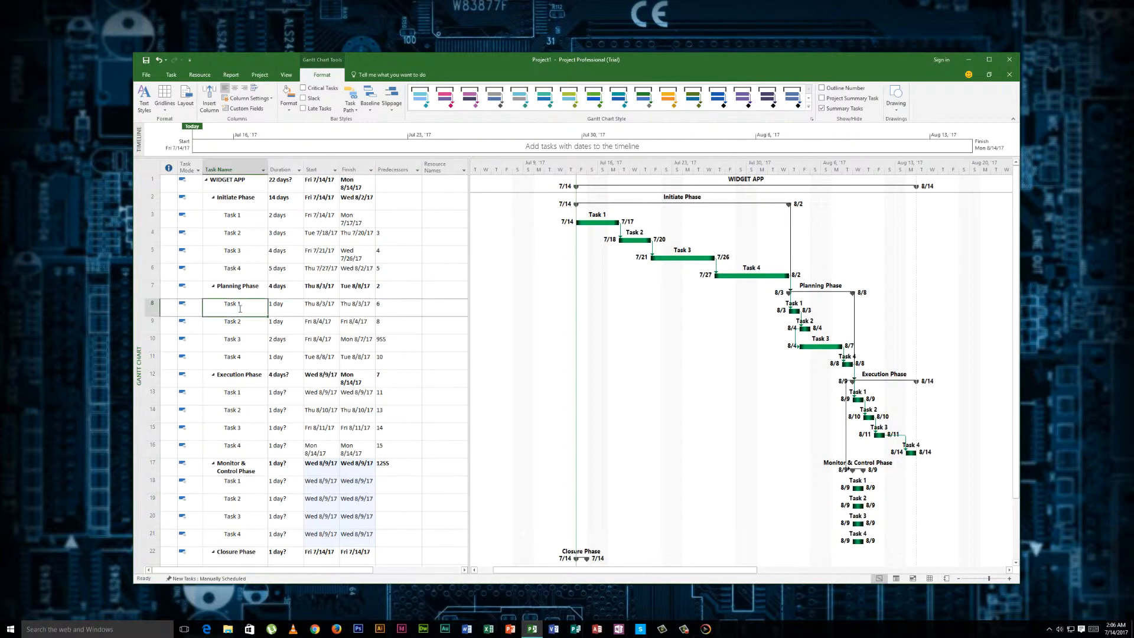
type("Documentation")
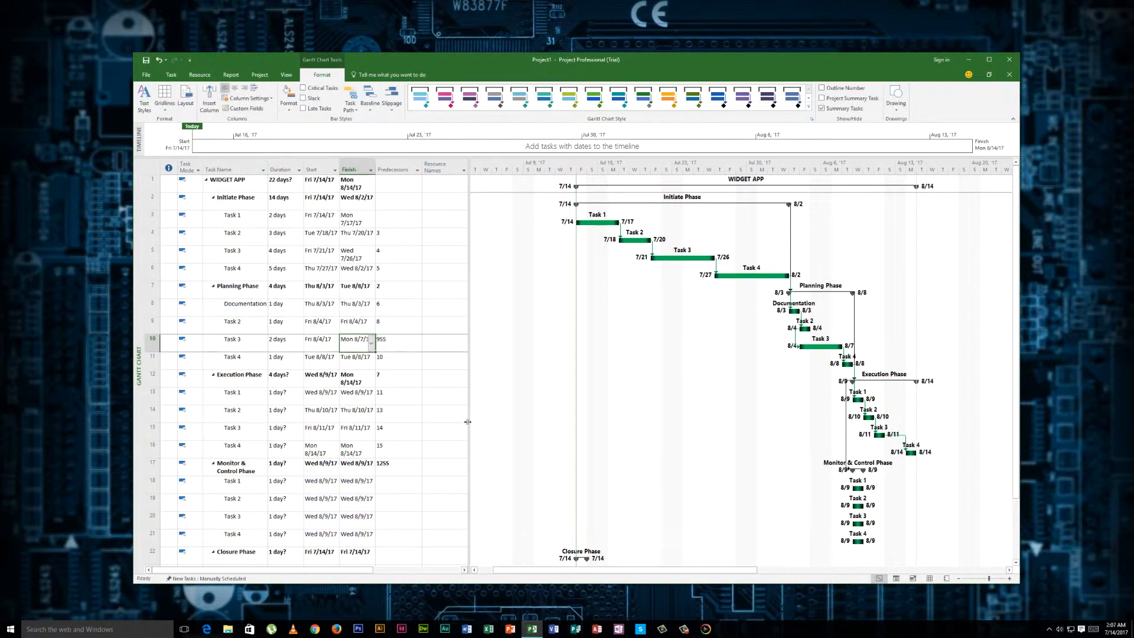
mouse_move(388, 474)
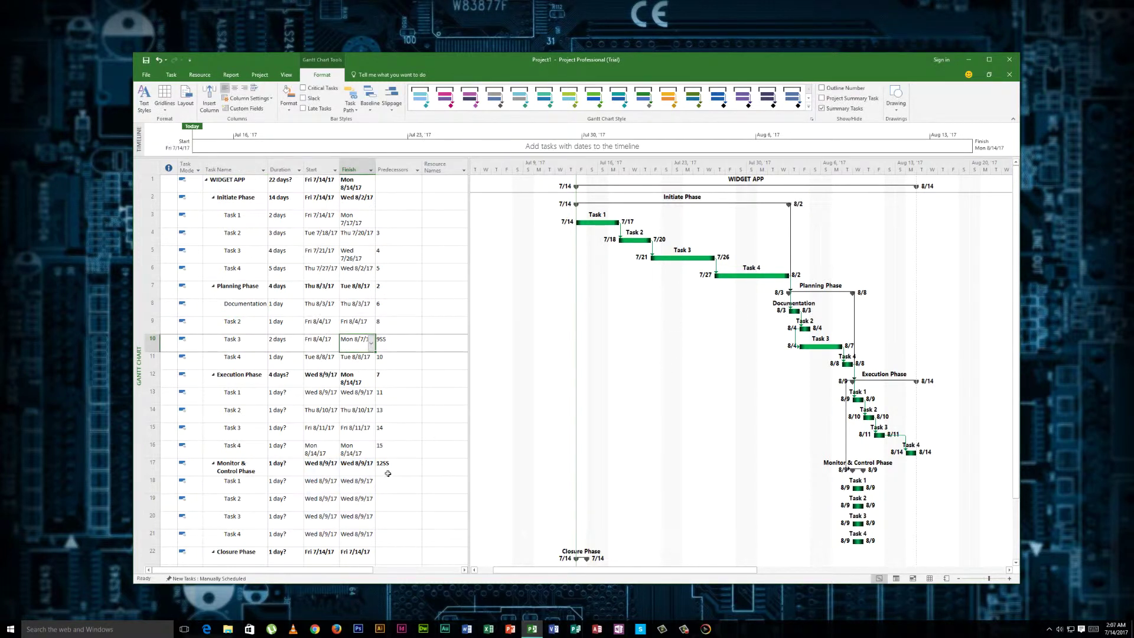
scroll("down", 3)
type("20")
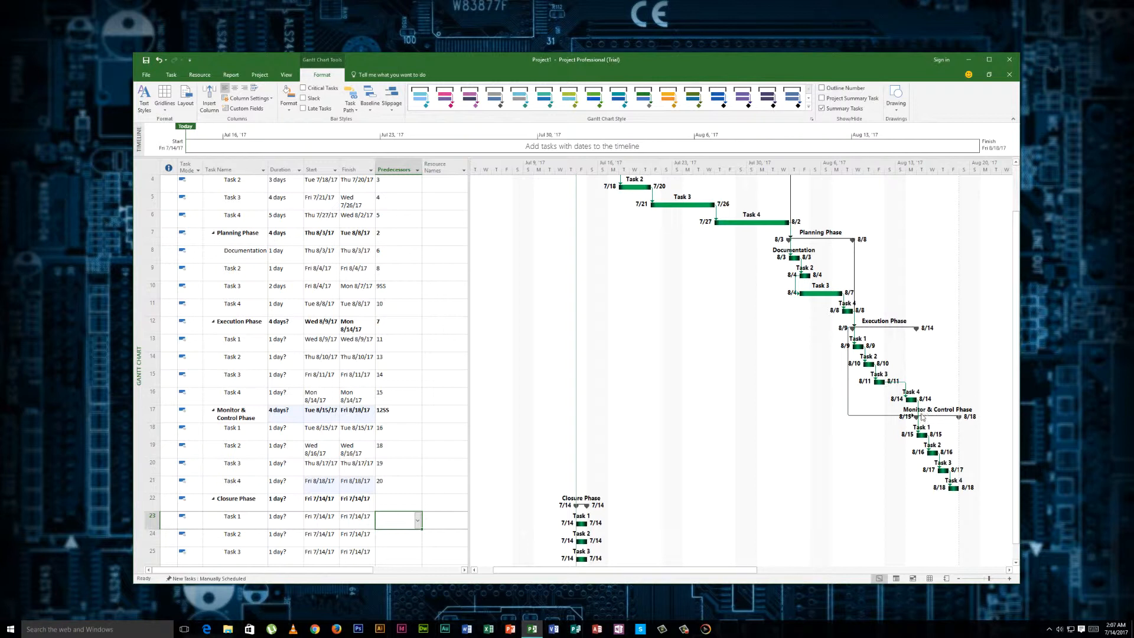
mouse_move(523, 447)
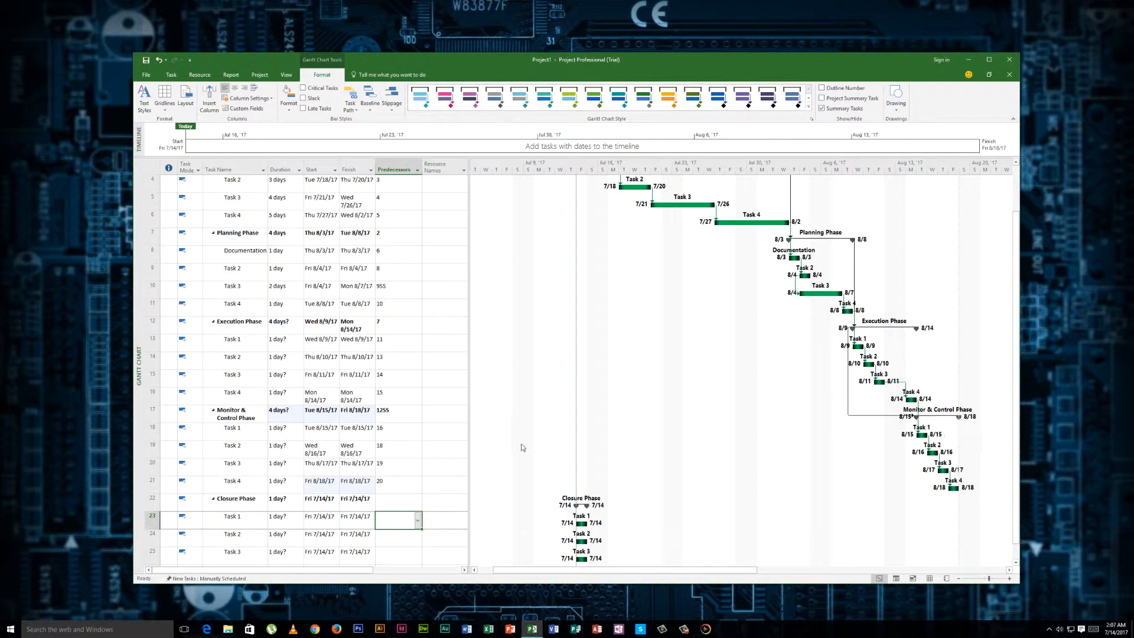
- Clear Monitor & Control Task 1's predecessor so that phase starts Wed 8/9 again
left_click(397, 427)
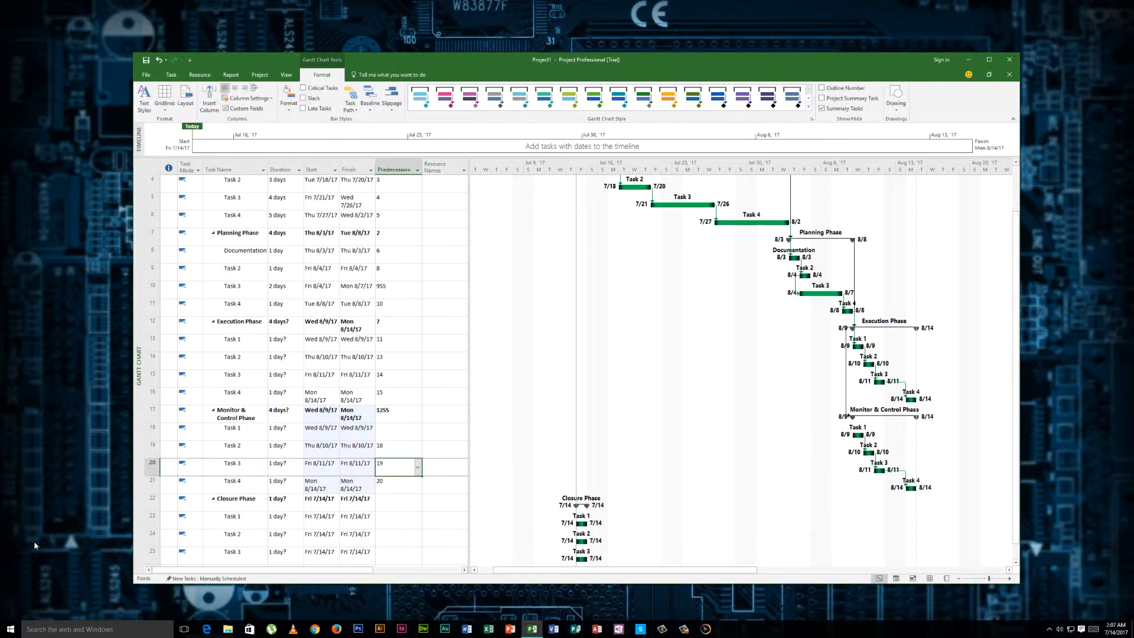
left_click(398, 503)
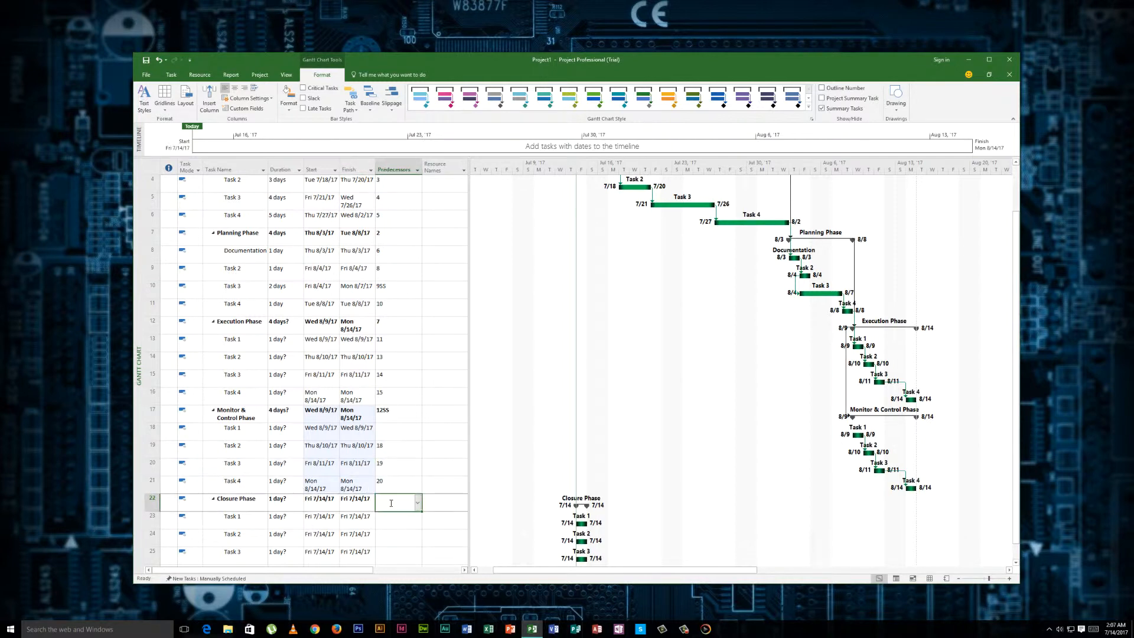
scroll("down", 3)
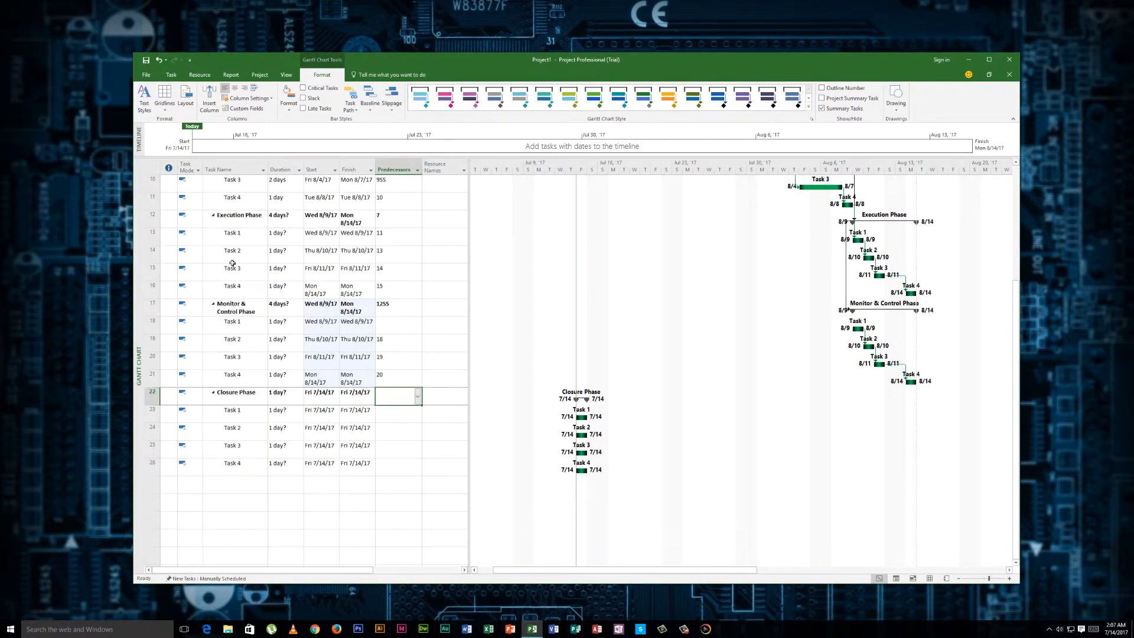
scroll("up", 3)
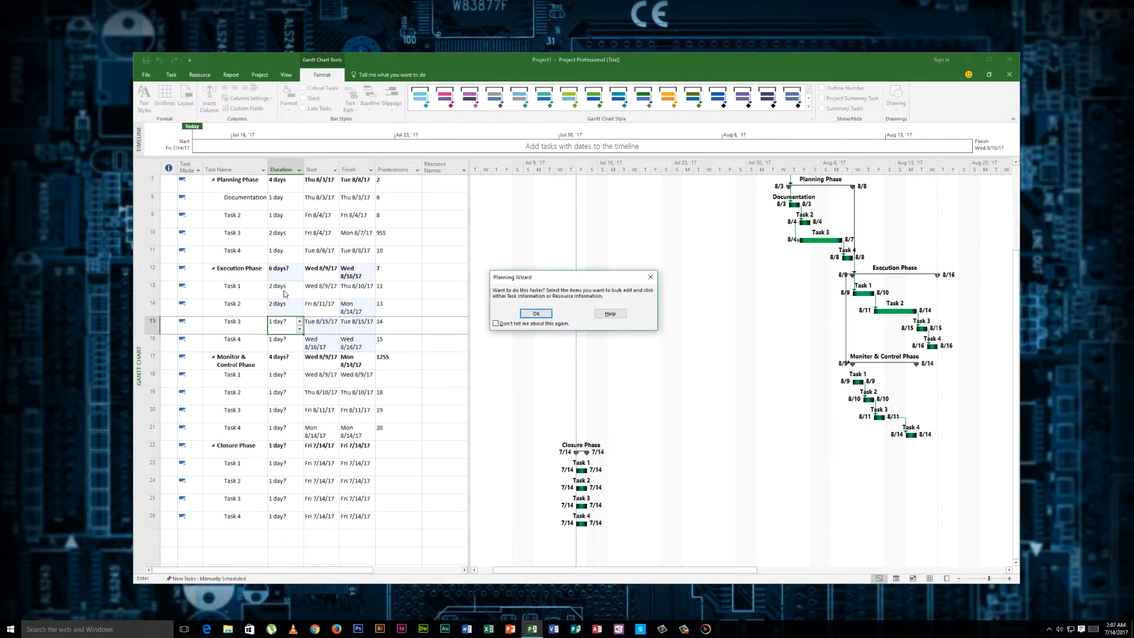
- Keep 2-day durations for Execution tasks and Monitor Task 1 through the planning tips
left_click(535, 312)
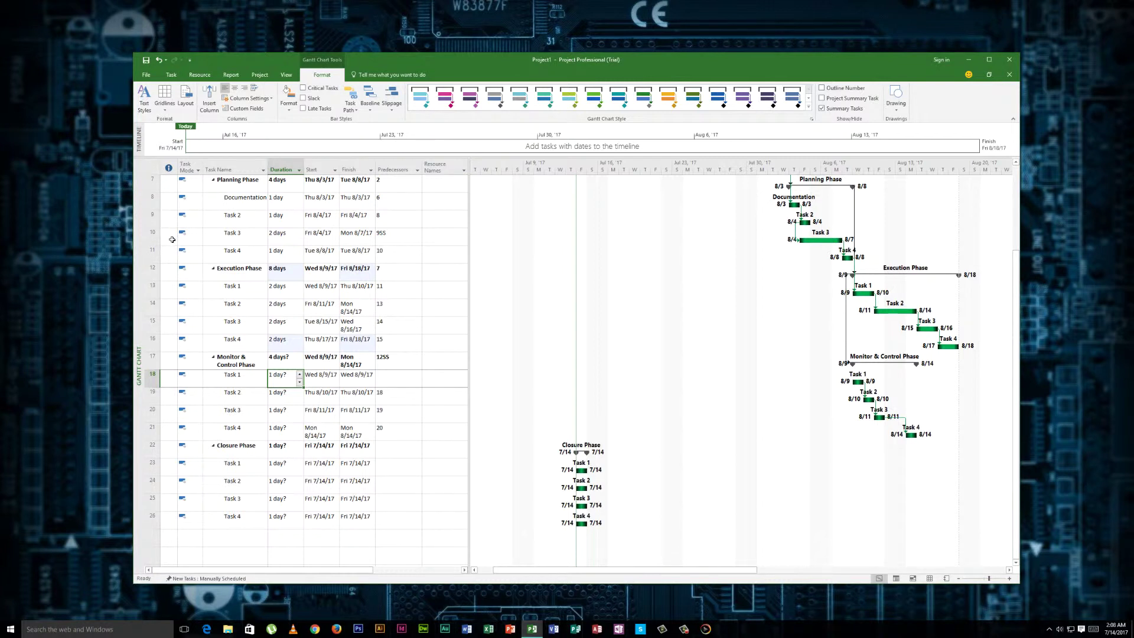
mouse_move(190, 273)
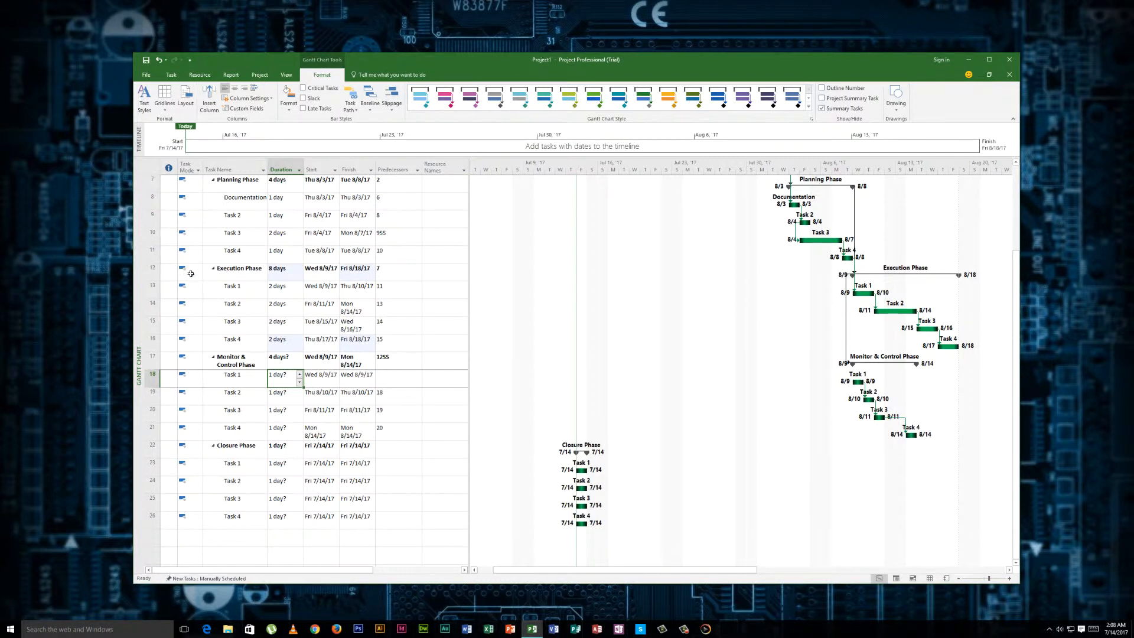
mouse_move(184, 268)
type("2")
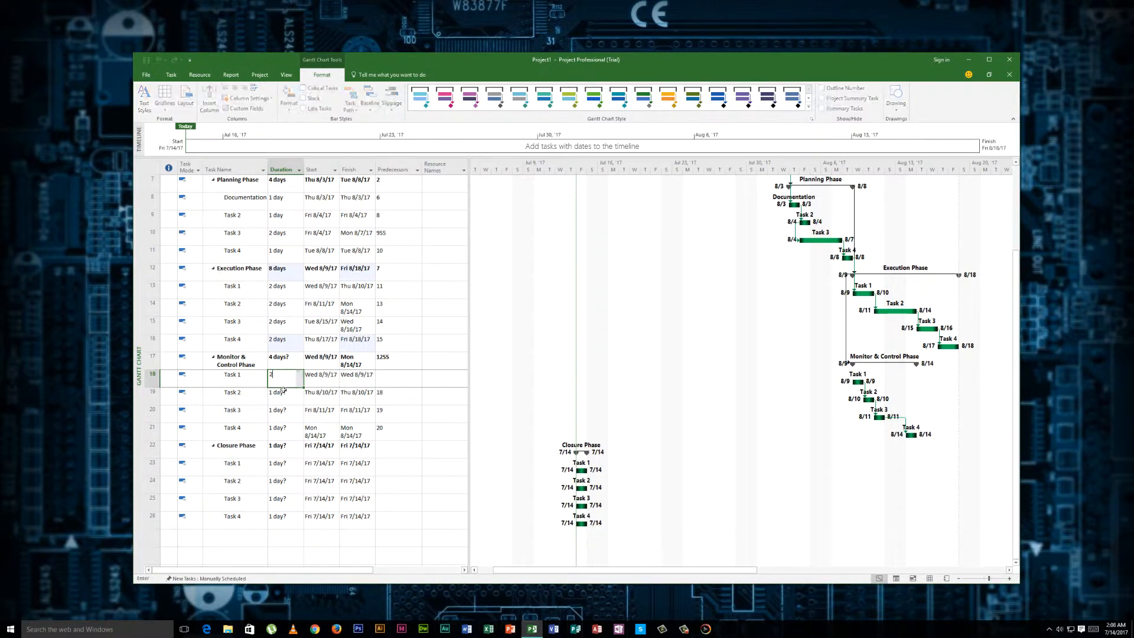
key("Return")
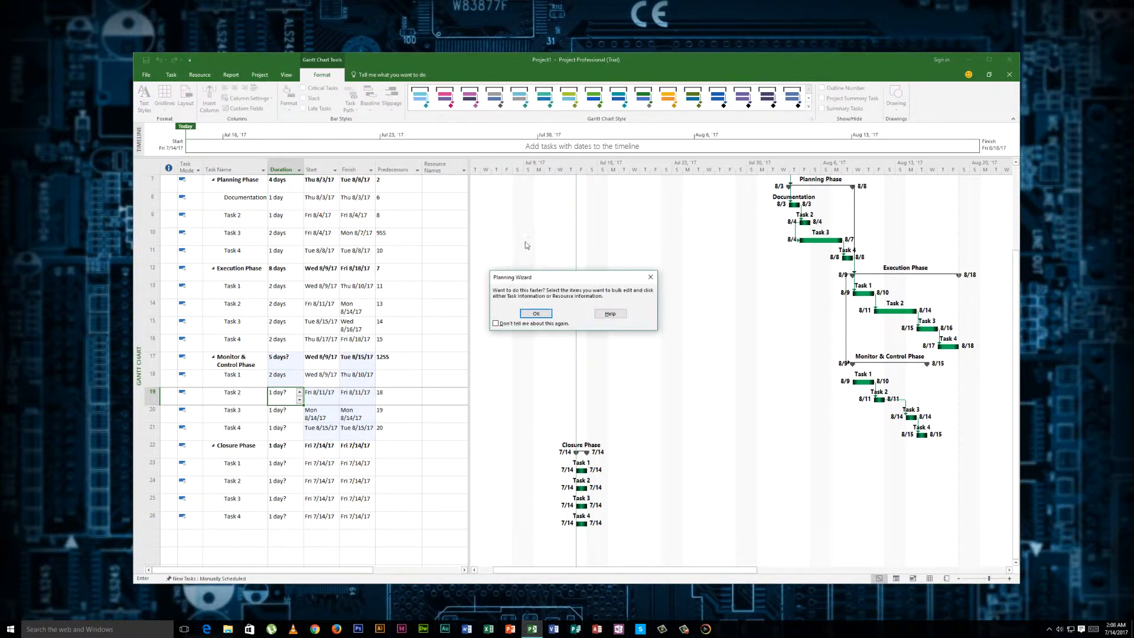
left_click(535, 313)
type("2")
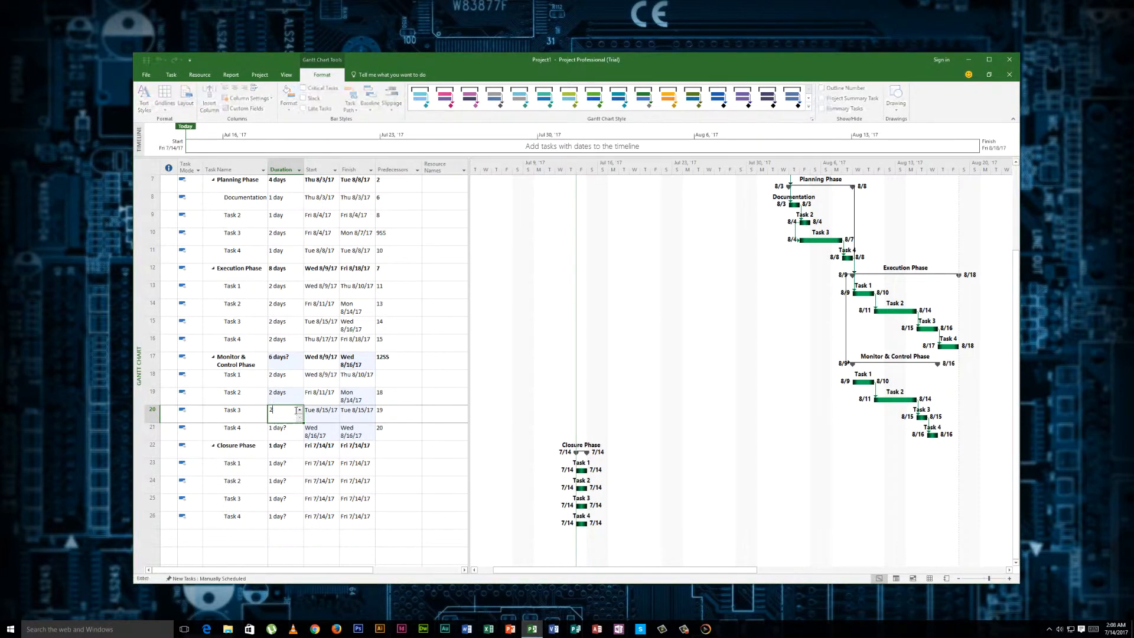
- Make Monitor Task 3 two days and link Closure Phase after Monitor & Control
key("Return")
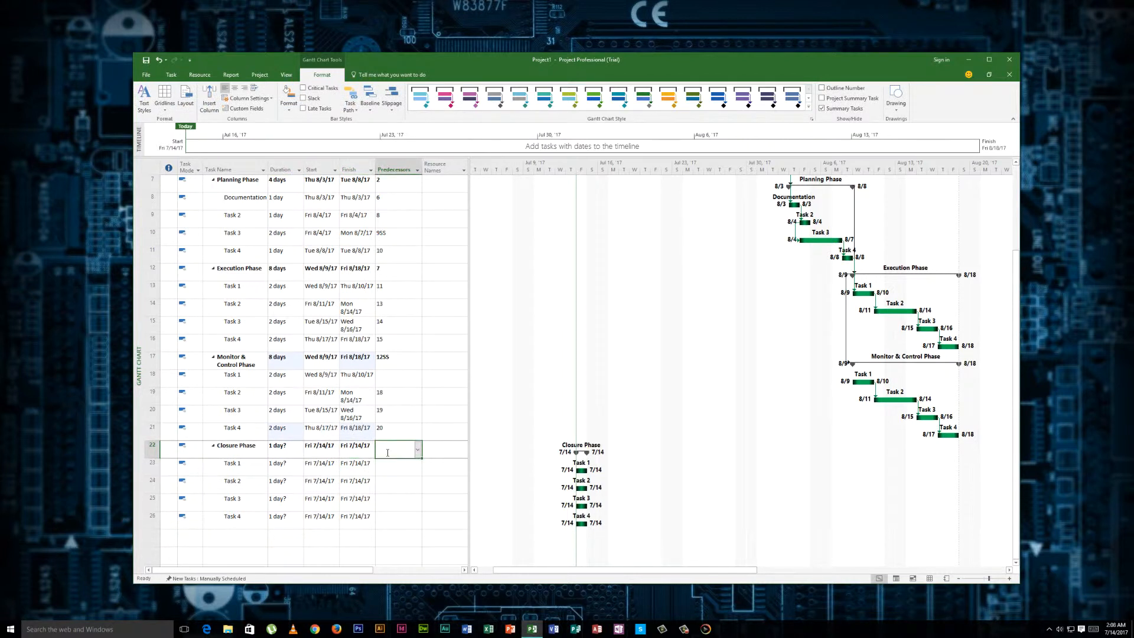
type("1")
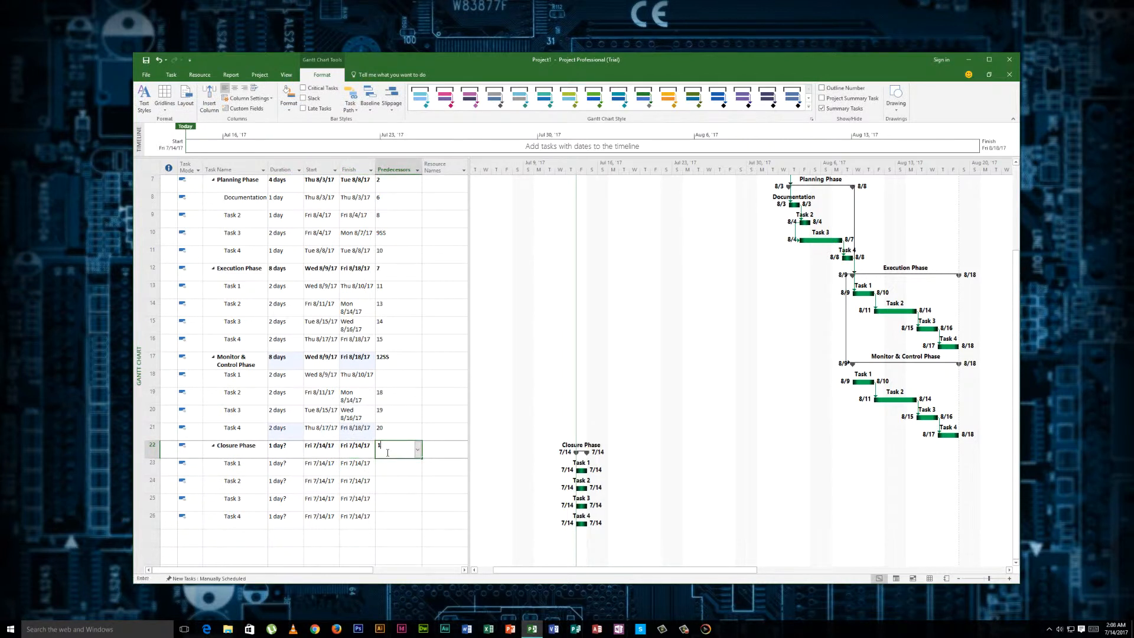
key("Return")
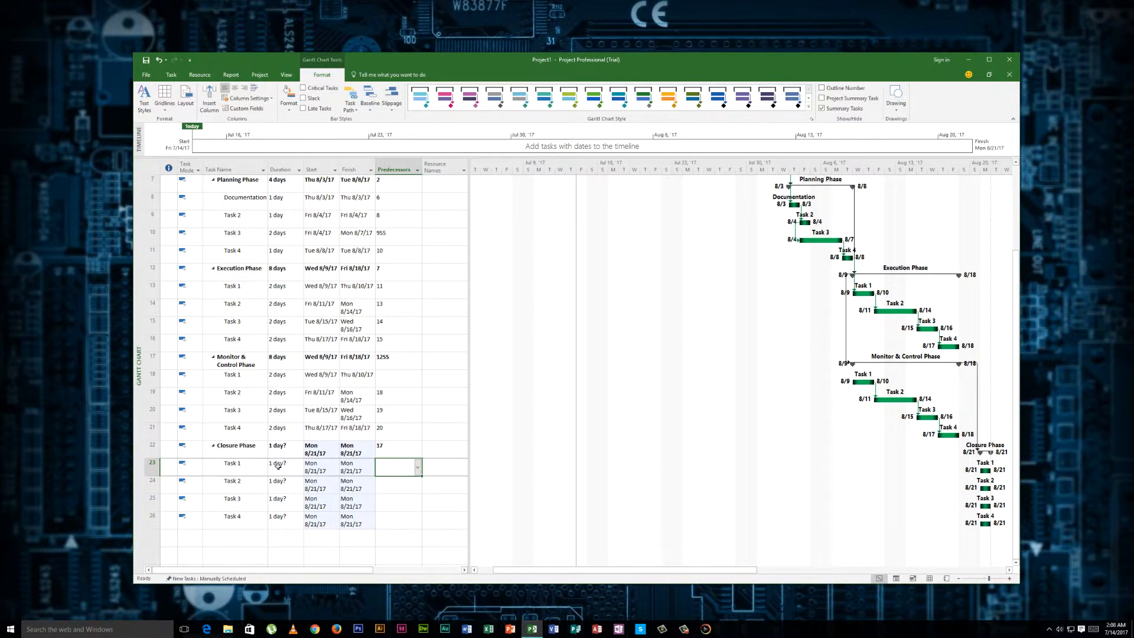
left_click(282, 463)
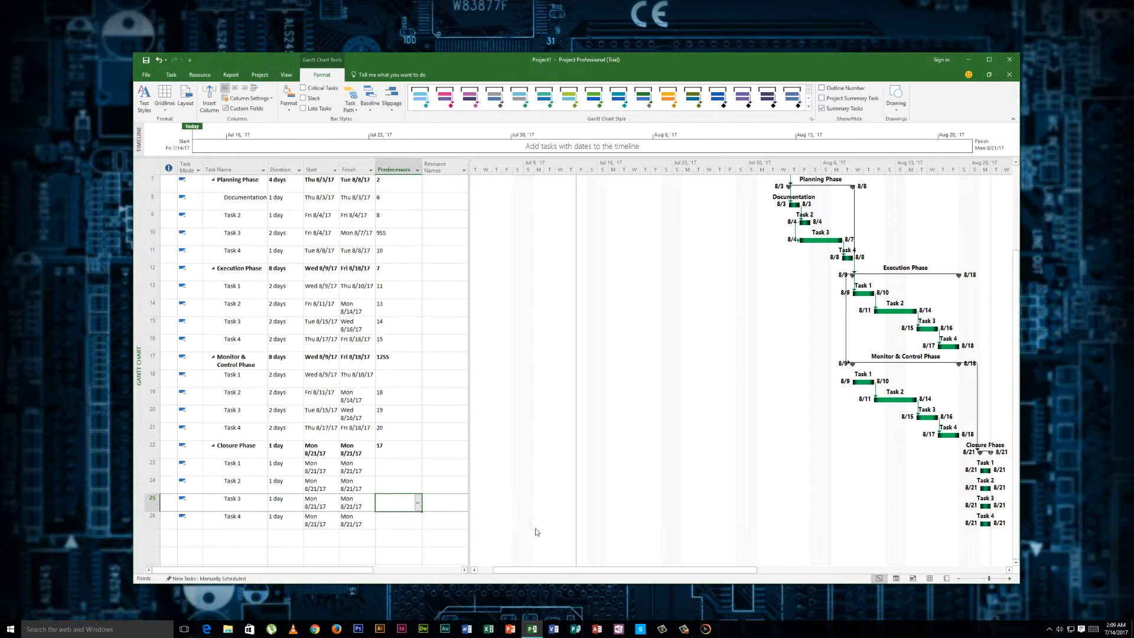
- Chain Closure Tasks 2–4 in sequence, entering predecessors 23 and 25
left_click(398, 519)
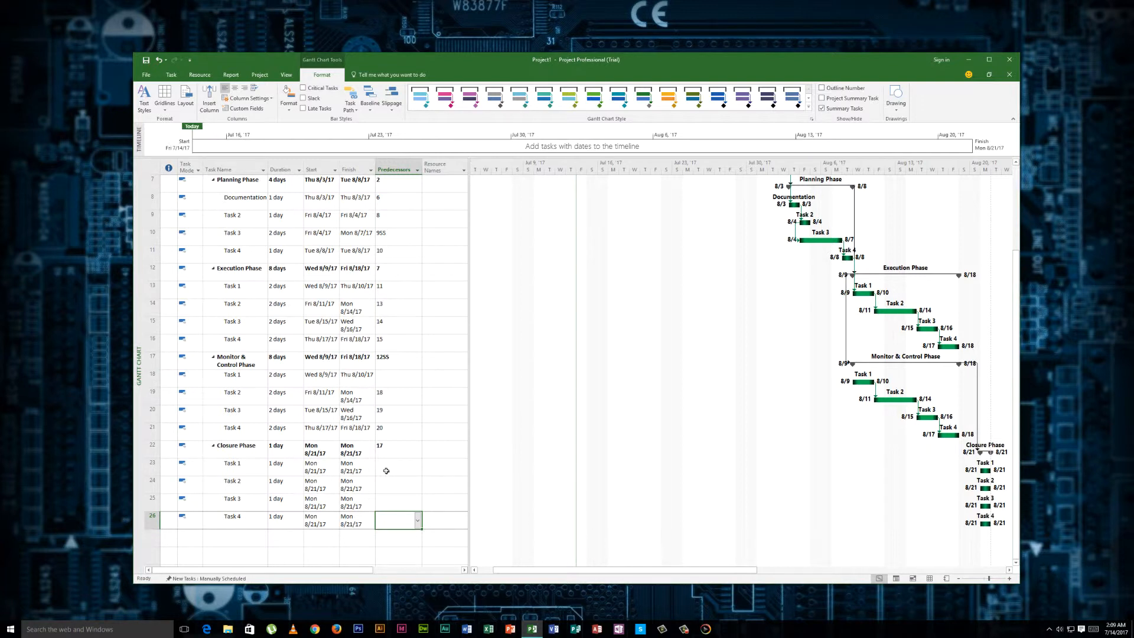
left_click(396, 483)
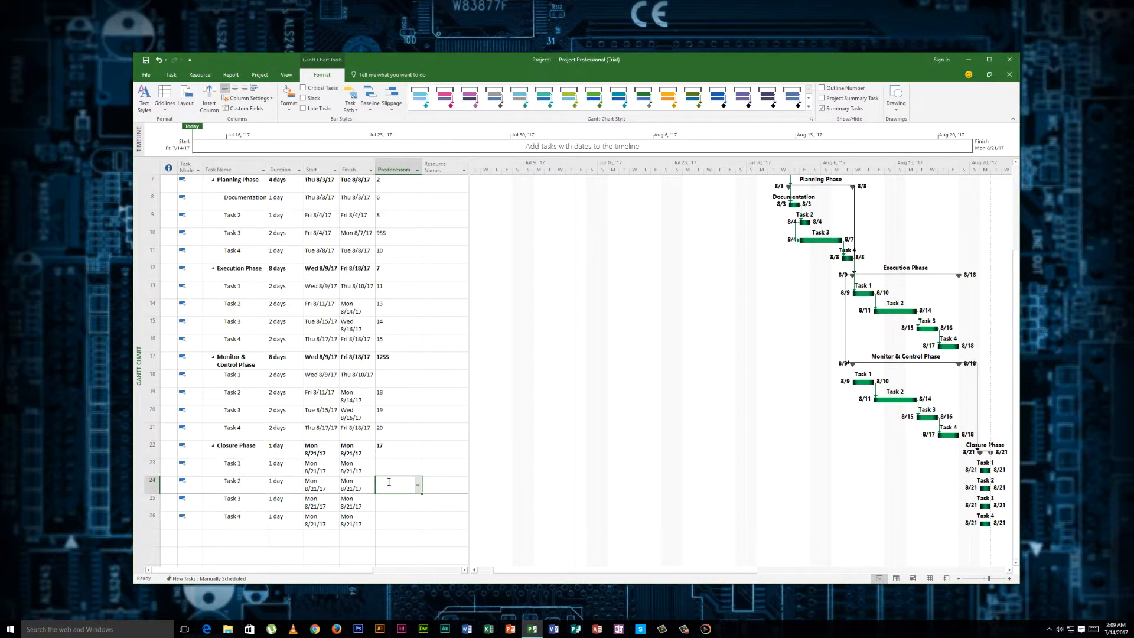
type("23")
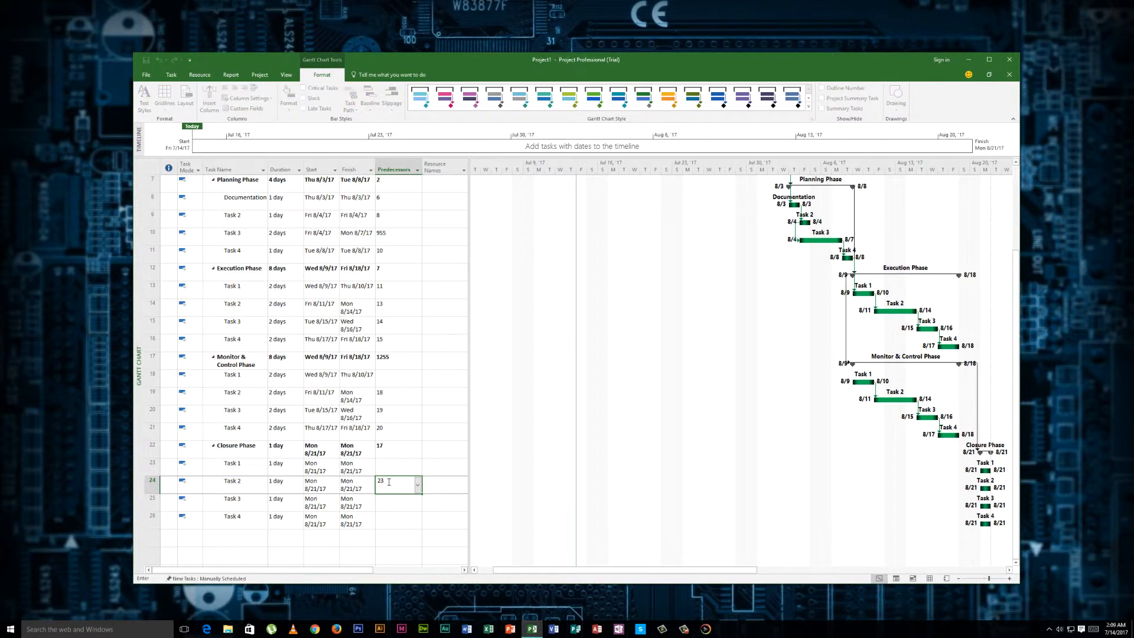
key("Return")
type("24")
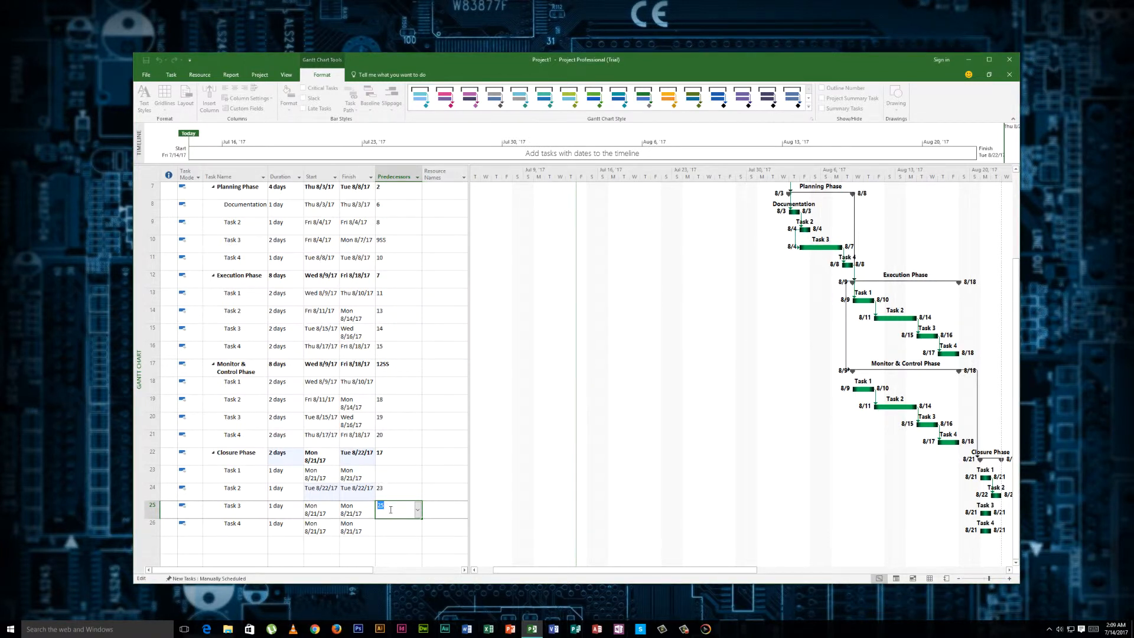
key("Return")
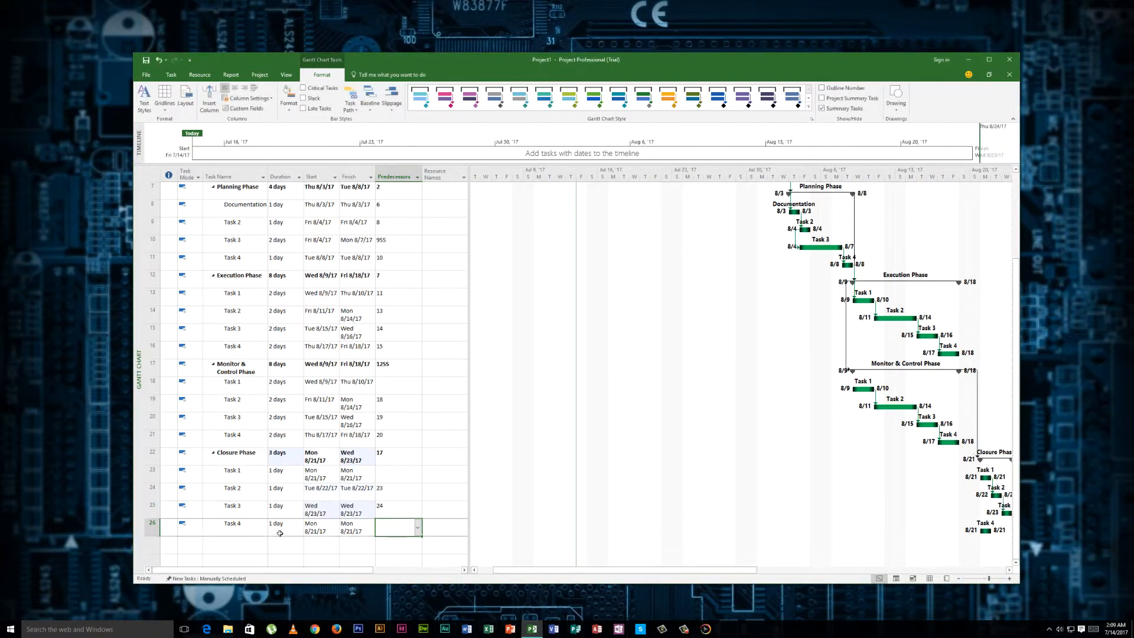
left_click(280, 524)
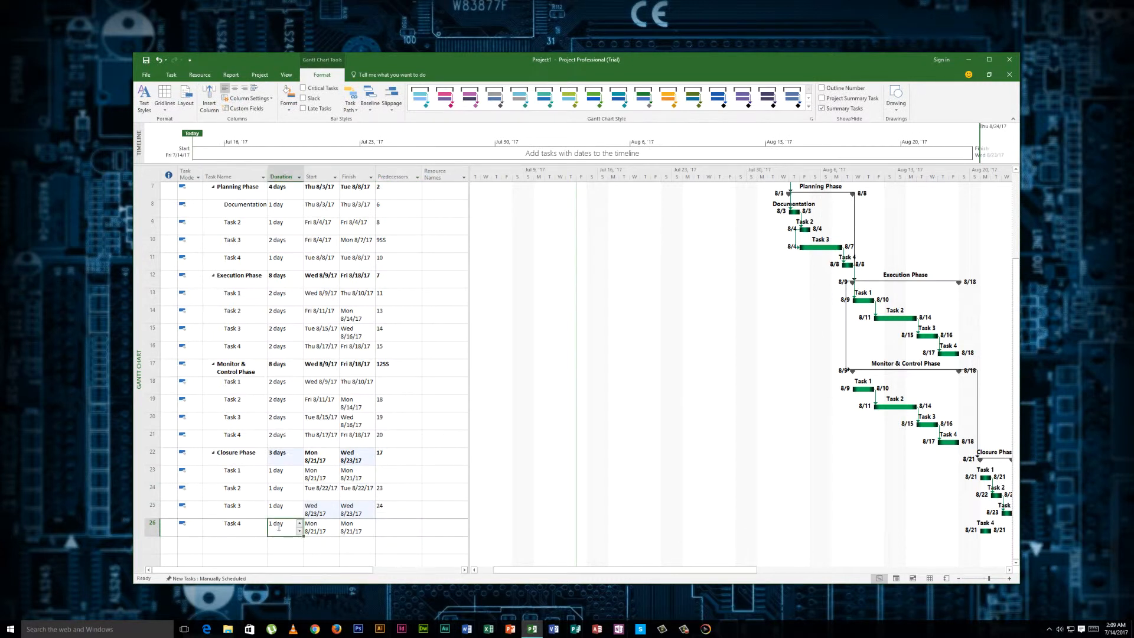
left_click(396, 527)
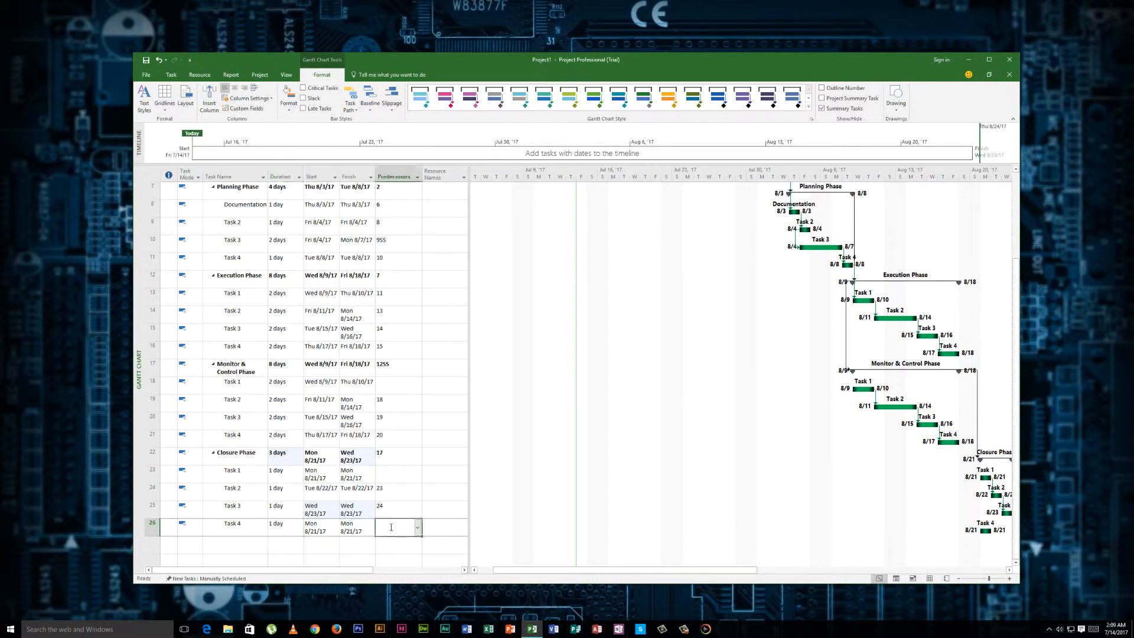
type("25")
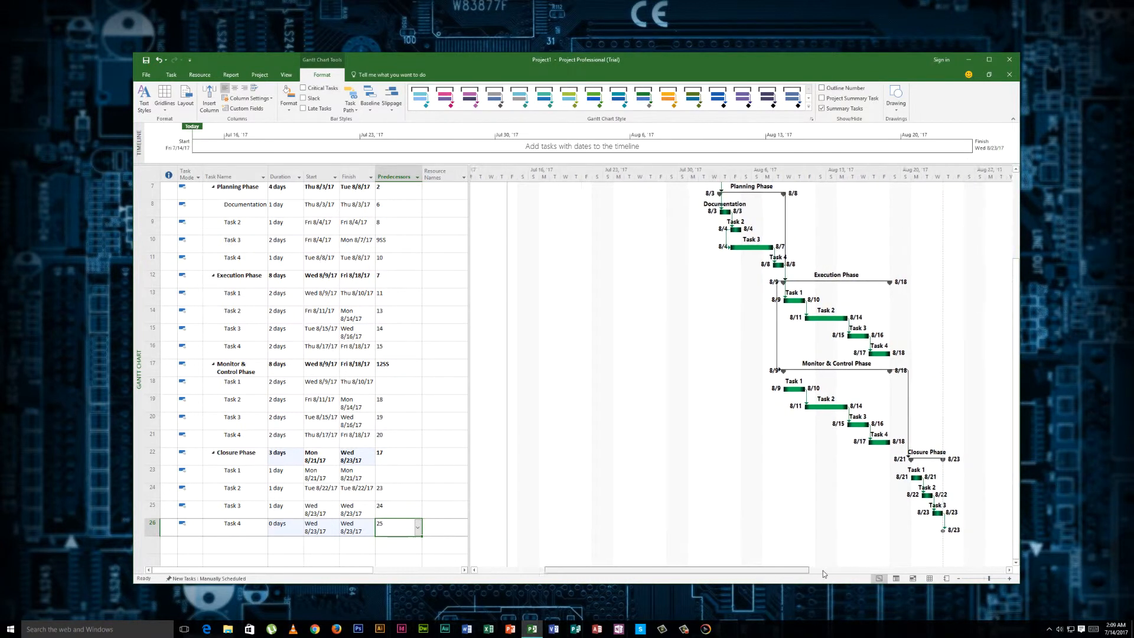
- Name the final zero-day milestone row 'Project Closed'
scroll("left", 3)
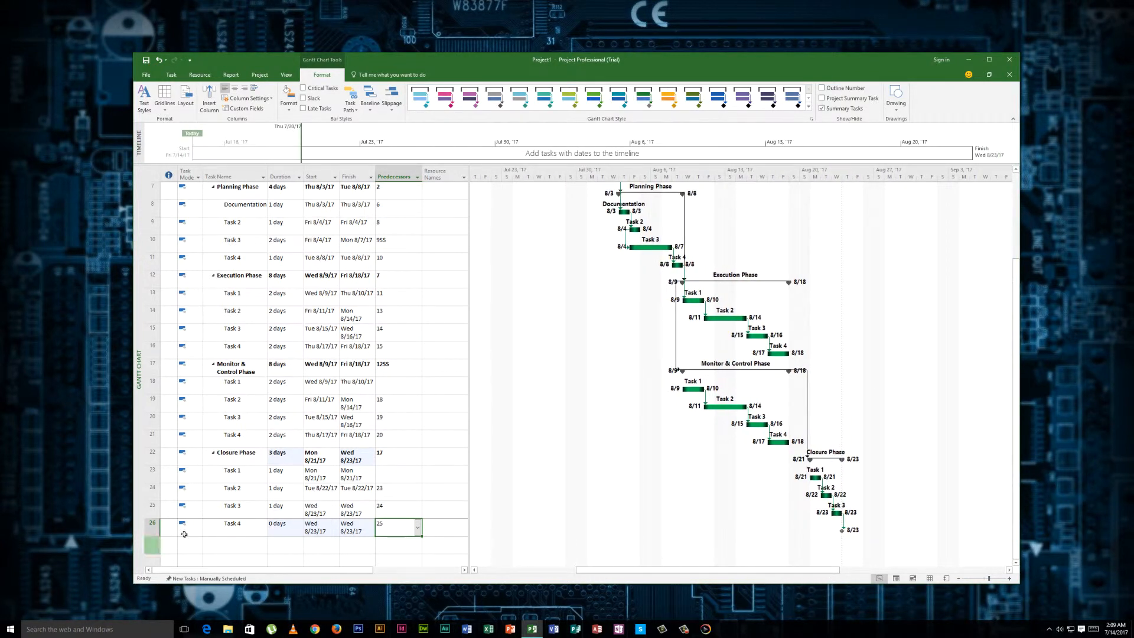
left_click(233, 523)
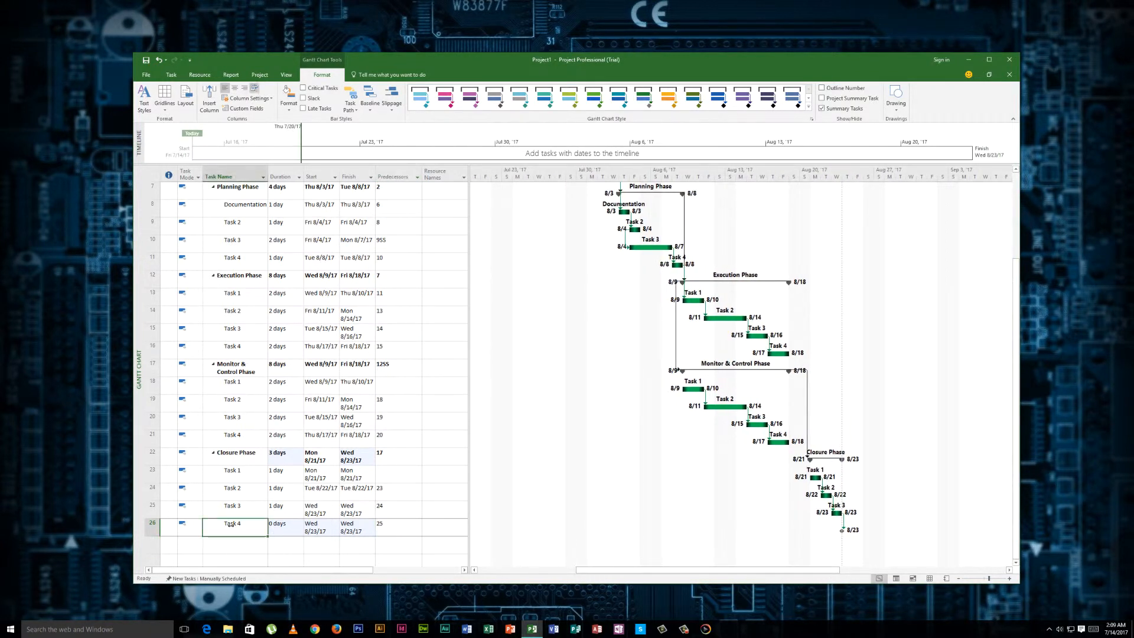
type("Projet")
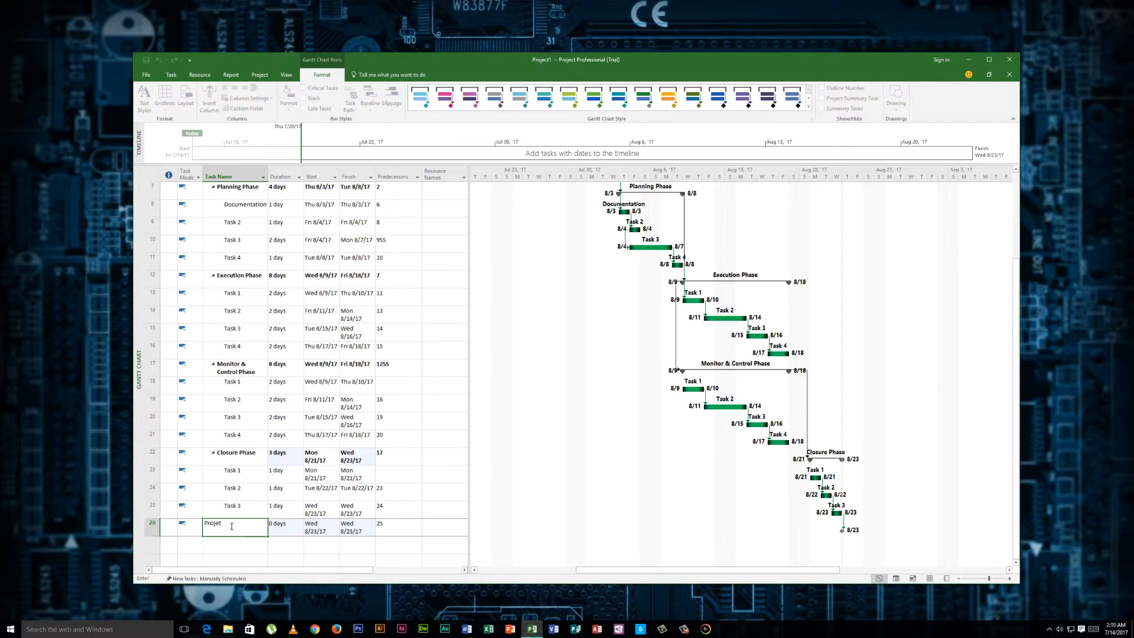
type("Closed")
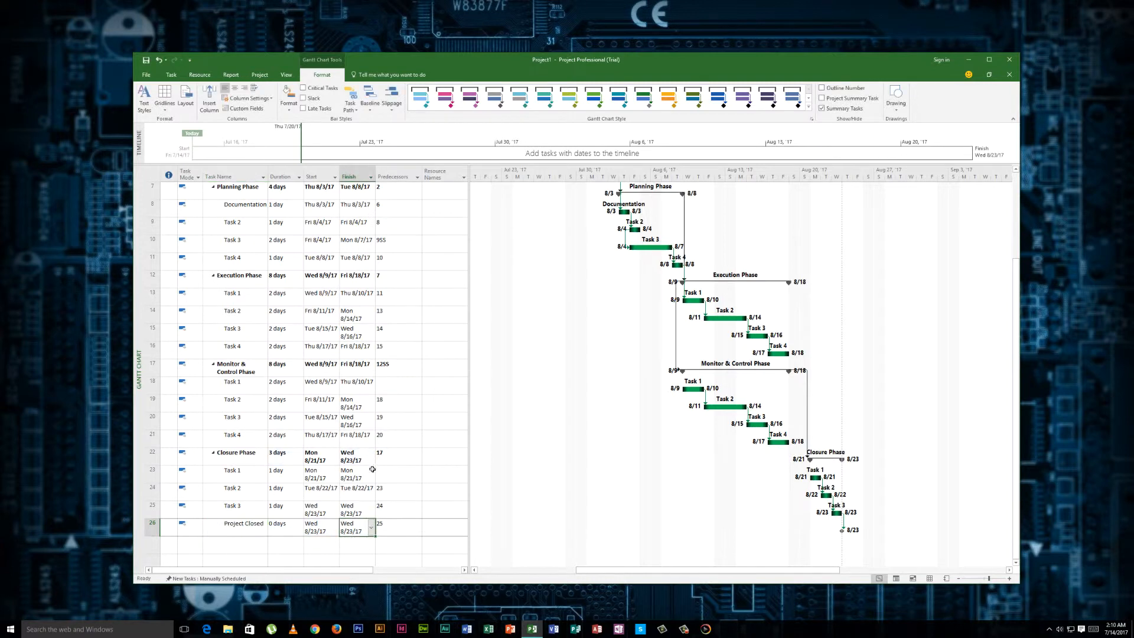
- Scroll the table and Gantt chart back to row 1, showing WIDGET APP and Initiate Phase
scroll("up", 3)
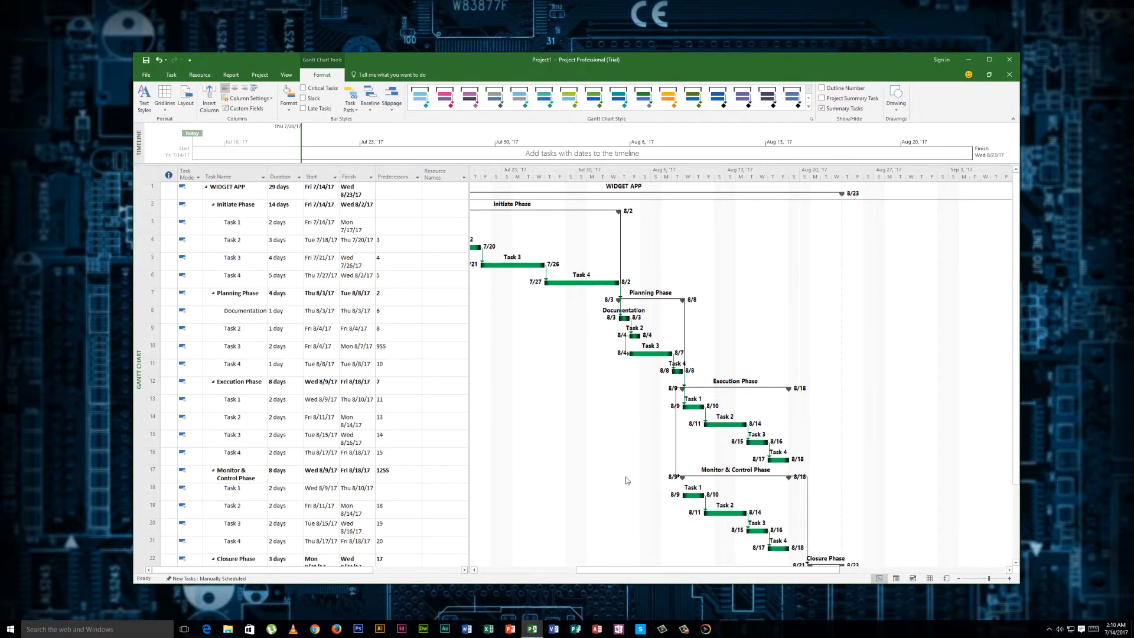
scroll("left", 3)
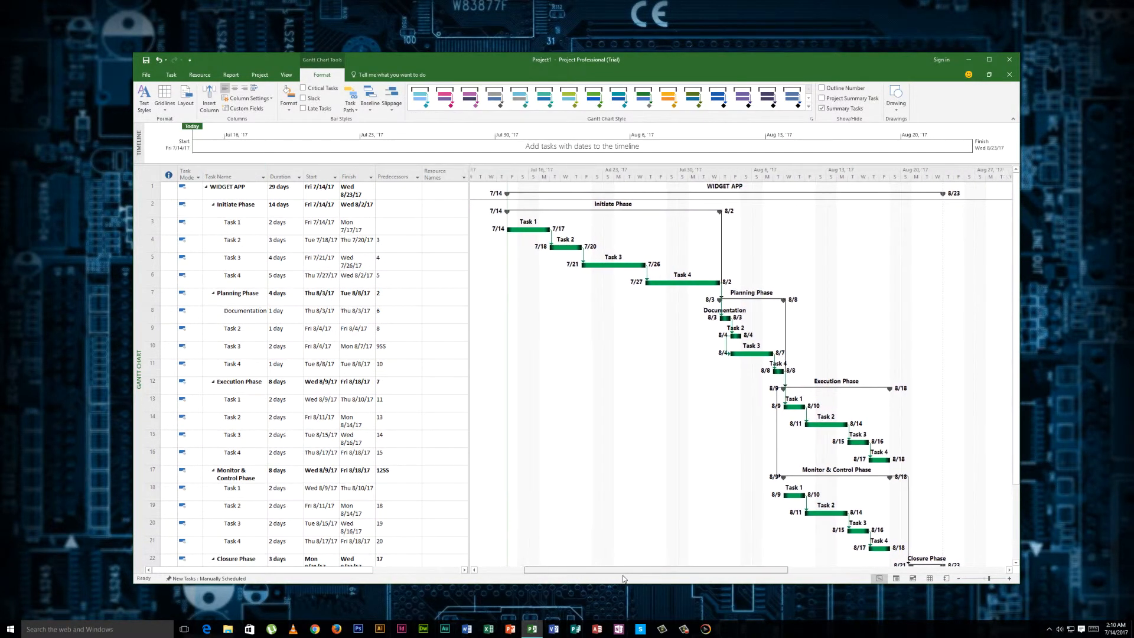
scroll("down", 3)
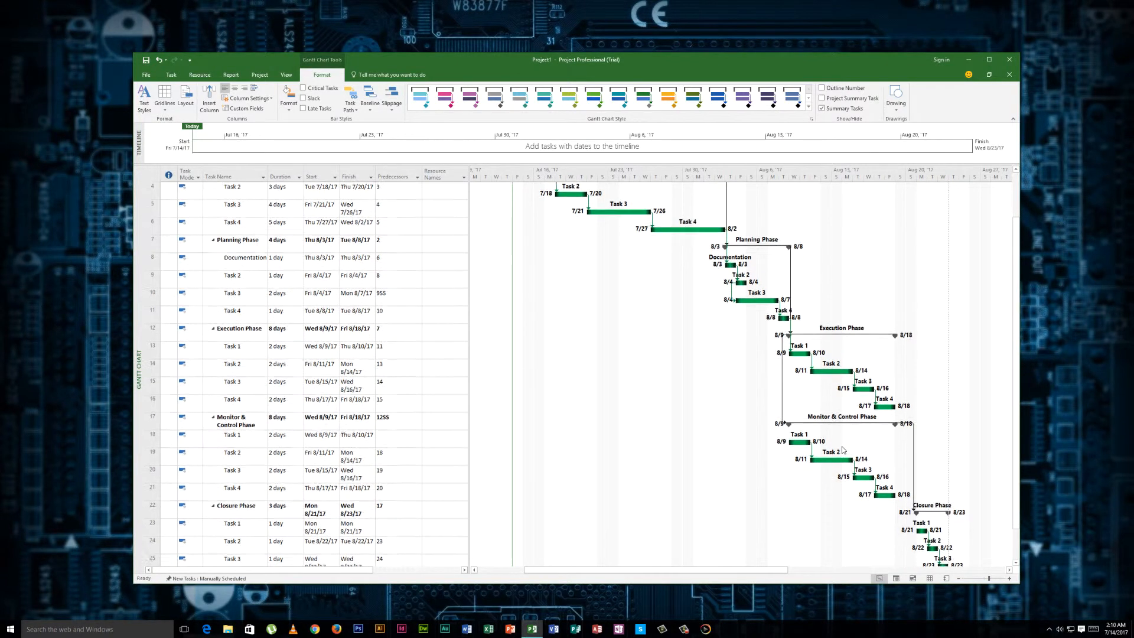
scroll("up", 3)
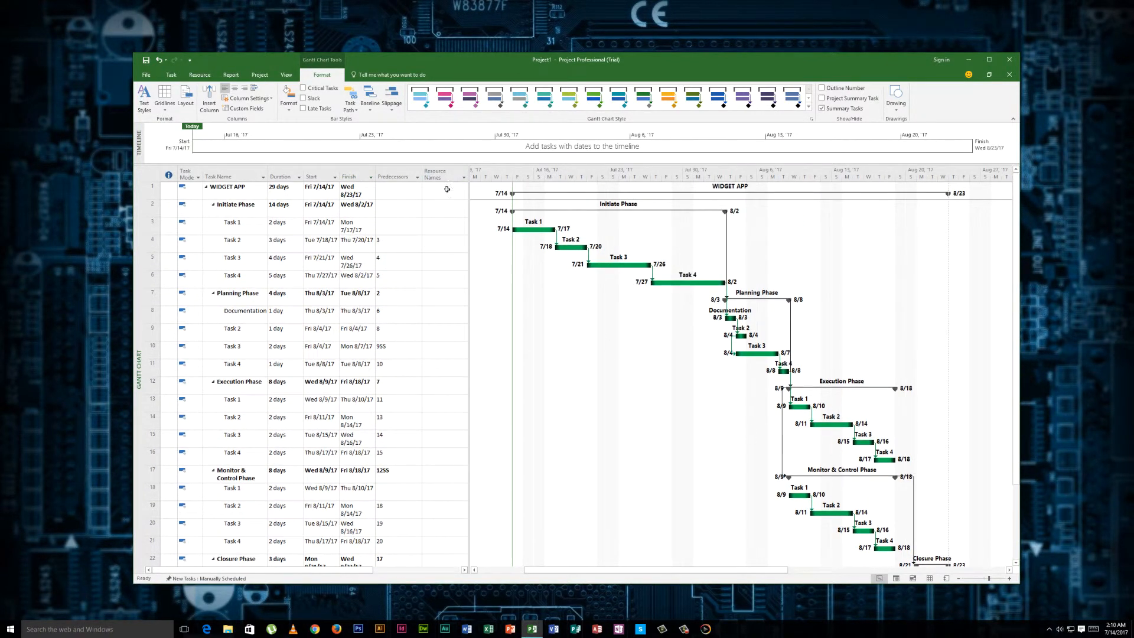
mouse_move(442, 319)
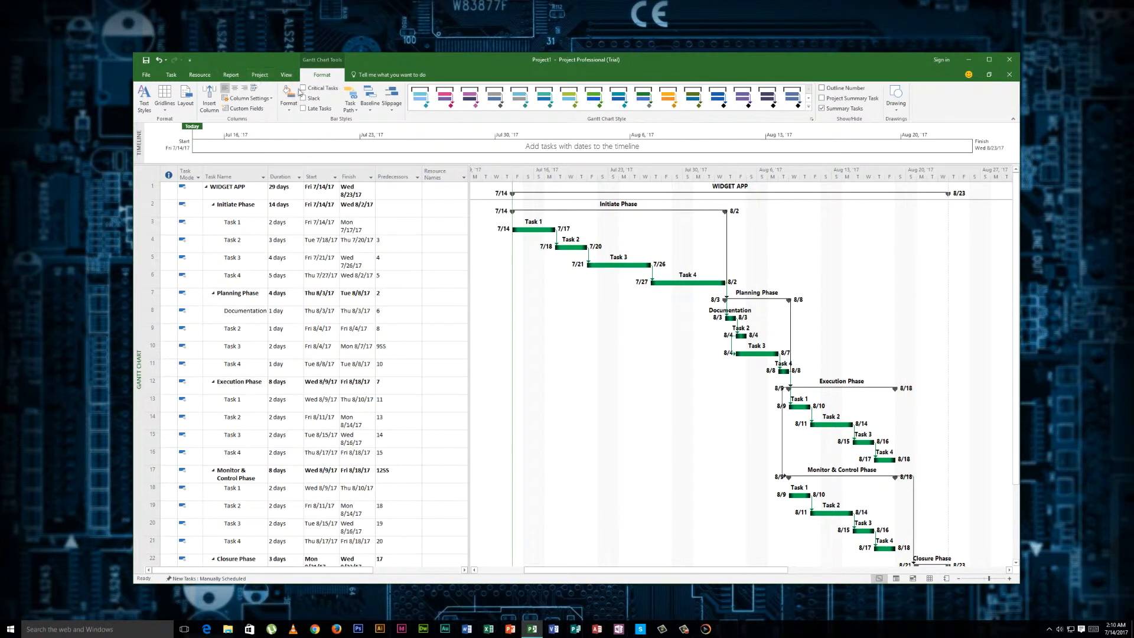
left_click(289, 99)
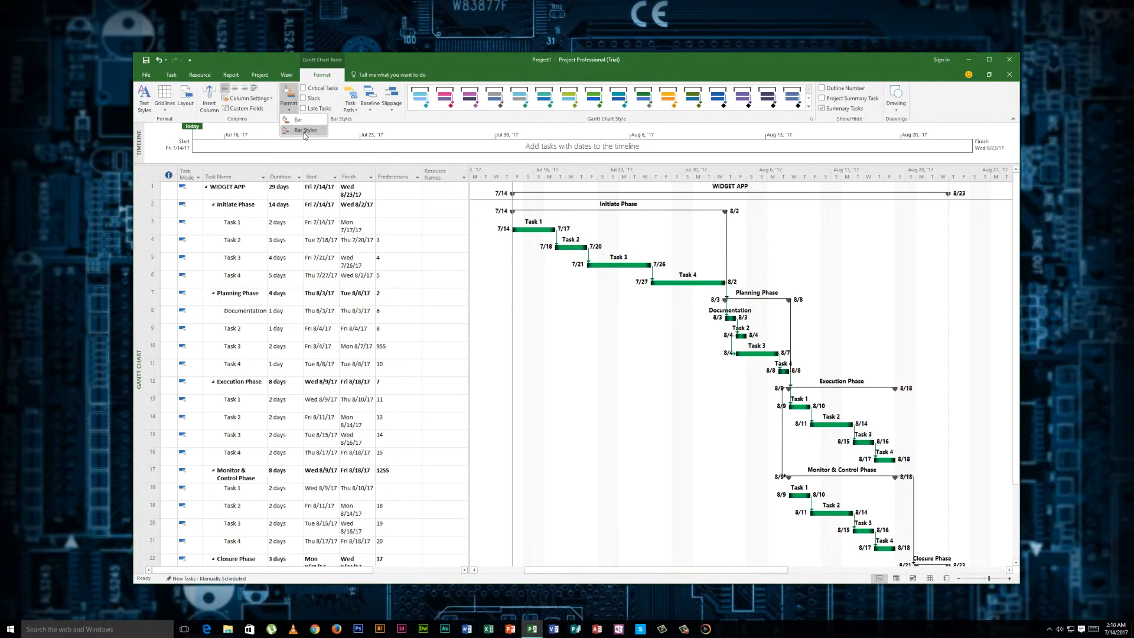
left_click(304, 130)
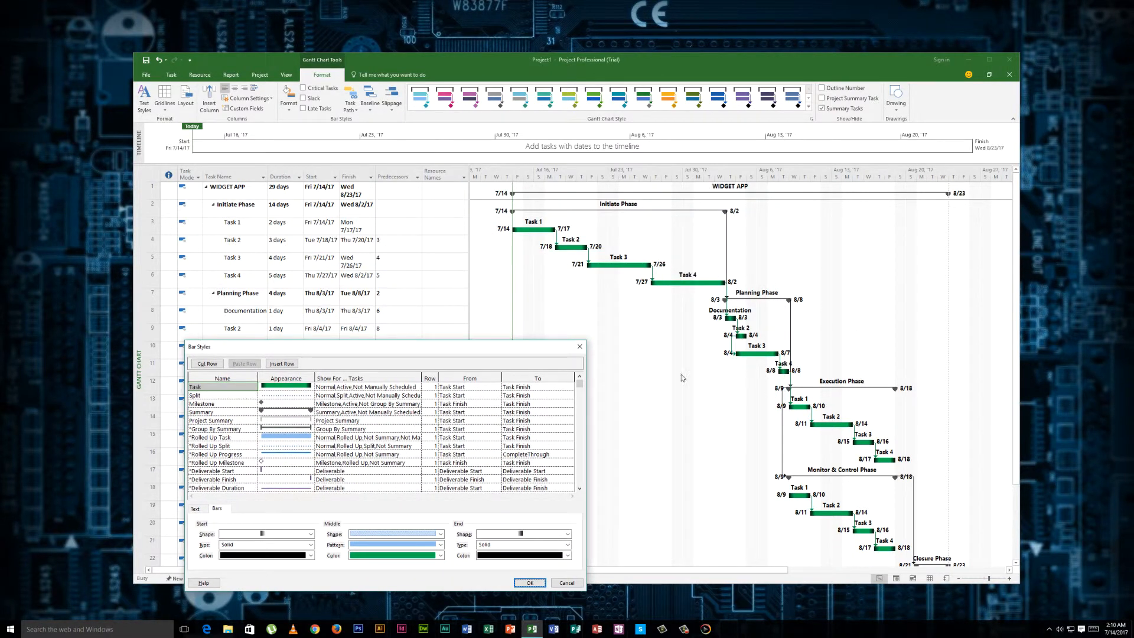
mouse_move(667, 286)
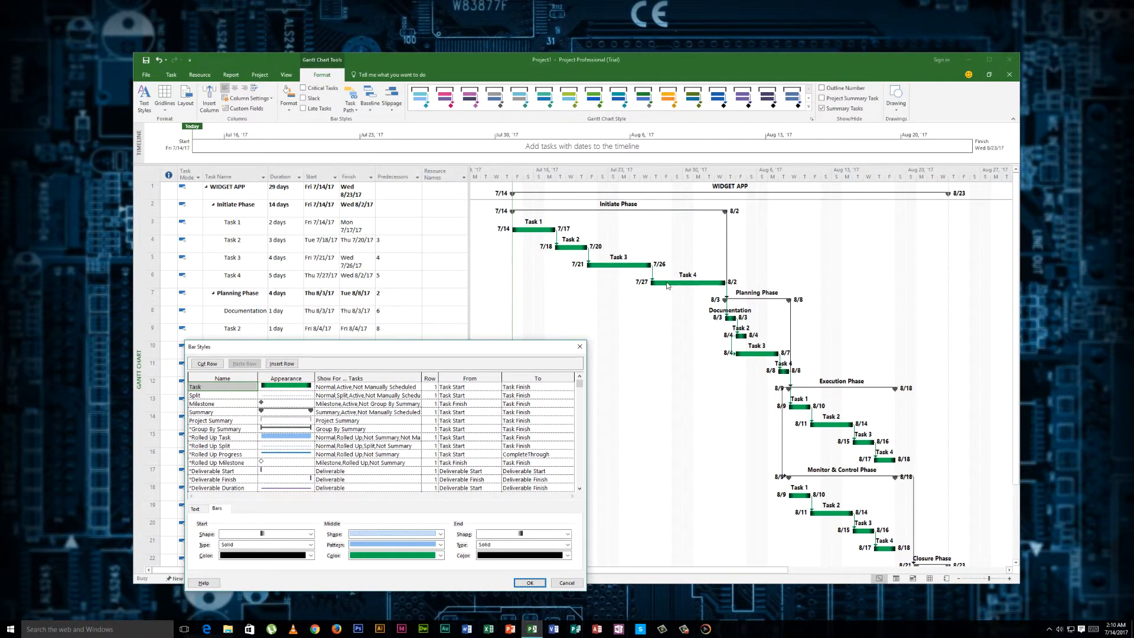
mouse_move(185, 274)
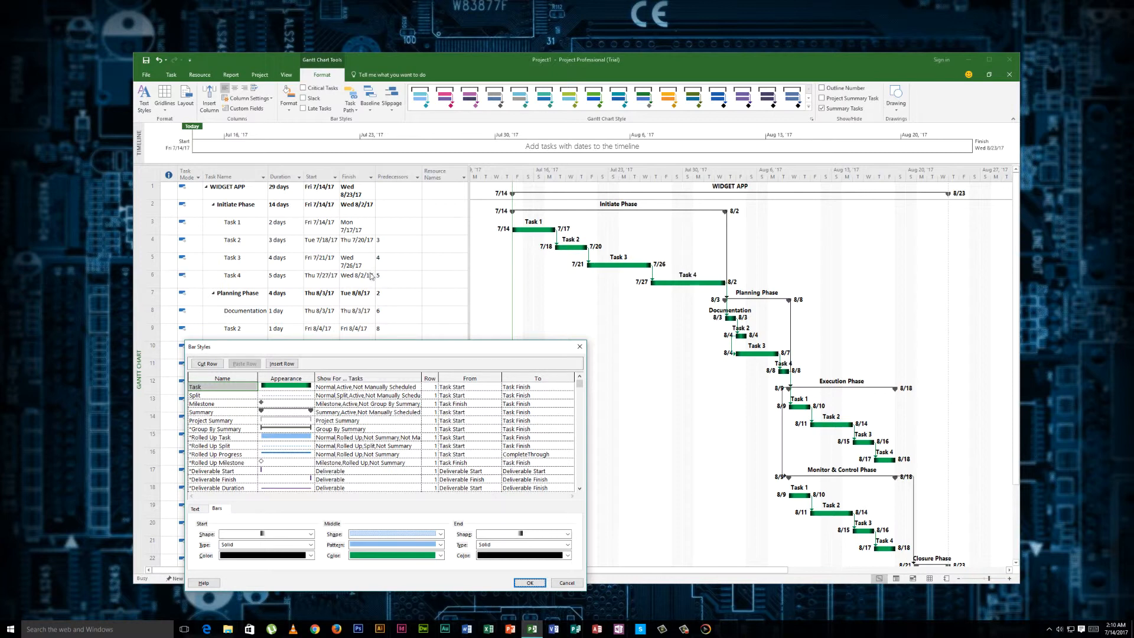
mouse_move(626, 274)
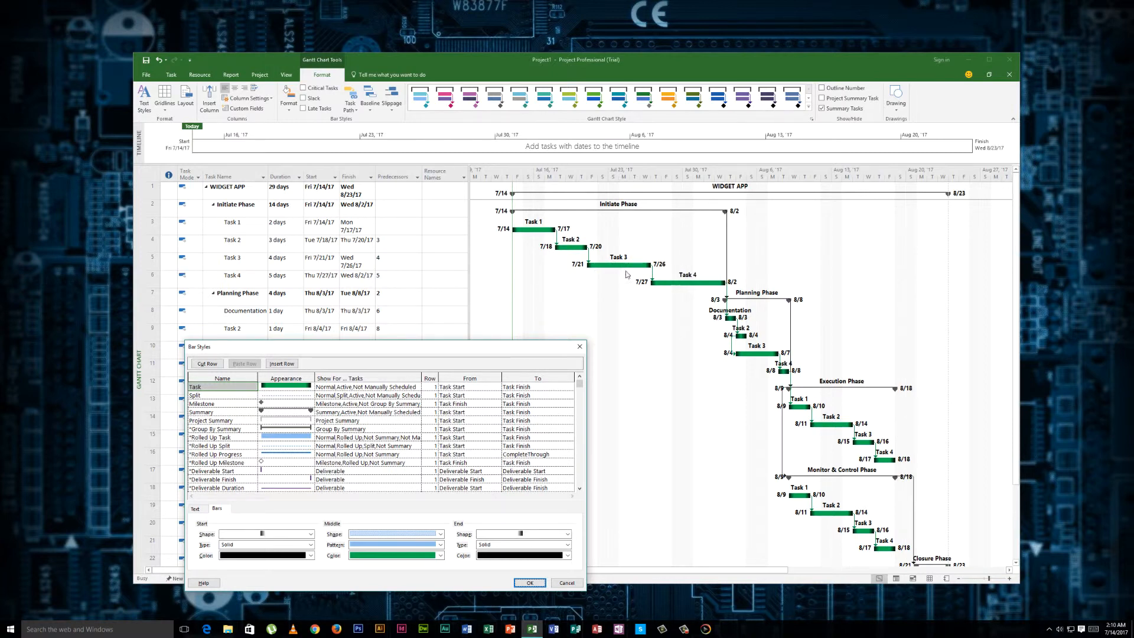
left_click(529, 583)
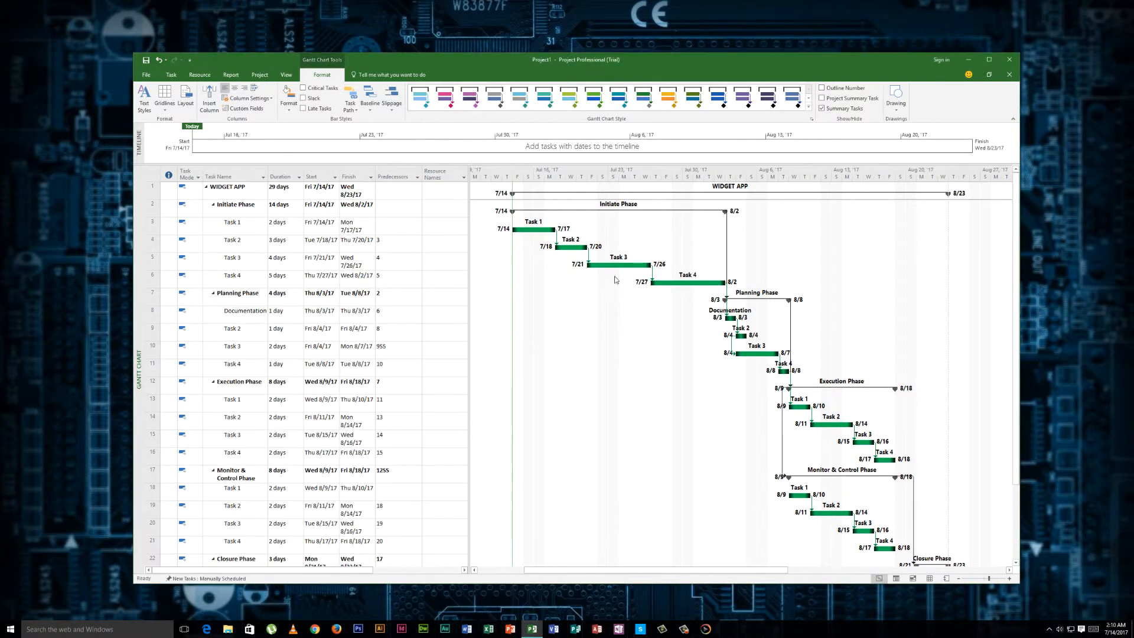
- Change the Initiate Phase Task 3 bar's middle color to amber
right_click(616, 271)
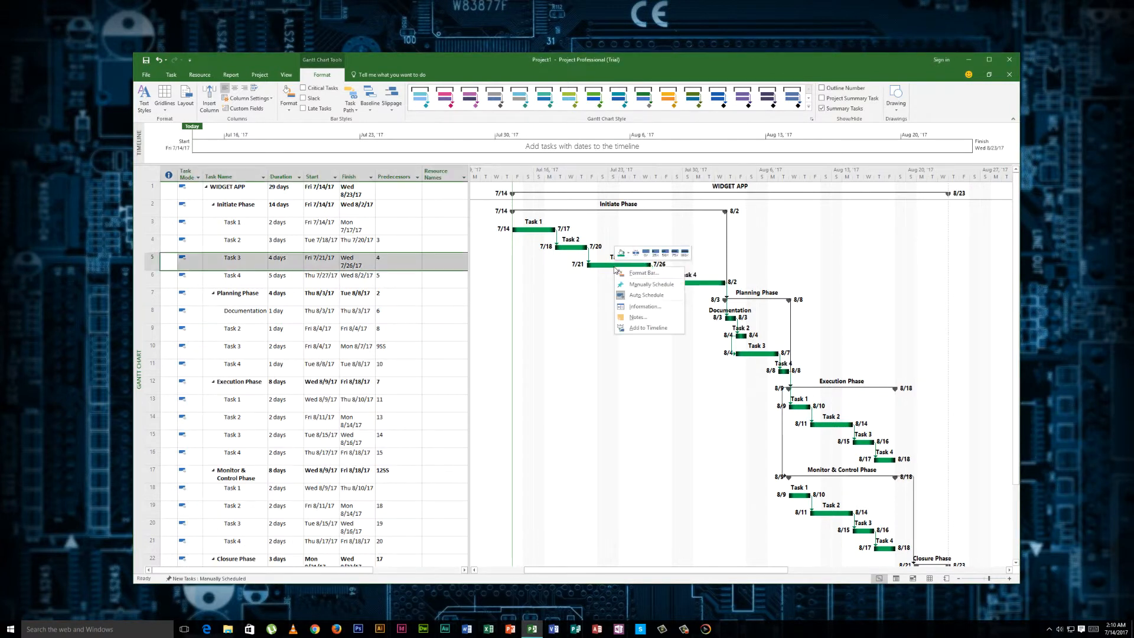
mouse_move(647, 284)
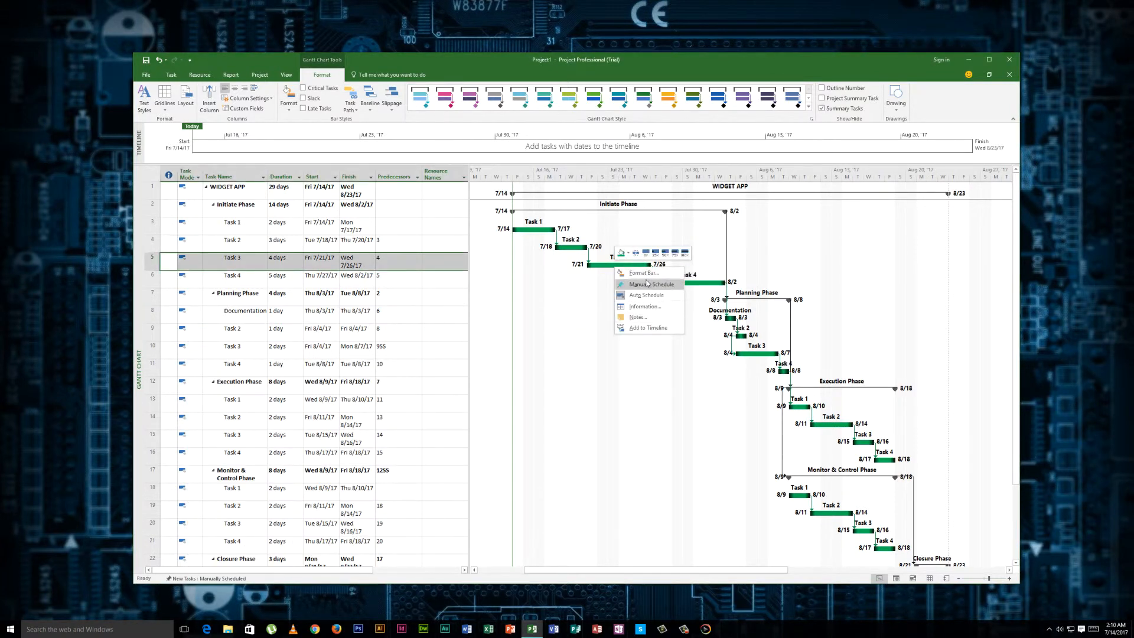
left_click(643, 273)
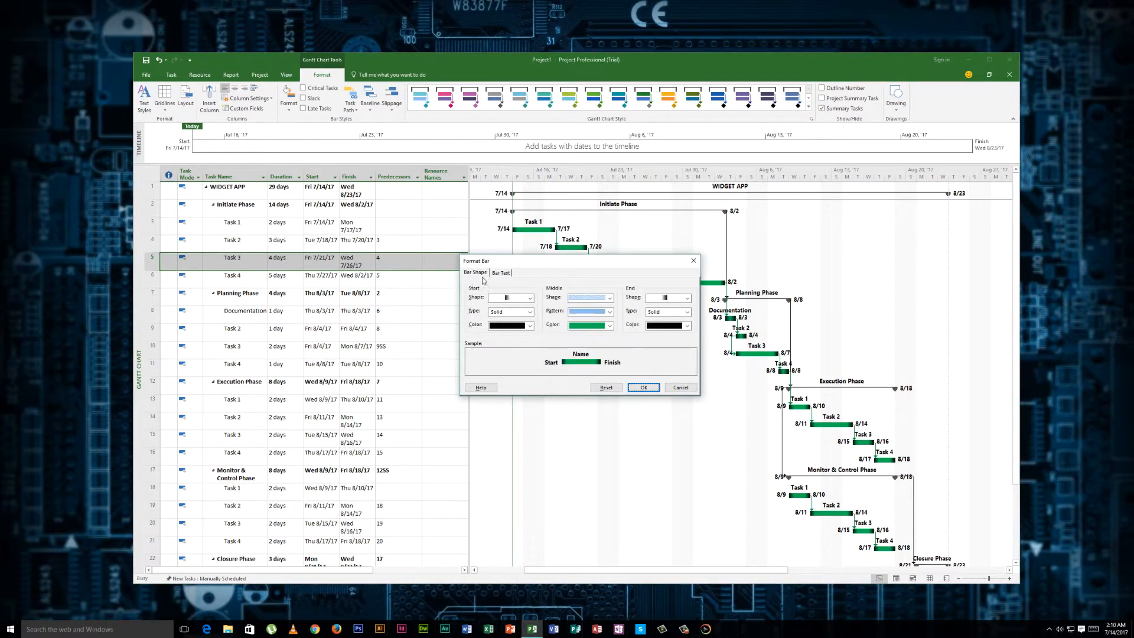
left_click(614, 325)
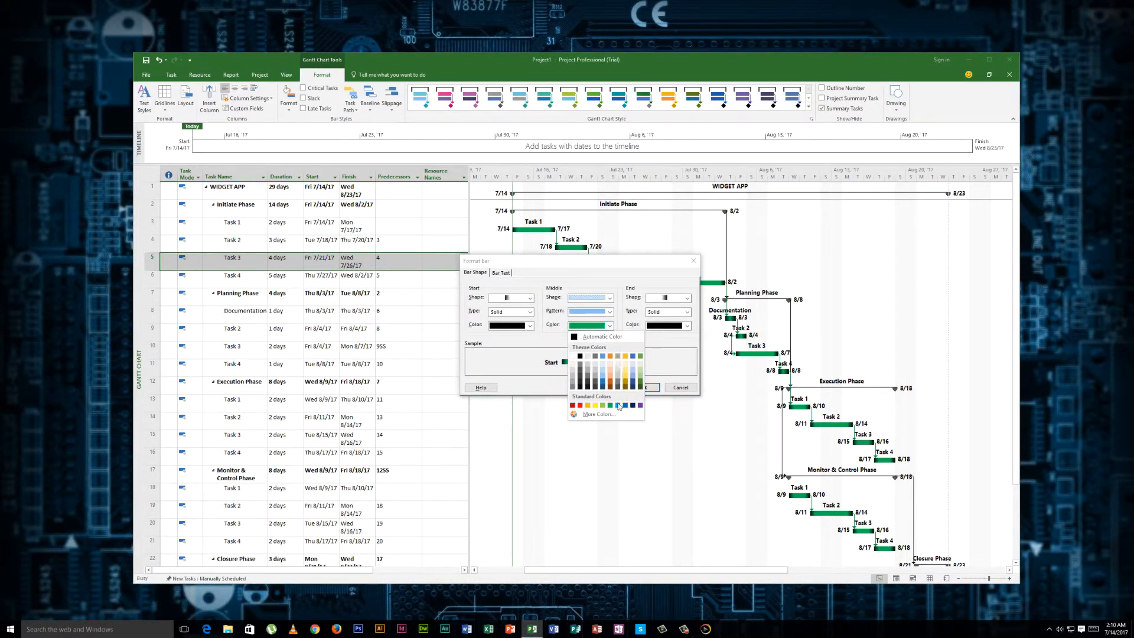
left_click(596, 405)
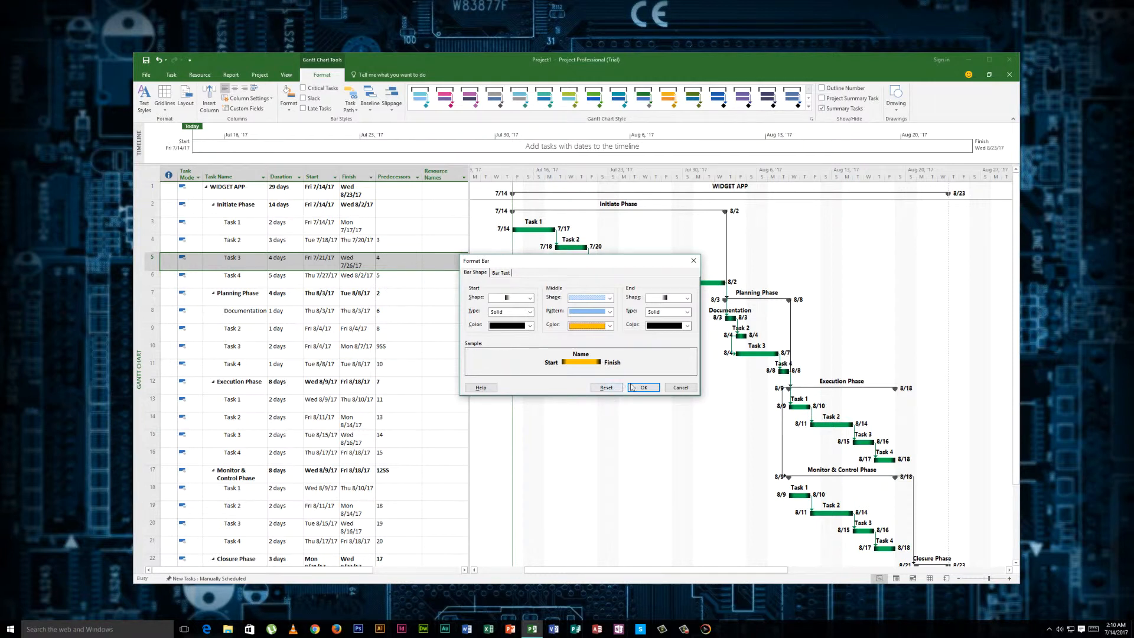
left_click(642, 387)
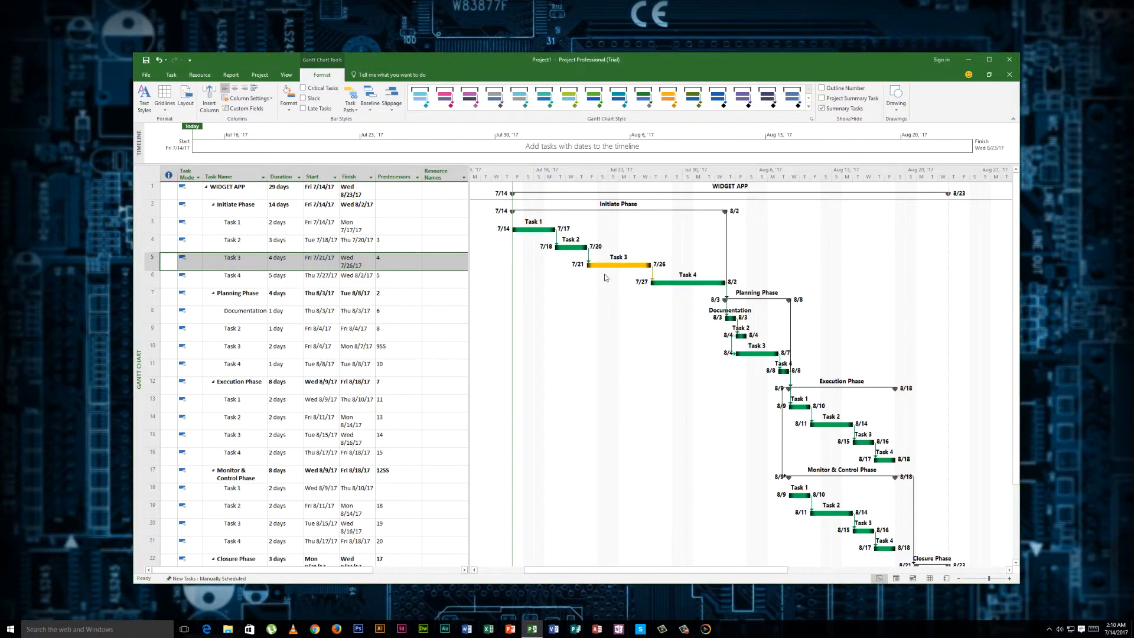
mouse_move(288, 100)
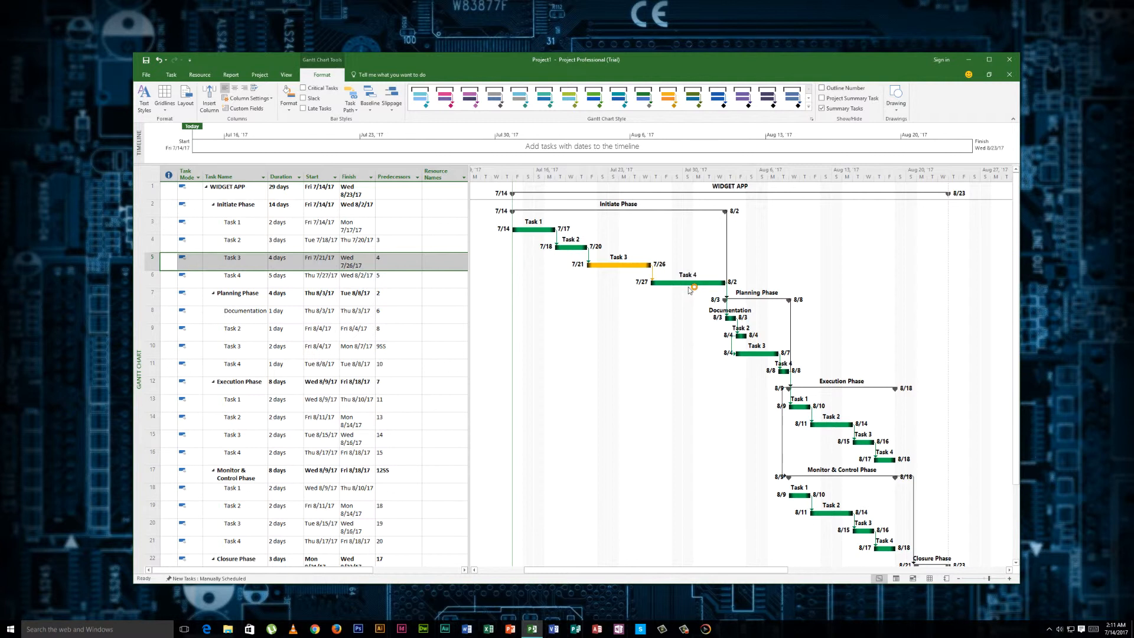
mouse_move(633, 313)
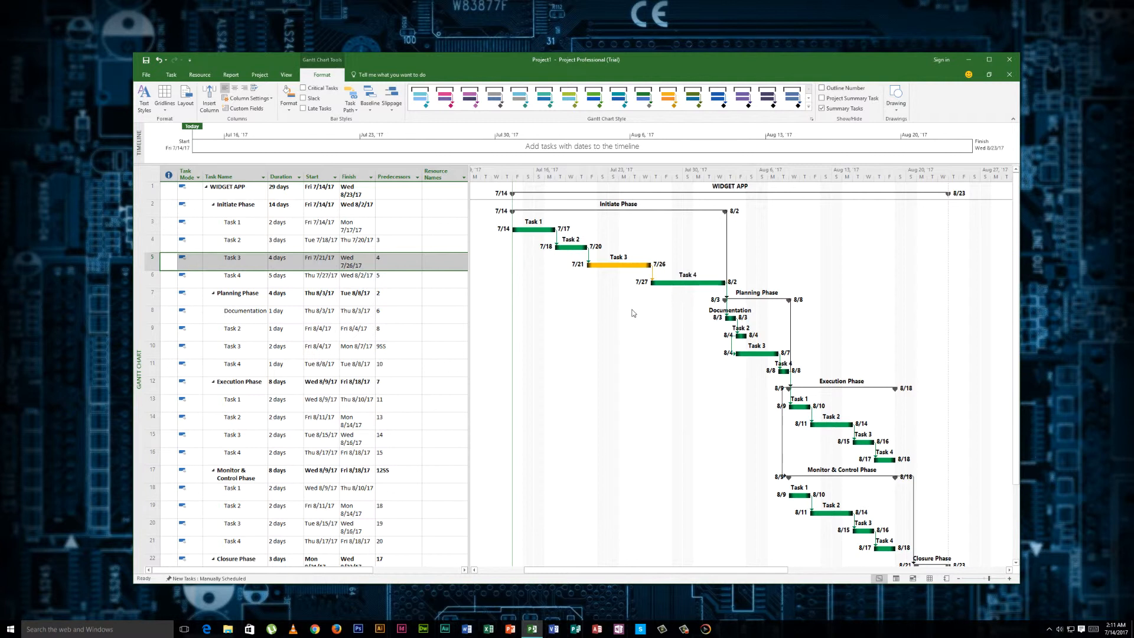
mouse_move(758, 313)
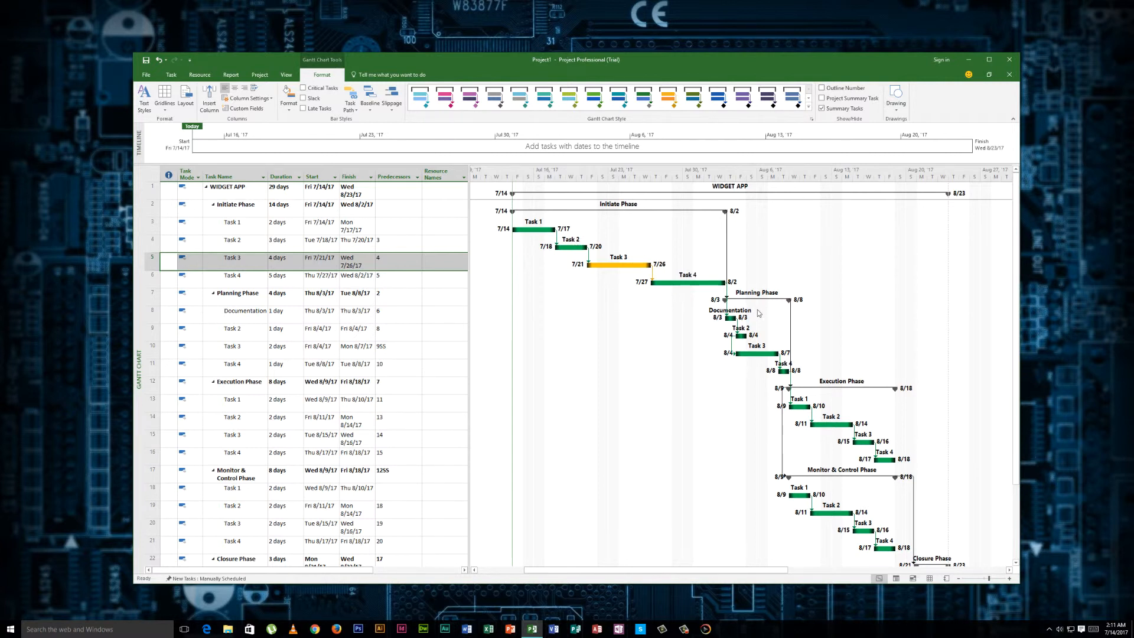
scroll("down", 3)
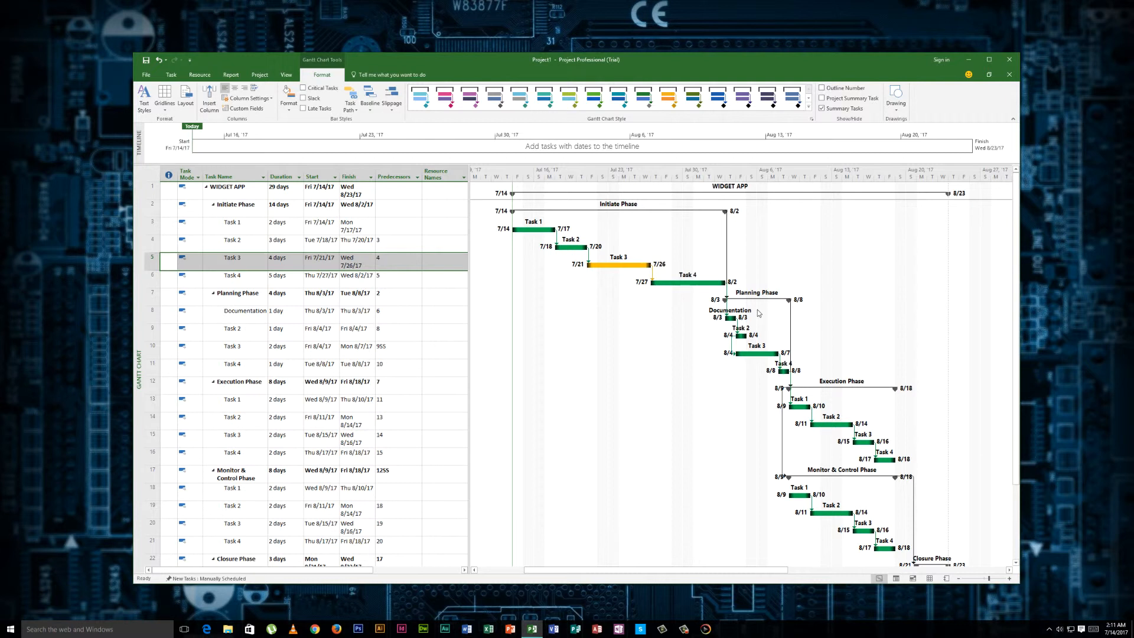
mouse_move(761, 309)
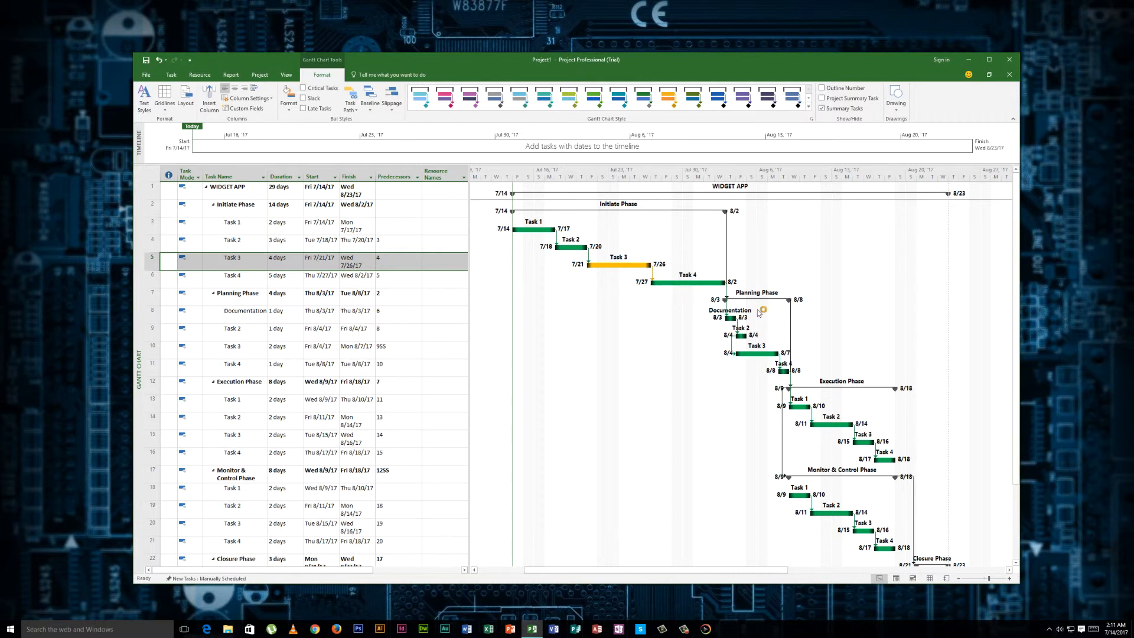